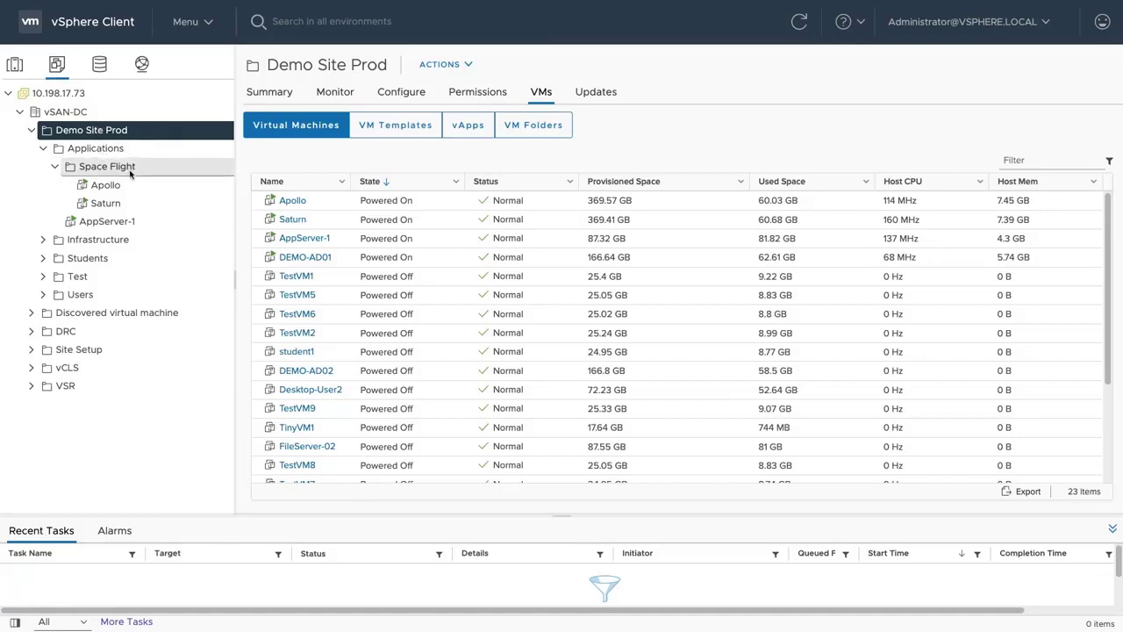
mouse_move(127, 173)
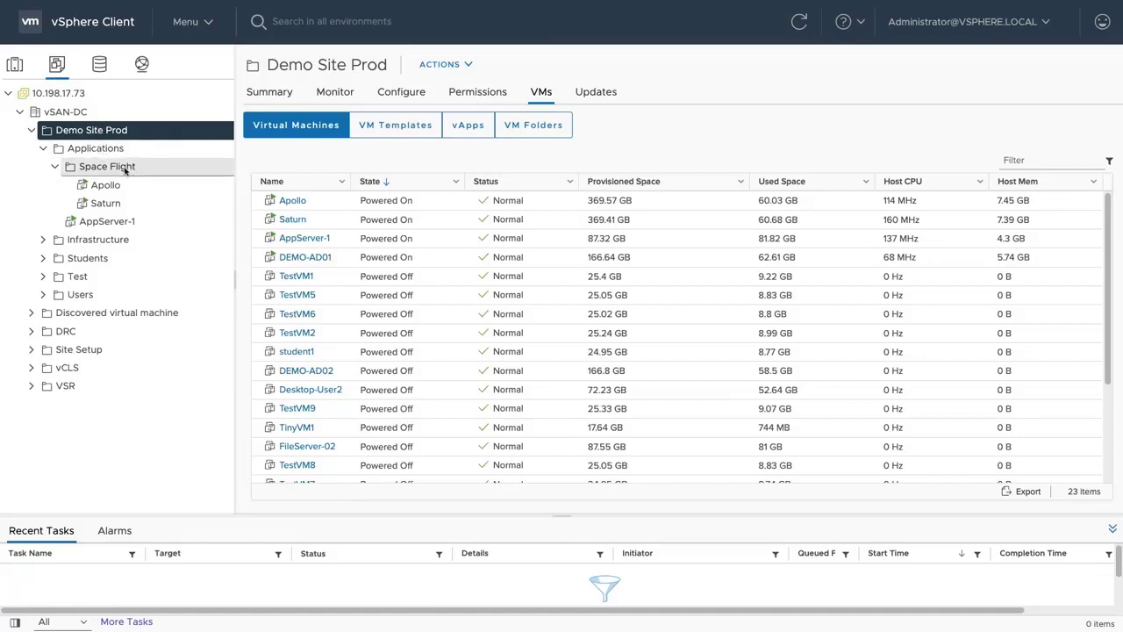
List the Space Flight folder's VMs, Apollo and Saturn, in the Hosts and VMs tree.
left_click(107, 166)
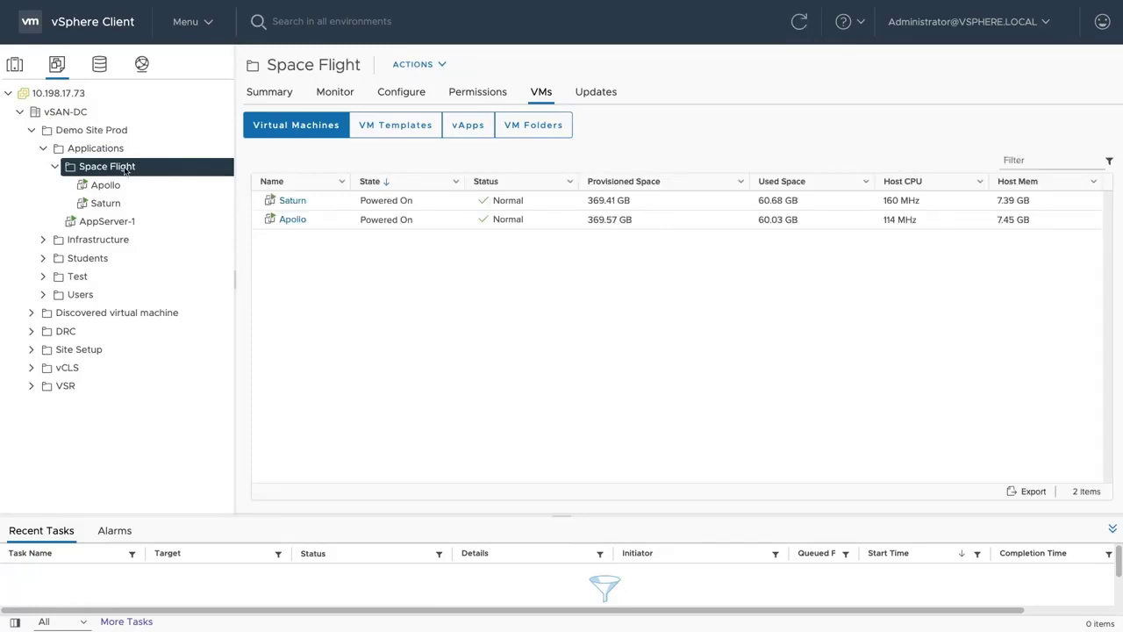
mouse_move(127, 172)
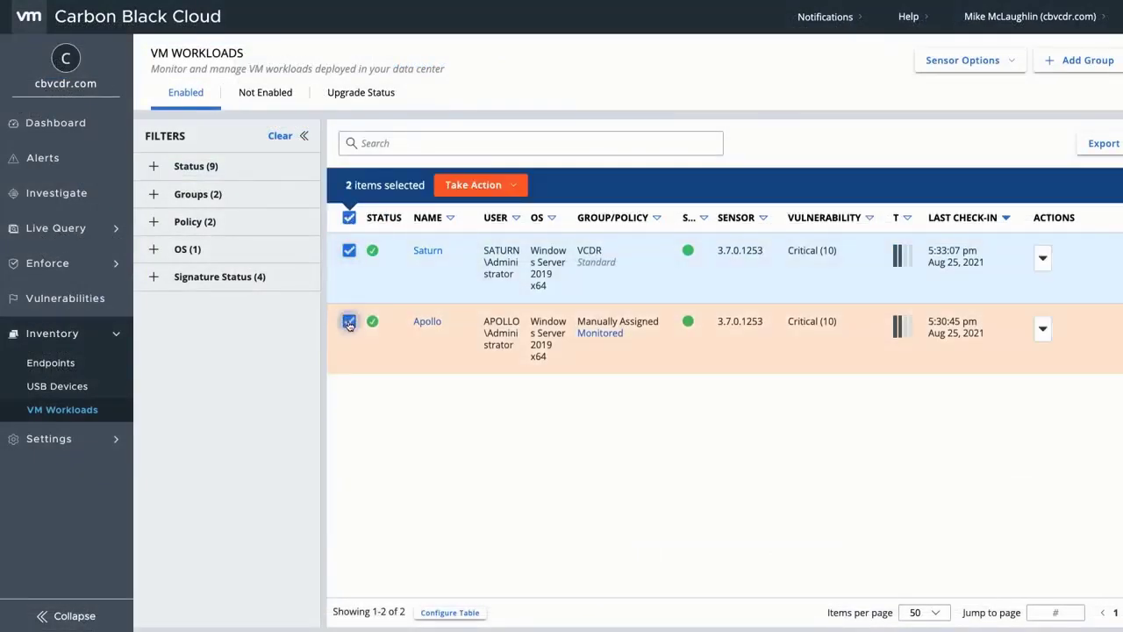
mouse_move(330, 312)
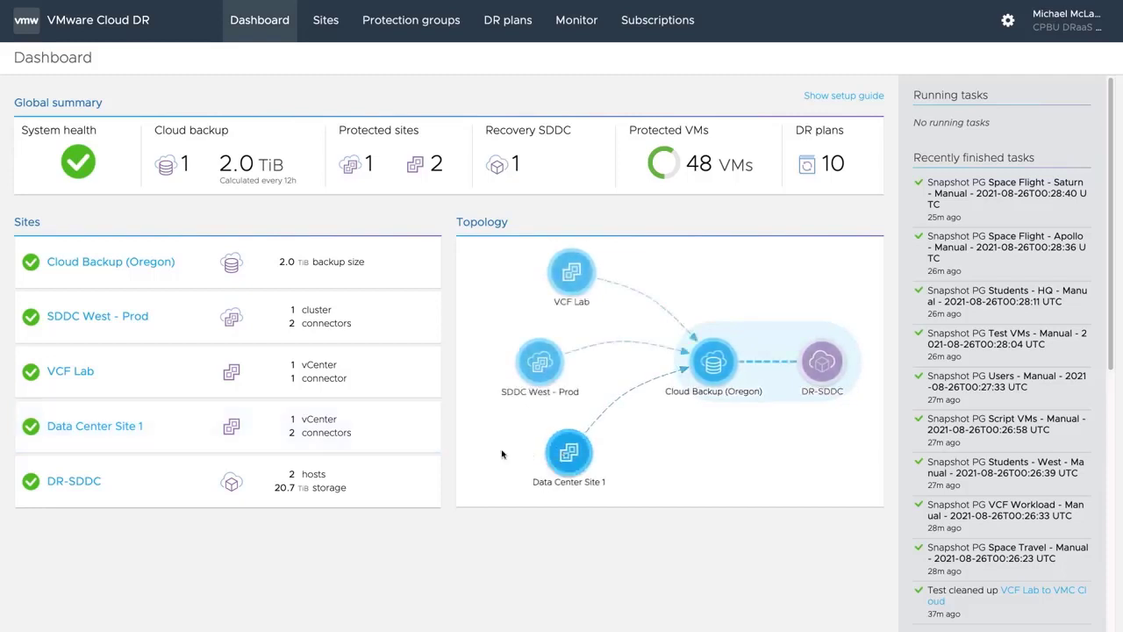
mouse_move(201, 430)
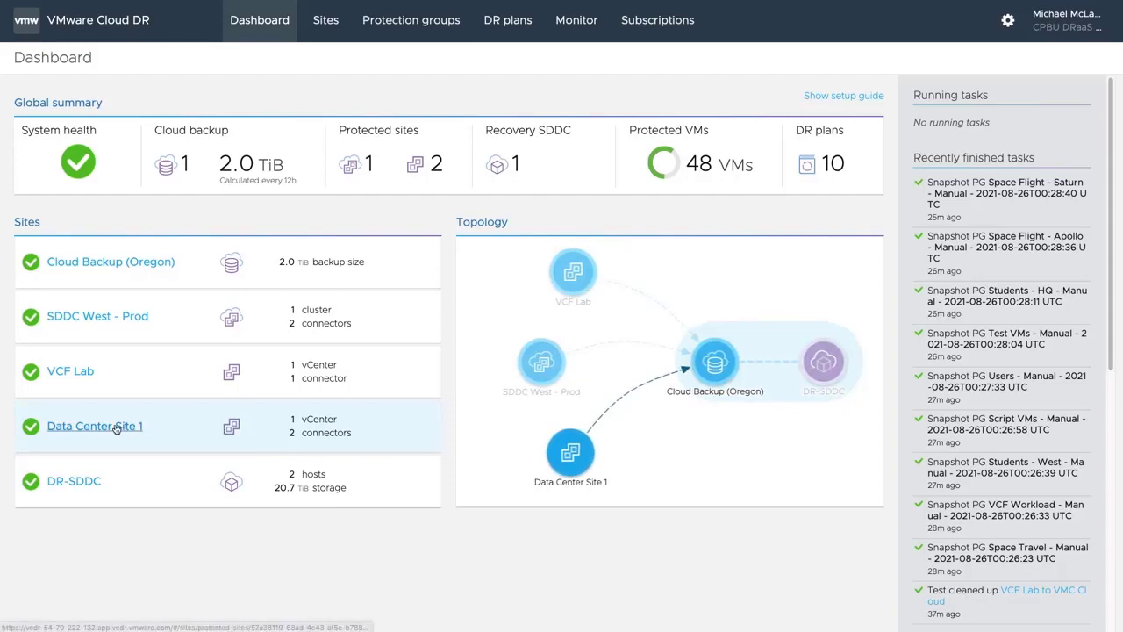
Review Data Center Site 1, the Space Flight - Apollo and Space Travel groups, and the Oregon file system.
left_click(94, 426)
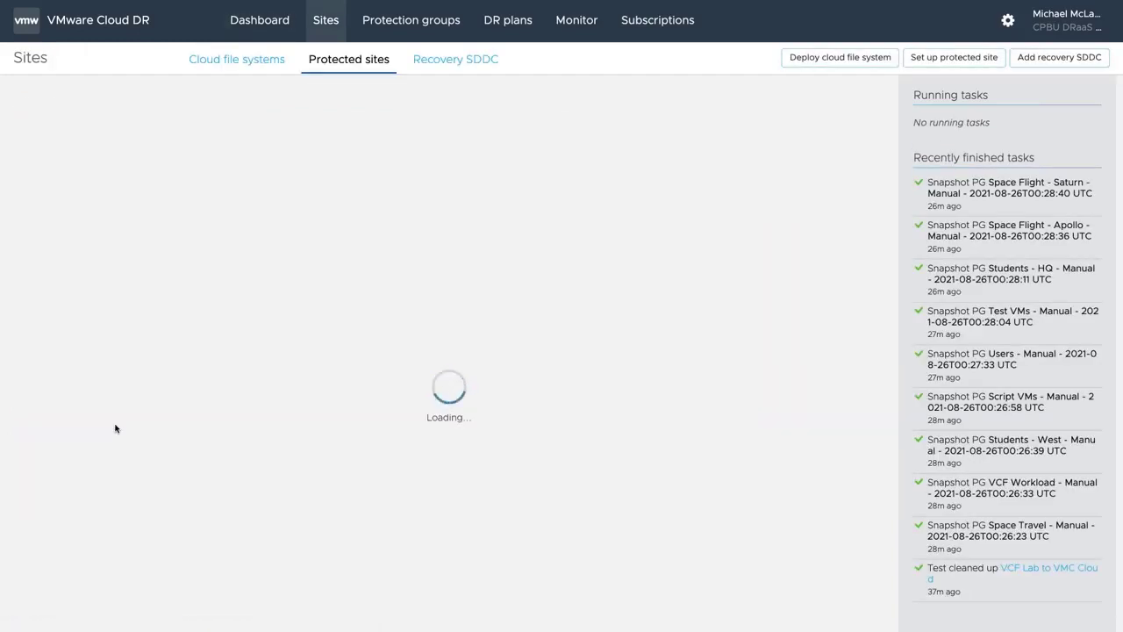
left_click(89, 157)
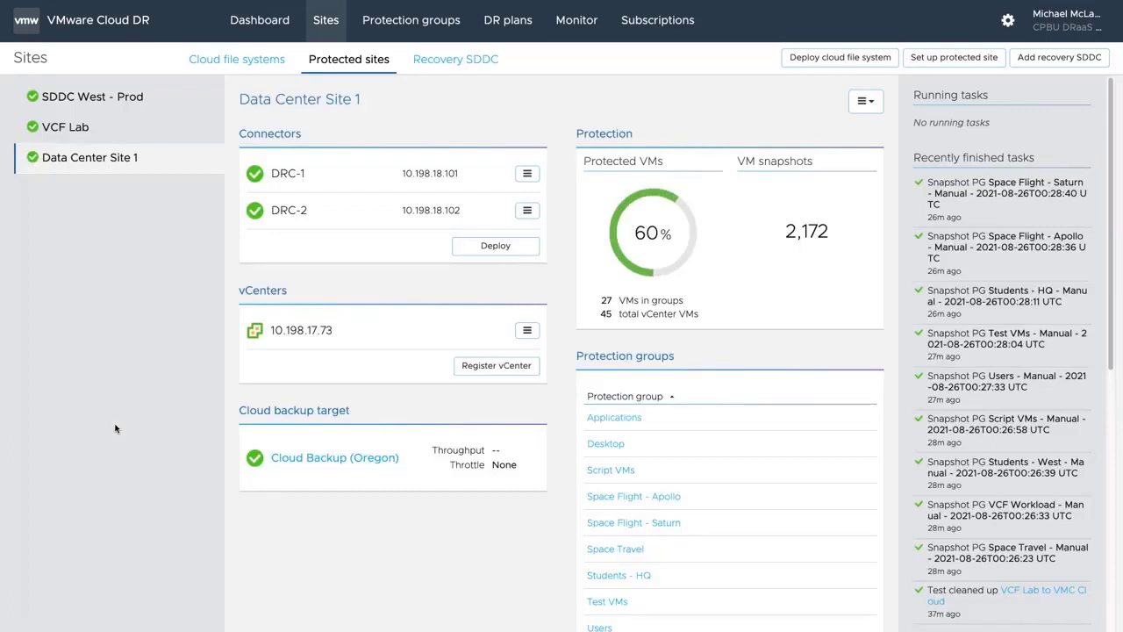
mouse_move(123, 441)
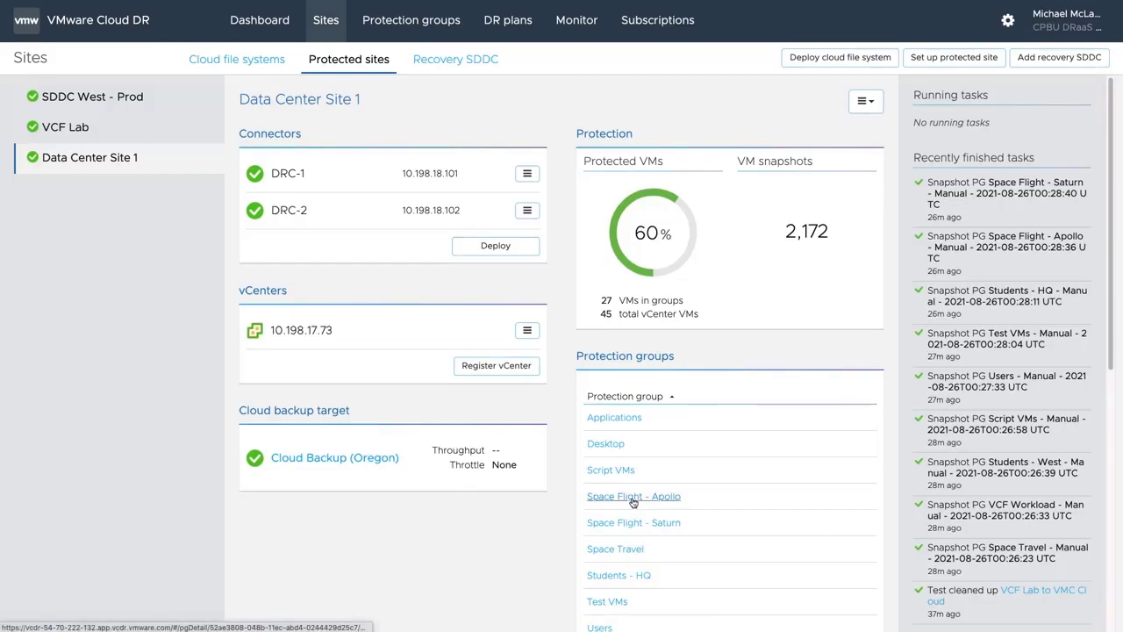
left_click(634, 496)
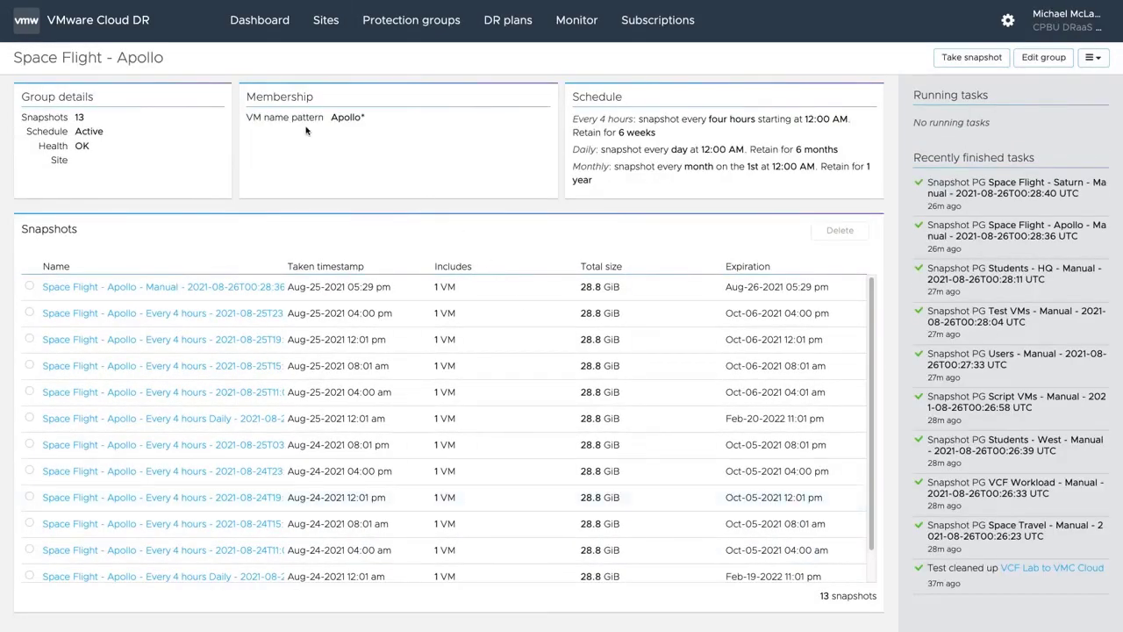
mouse_move(365, 134)
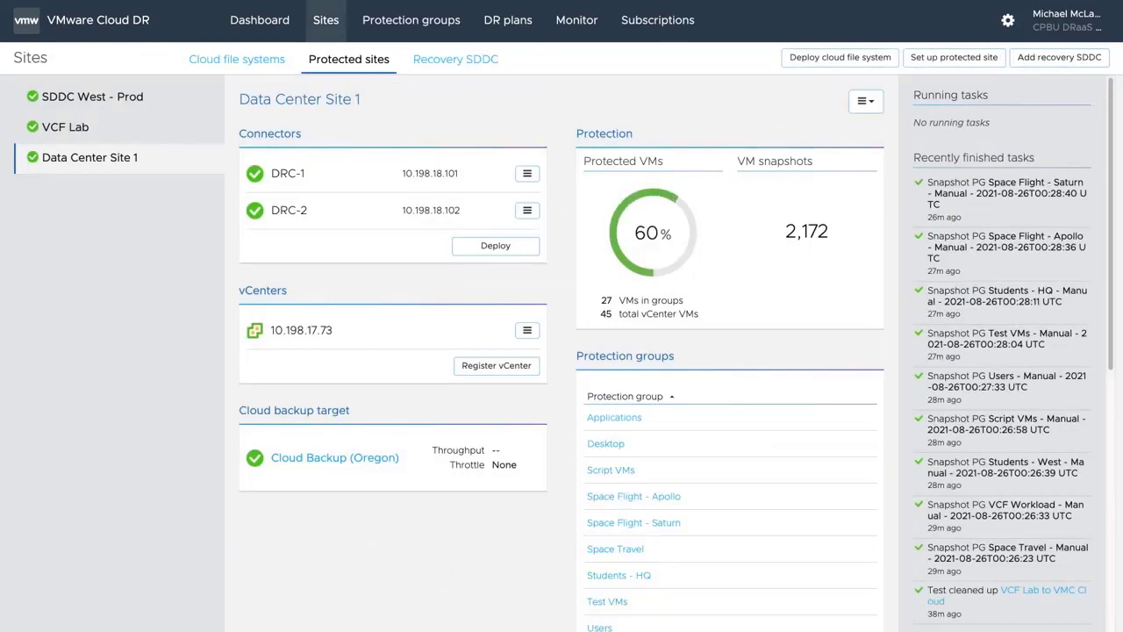
left_click(632, 496)
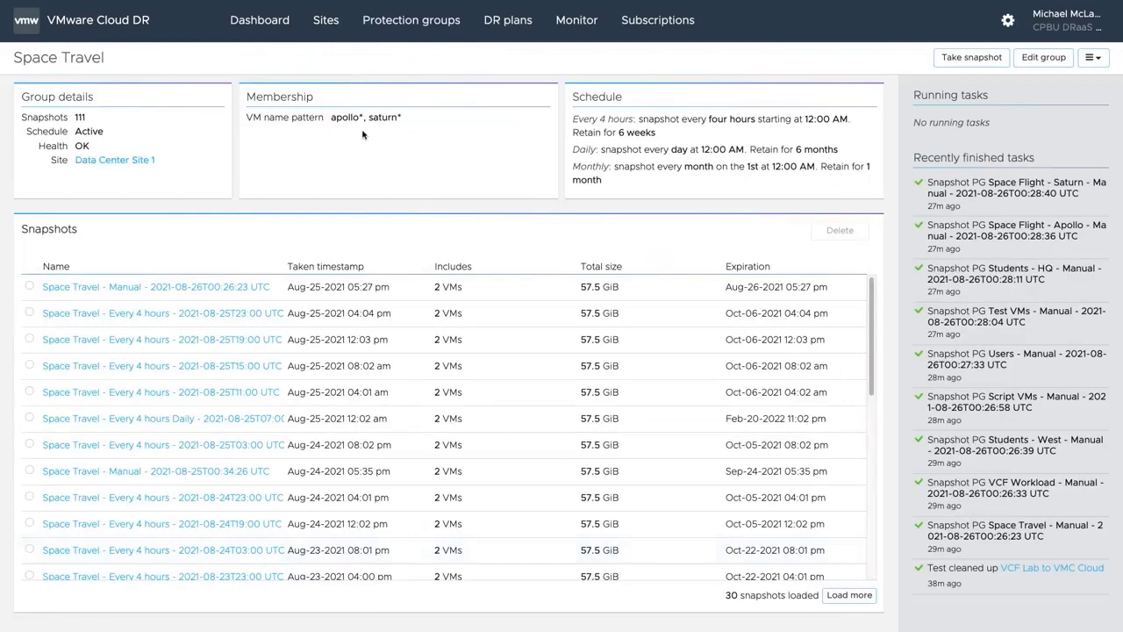
mouse_move(380, 136)
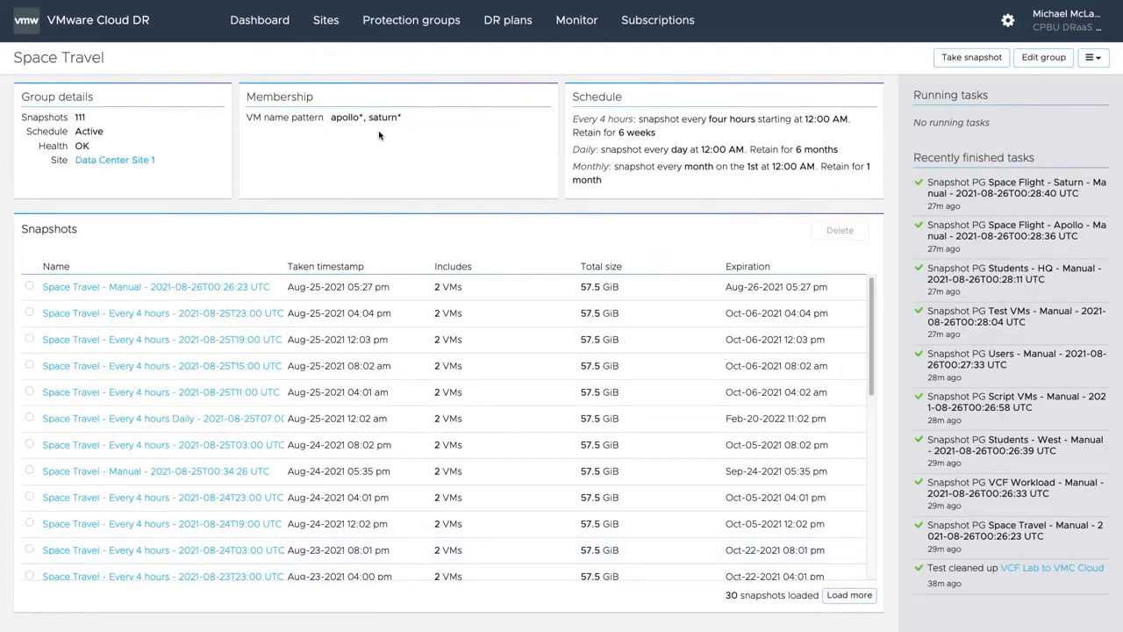
left_click(326, 21)
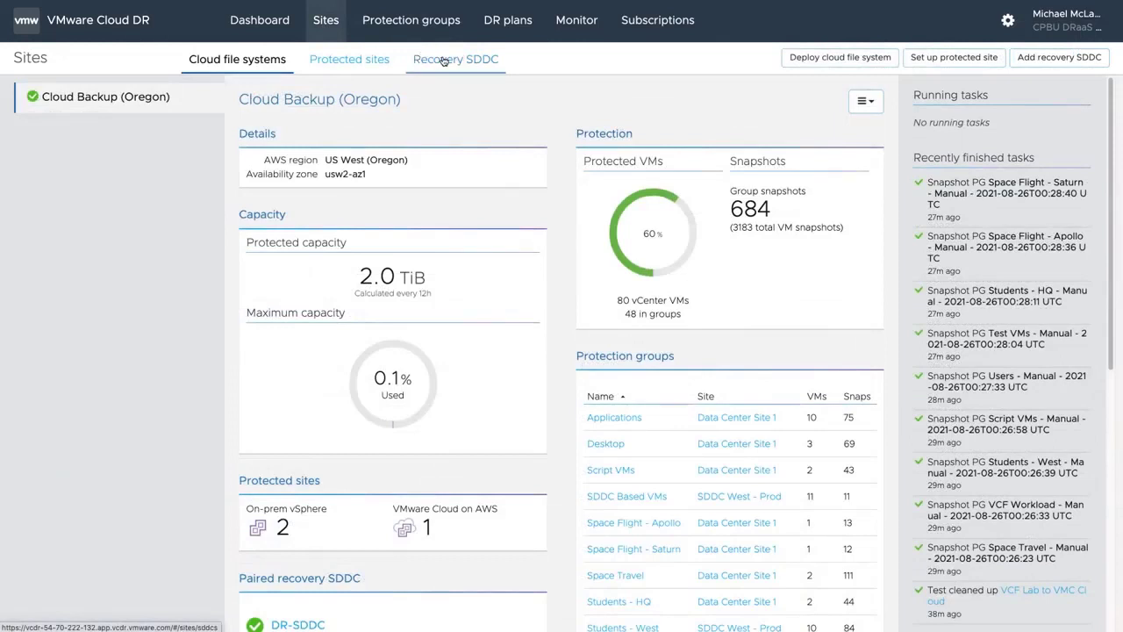
Launch the DR-SDDC recovery vCenter from the Recovery SDDC tab with its default user.
left_click(455, 59)
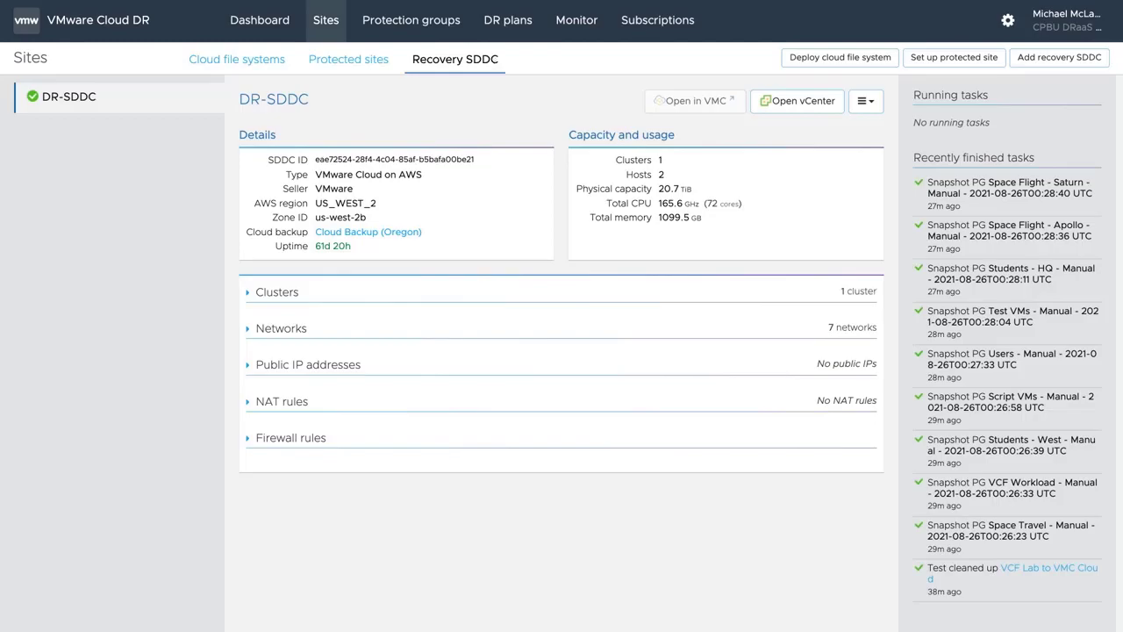
left_click(797, 100)
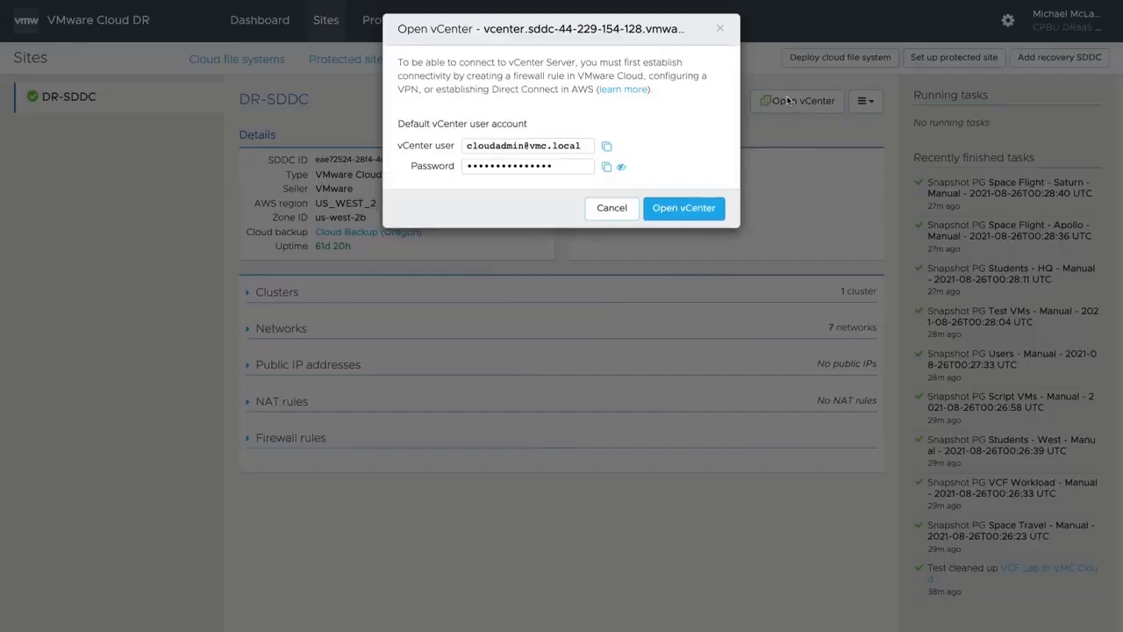
left_click(684, 208)
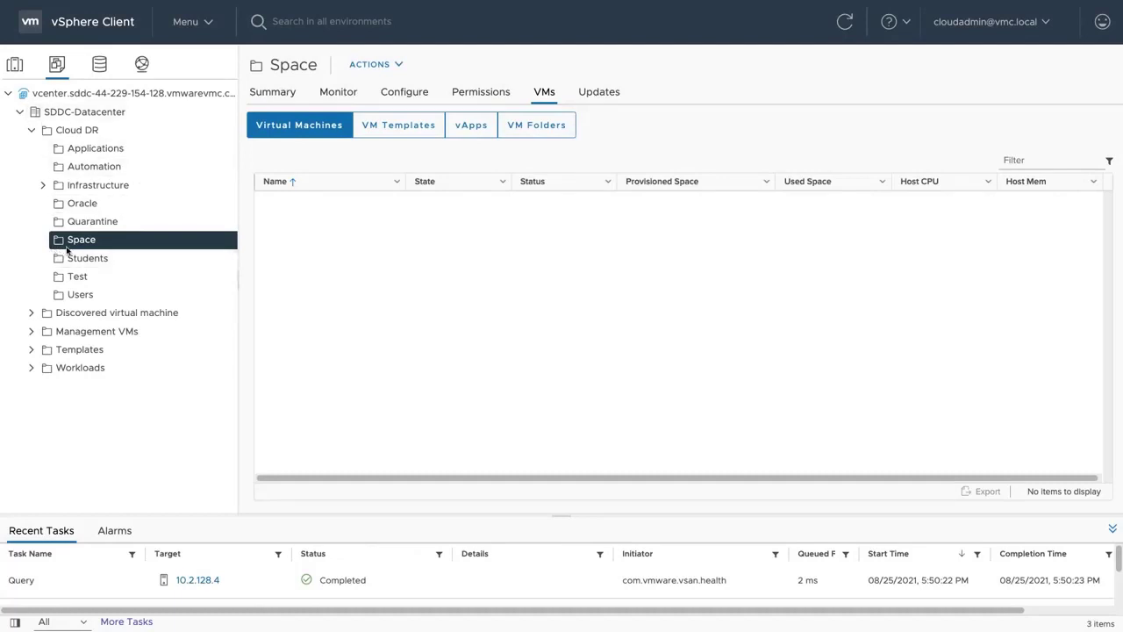
mouse_move(81, 245)
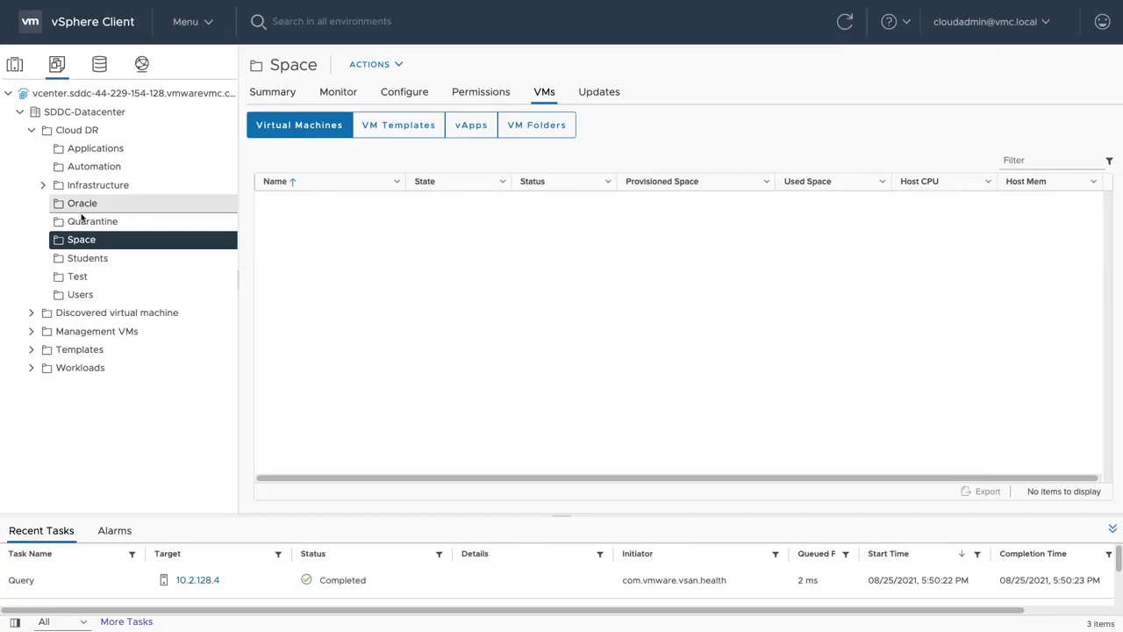
mouse_move(92, 221)
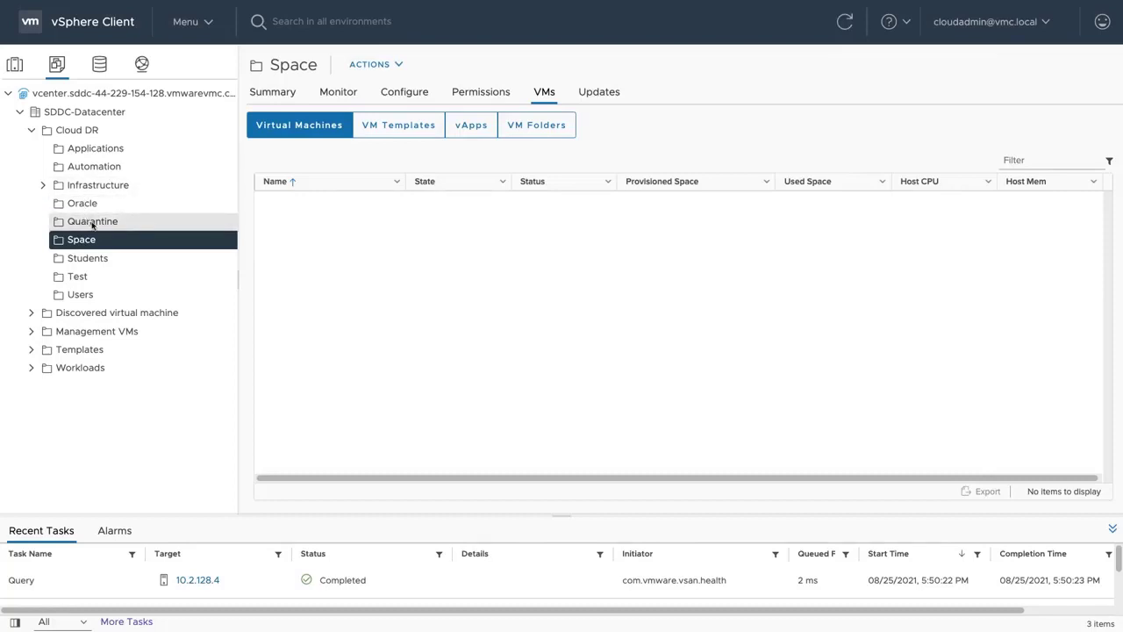
Open the Cloud DR Quarantine folder in the recovery vCenter and confirm it has no VMs.
left_click(93, 221)
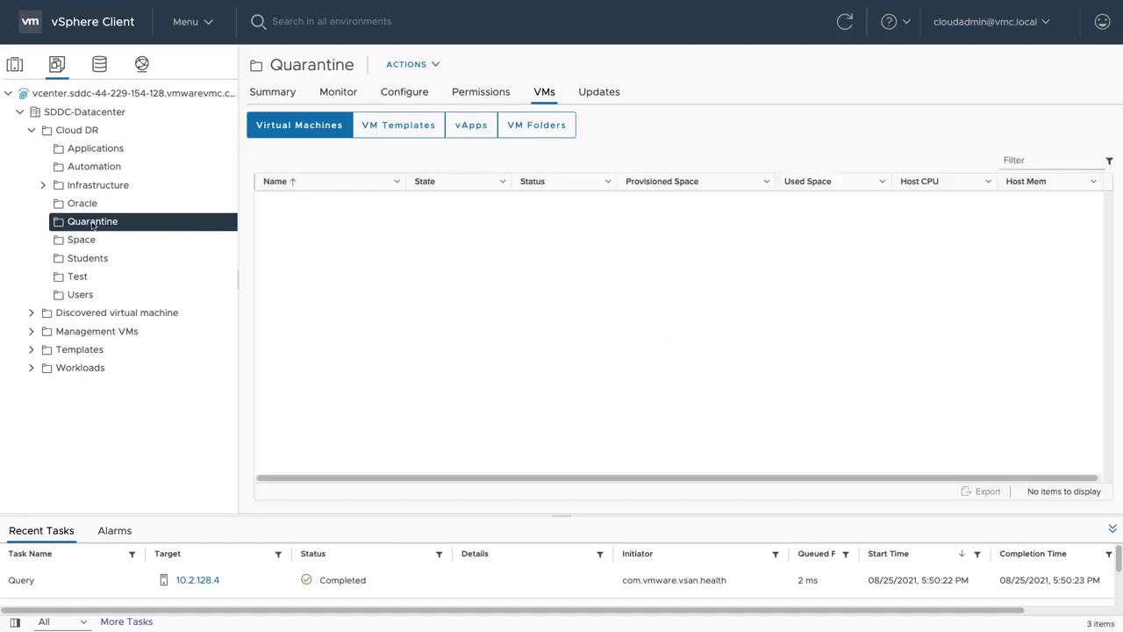
mouse_move(92, 224)
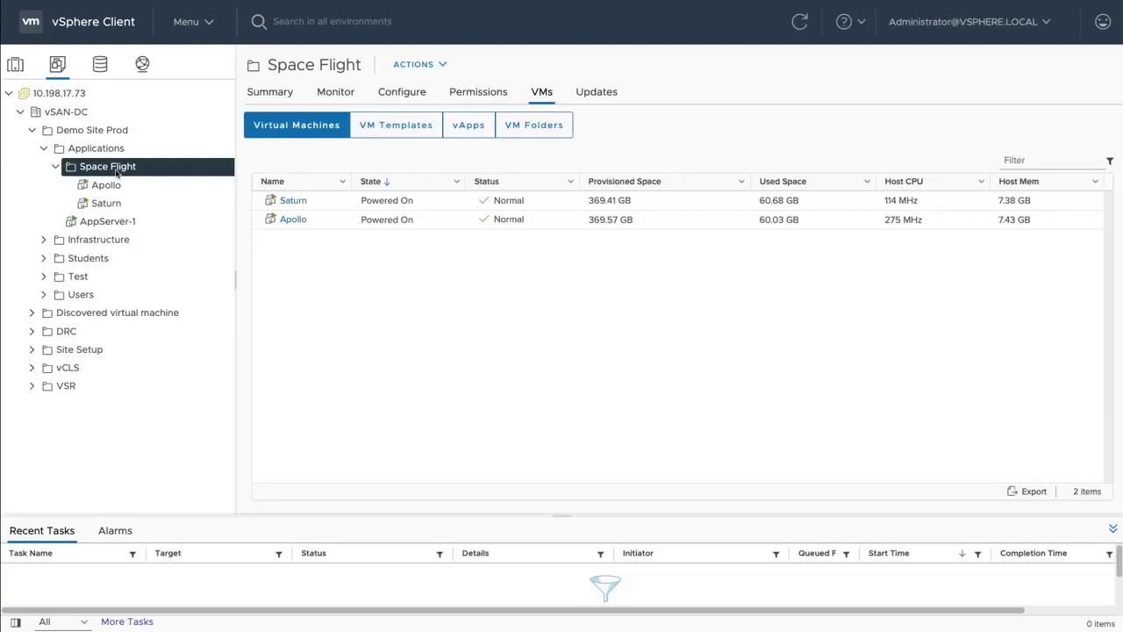
mouse_move(200, 174)
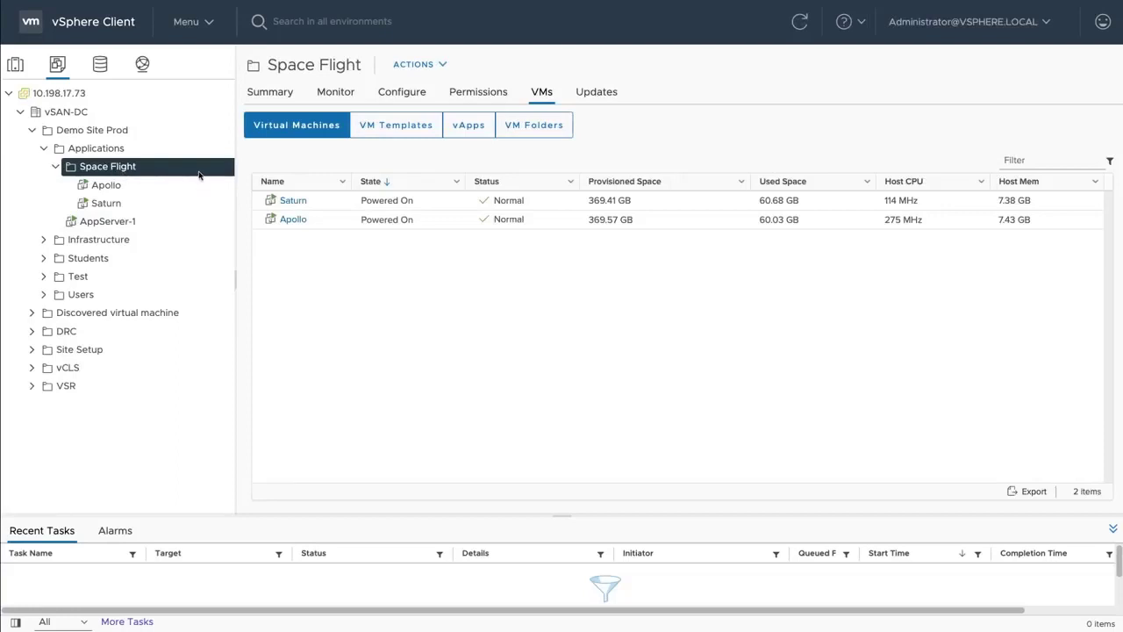
Show Saturn's summary: powered on, Windows Server 2019, VMware Tools running.
left_click(105, 202)
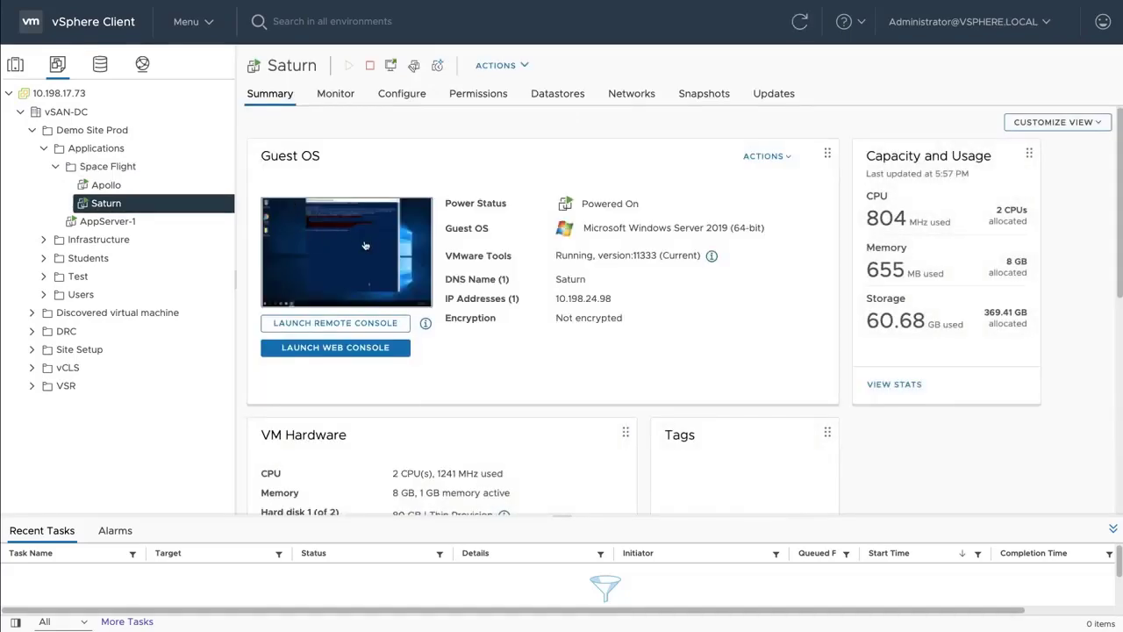
left_click(335, 347)
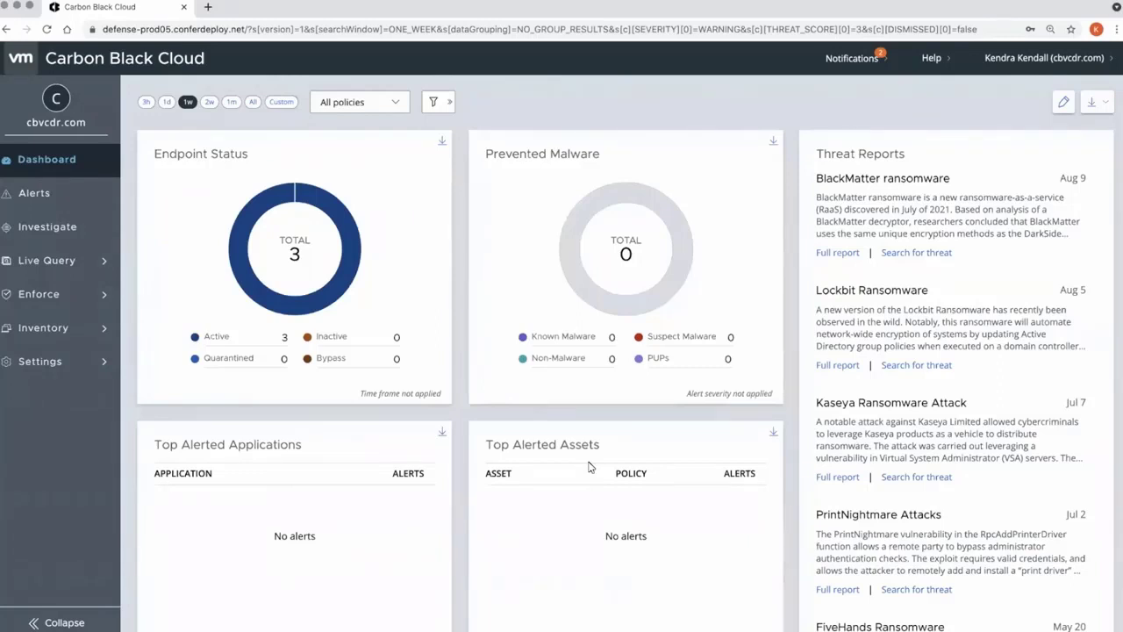
Set the dashboard range to 2 weeks and open Saturn's Standard policy from Inventory endpoints.
left_click(209, 102)
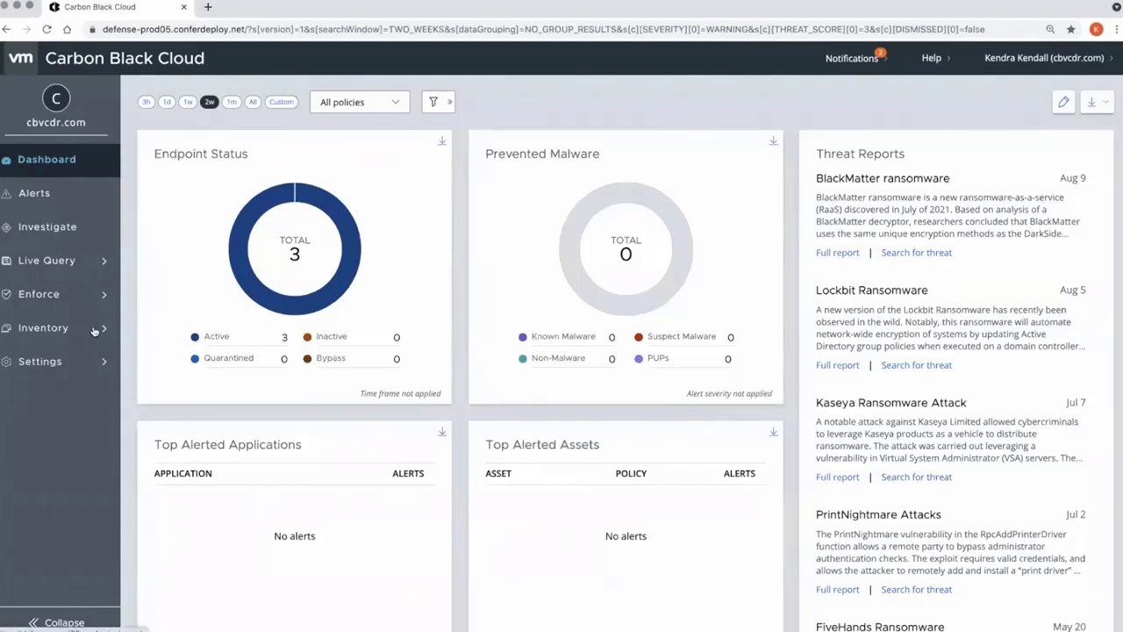
left_click(43, 327)
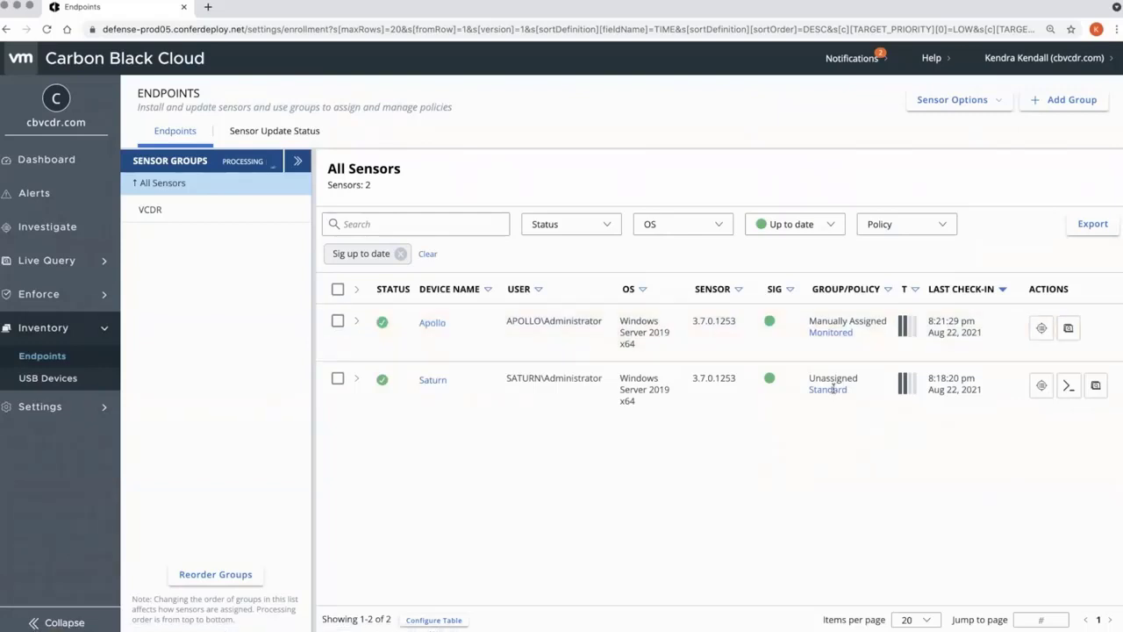
left_click(827, 389)
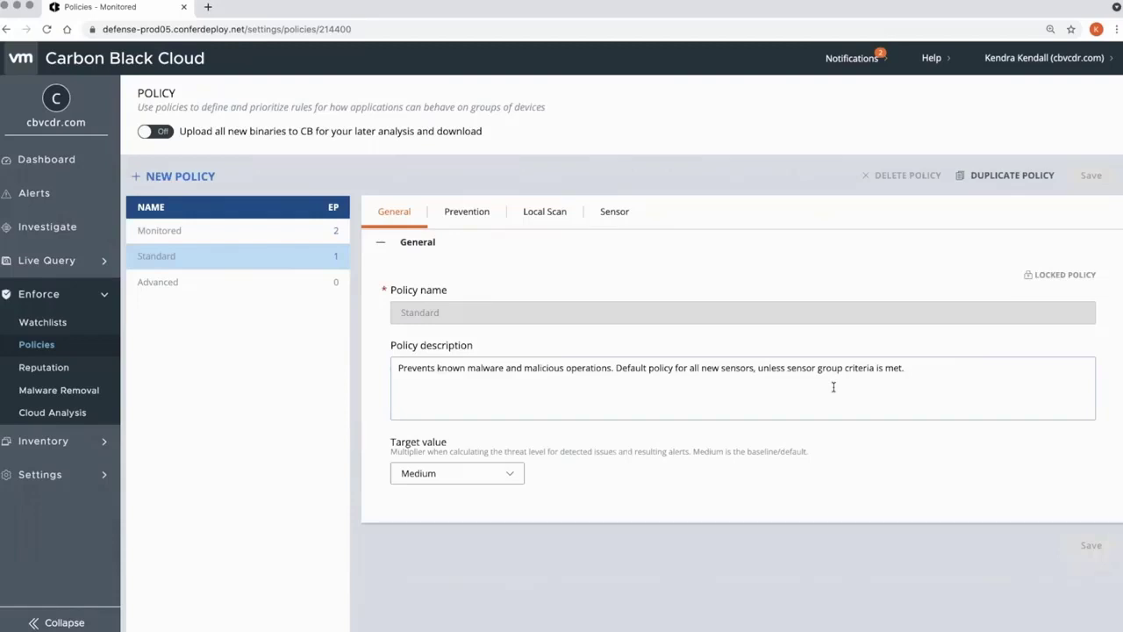
mouse_move(735, 337)
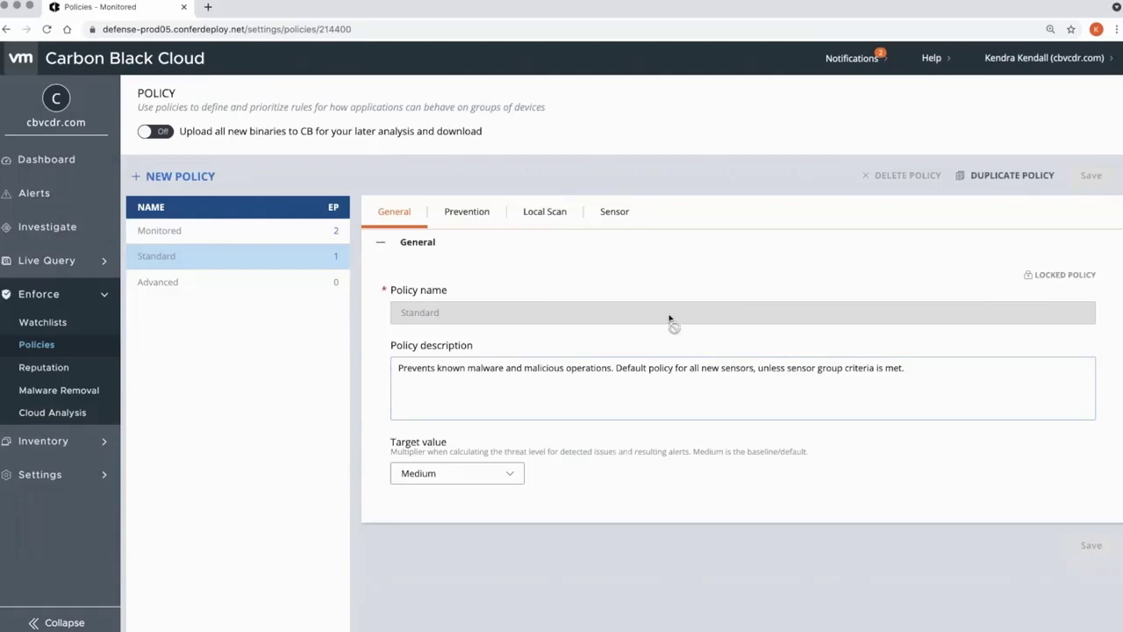
mouse_move(543, 314)
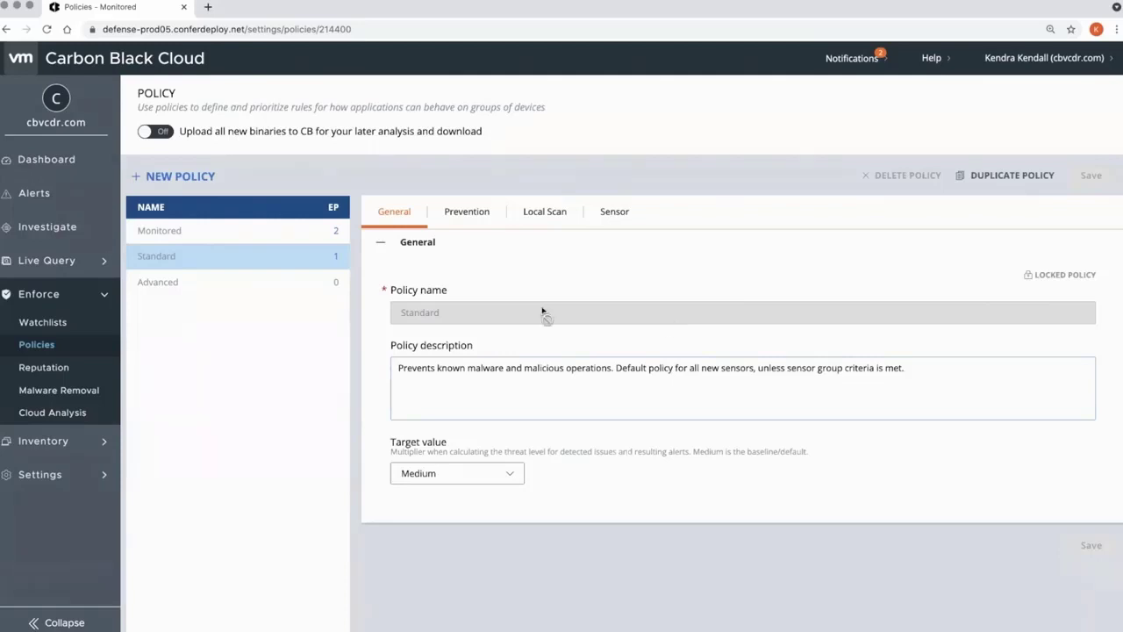
left_click(159, 230)
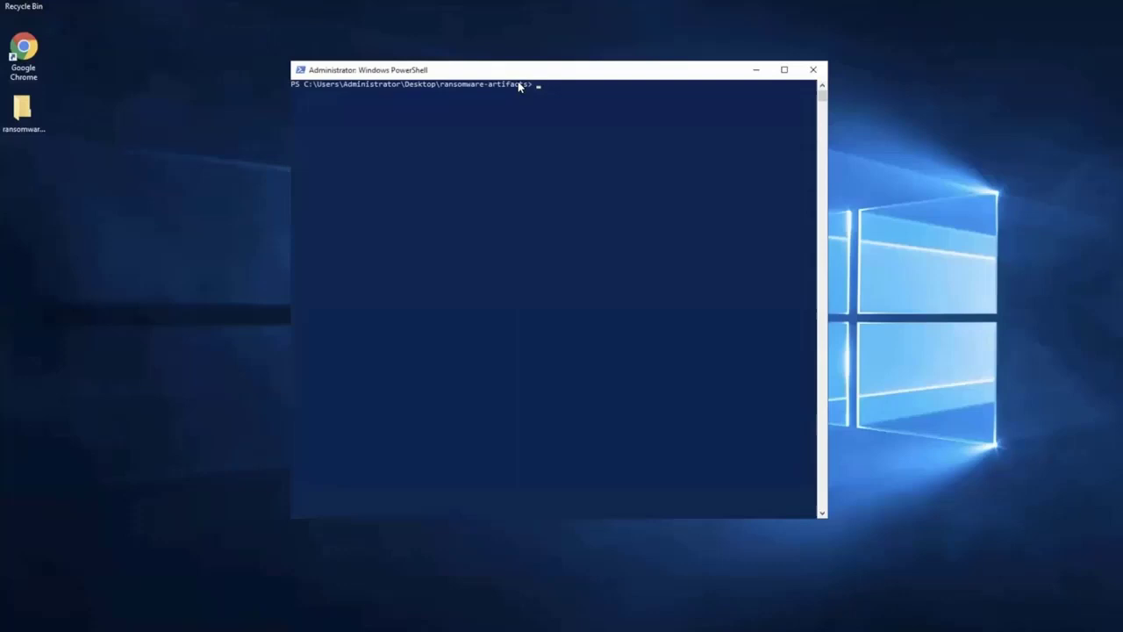
Run .\ryuk.ps1 in PowerShell, answering R to run it once.
type(".\\ryu")
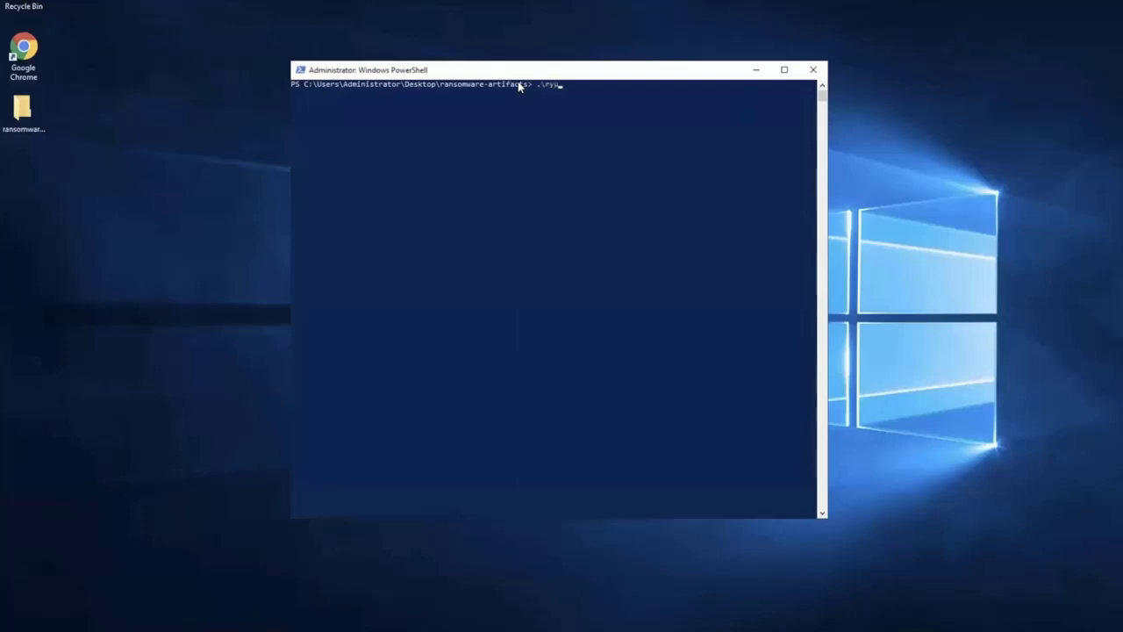
type("k.ps1")
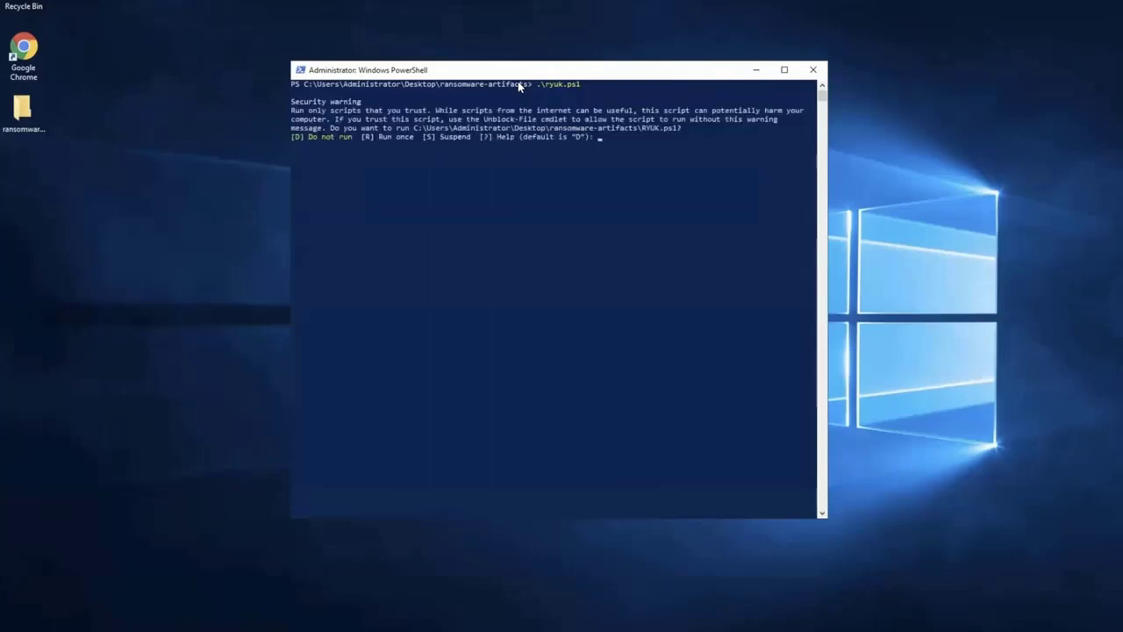
type("R")
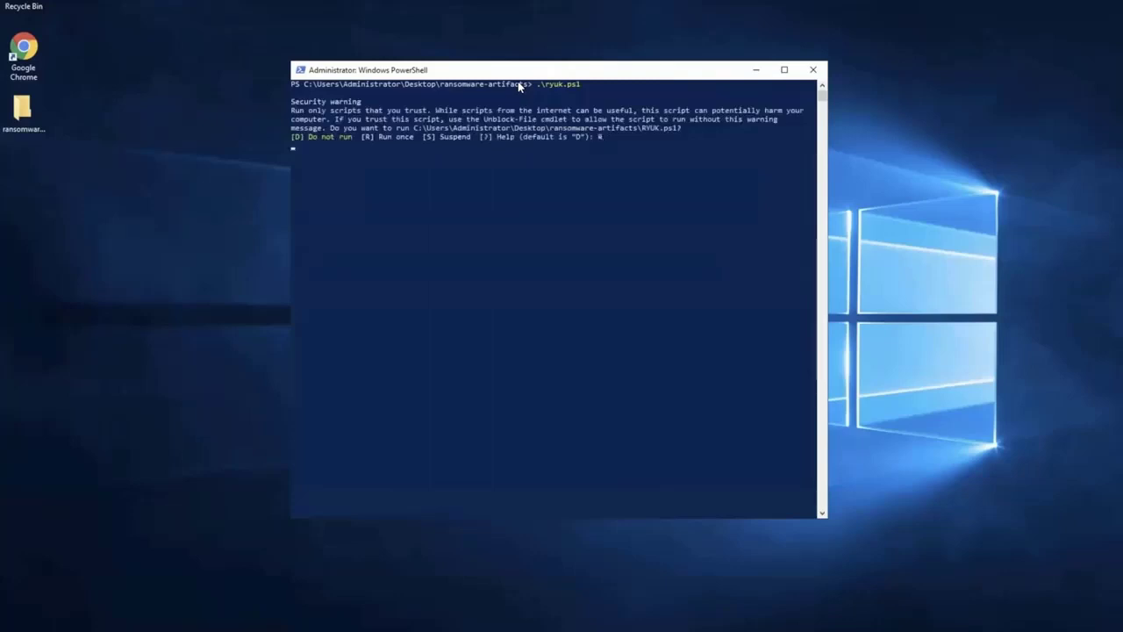
type("R")
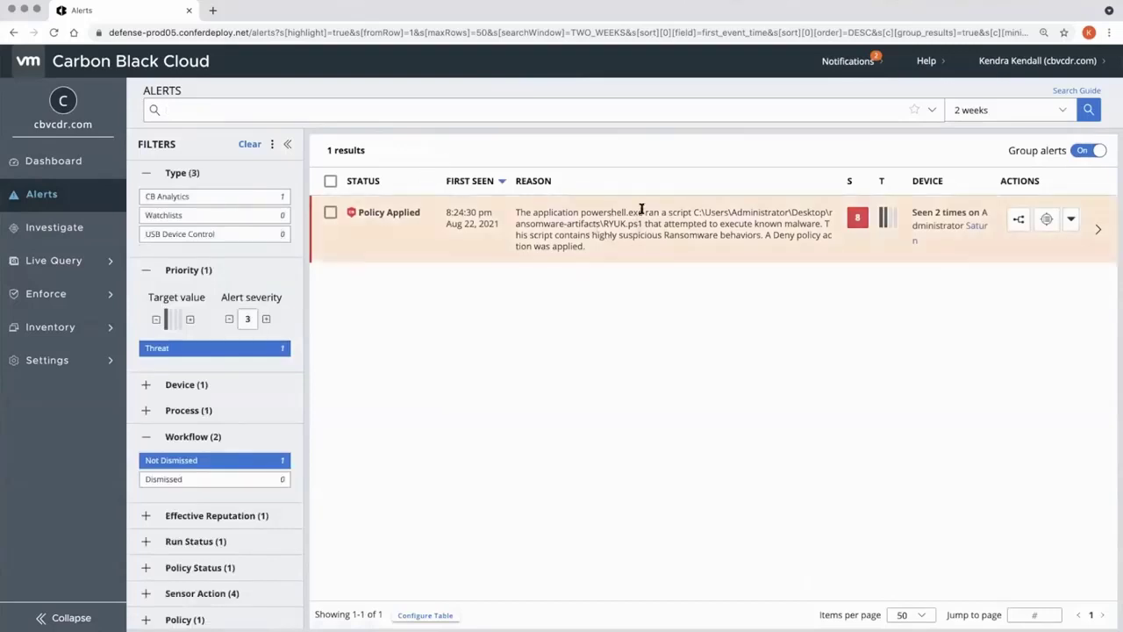
mouse_move(665, 238)
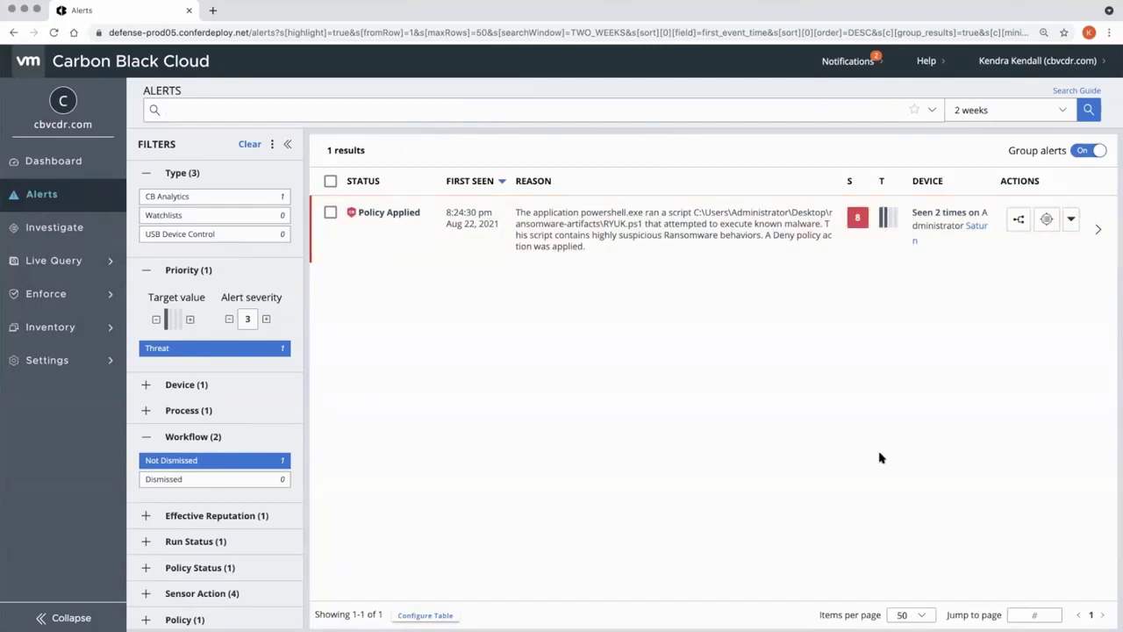
mouse_move(1044, 315)
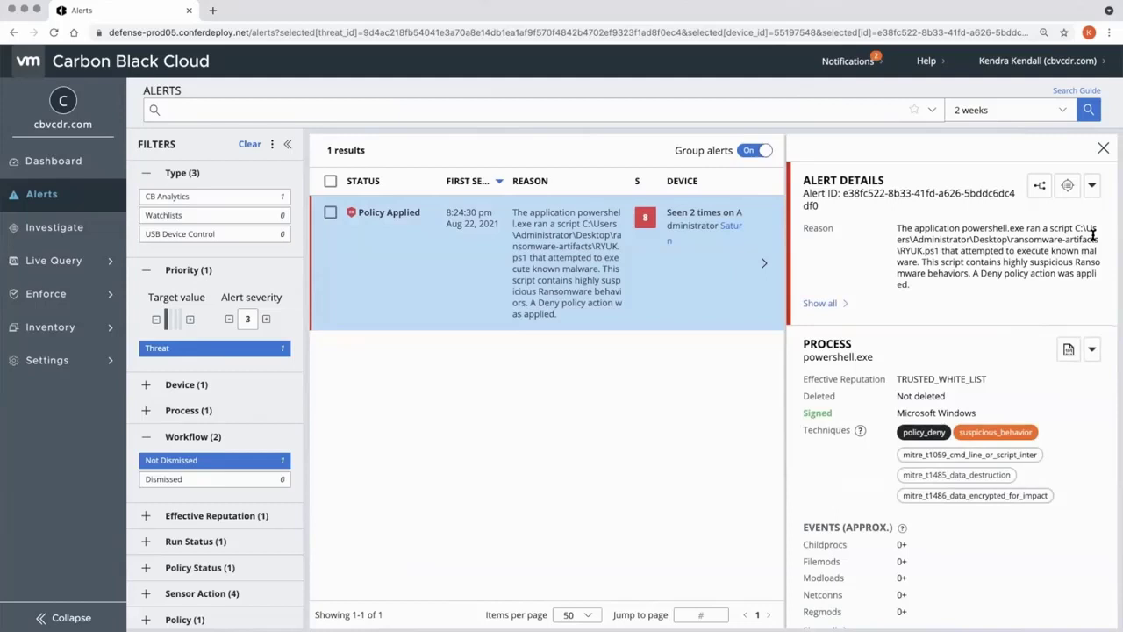
mouse_move(1027, 209)
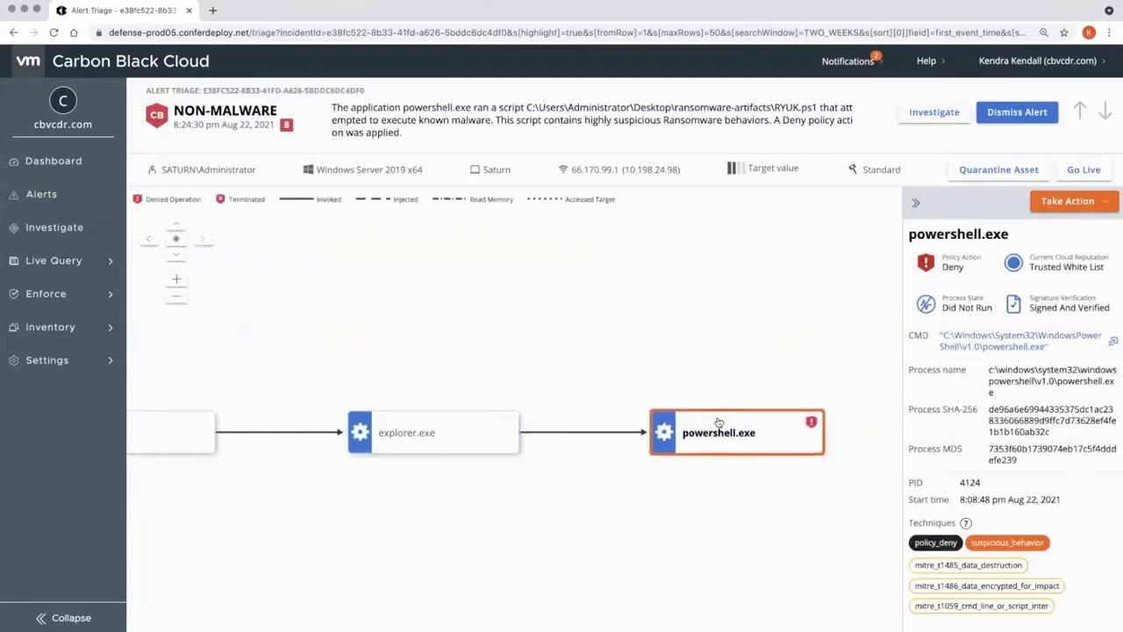
mouse_move(1022, 329)
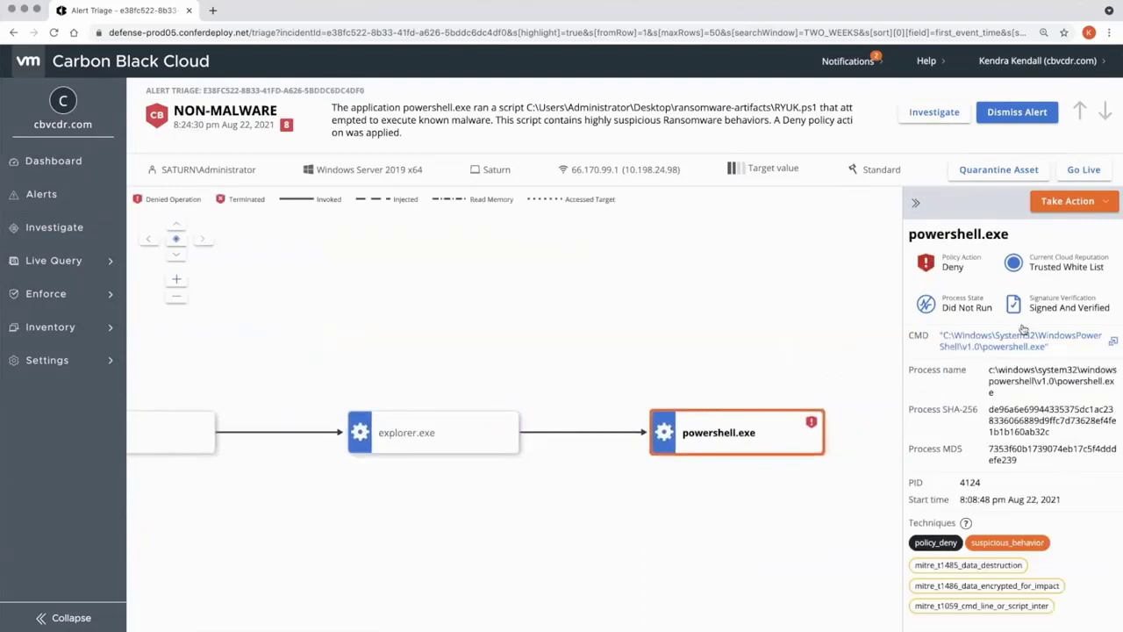
Scroll the powershell.exe triage panel to review its MITRE techniques and Microsoft Windows signature.
scroll("down", 3)
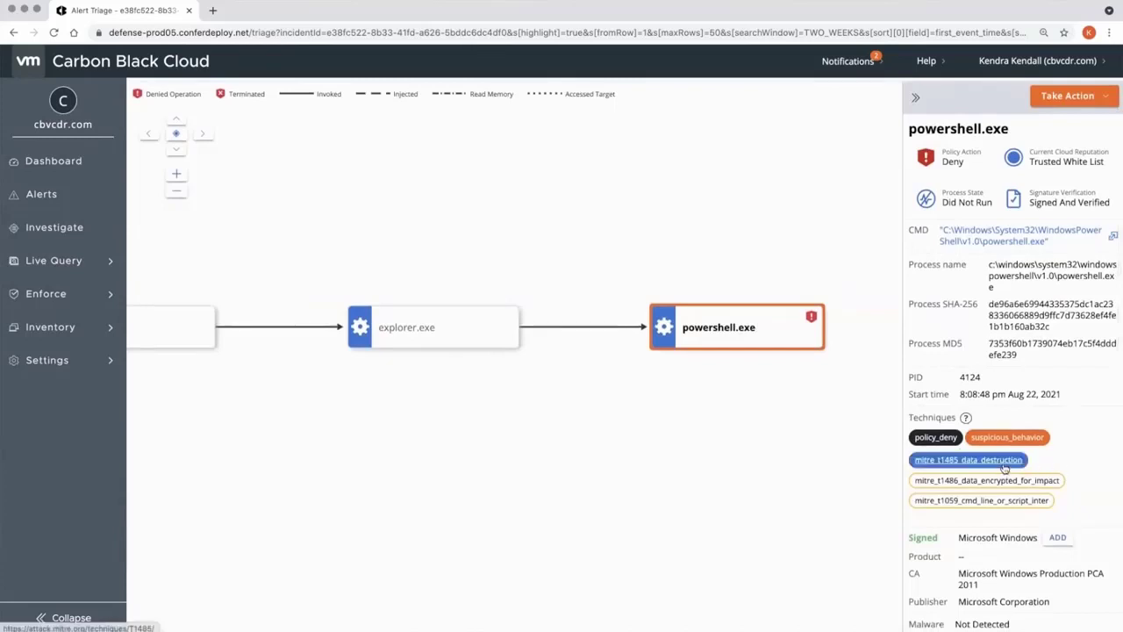
mouse_move(860, 532)
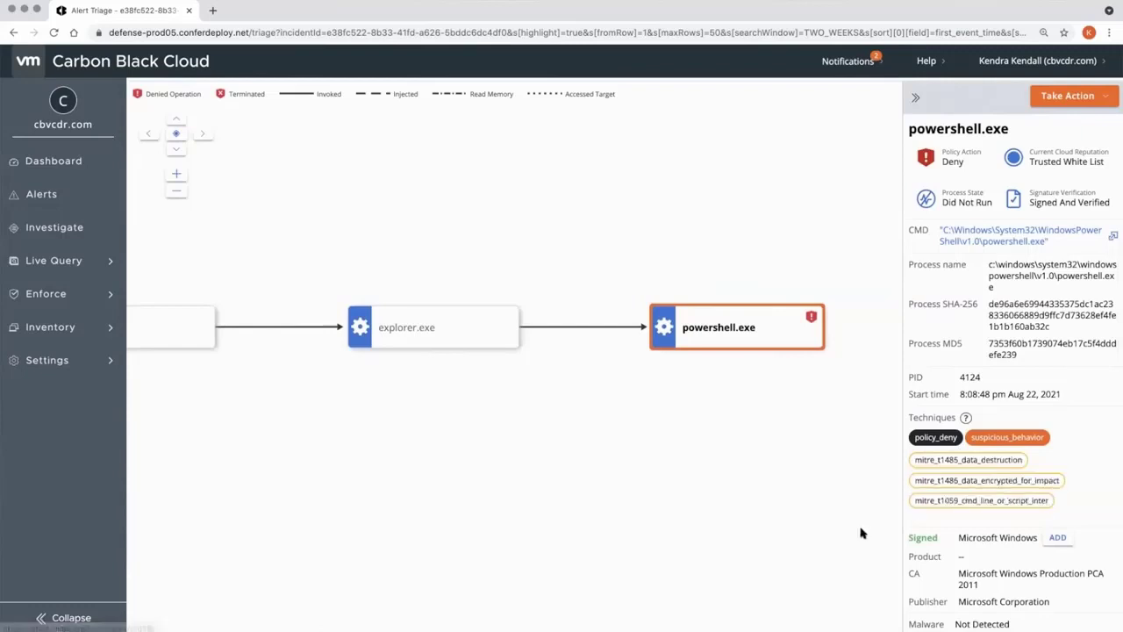
mouse_move(829, 464)
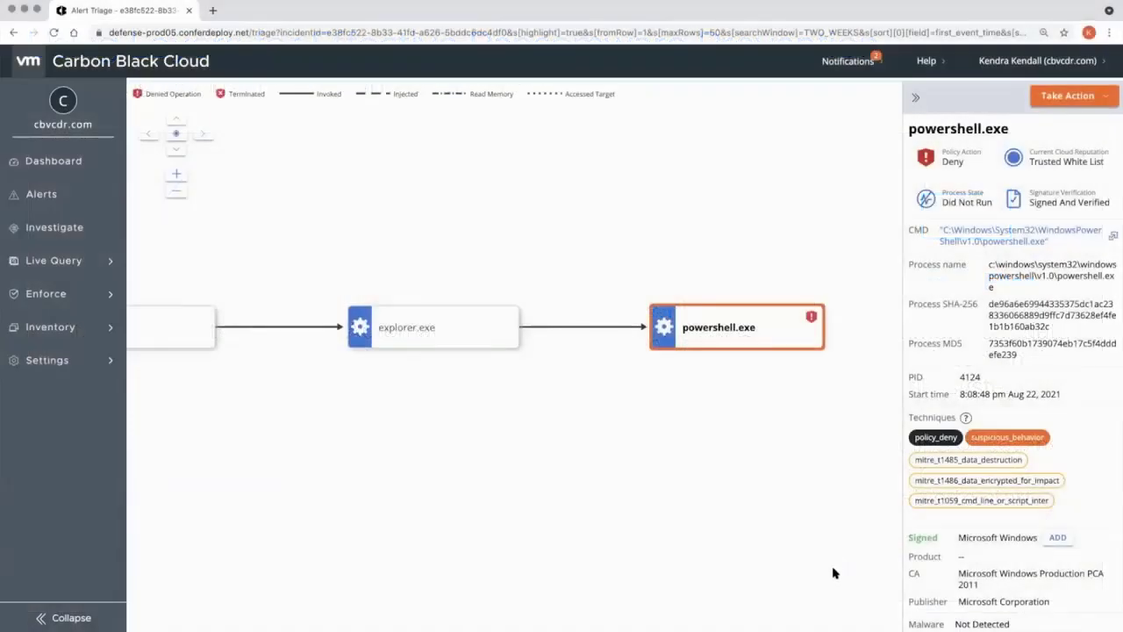
mouse_move(860, 455)
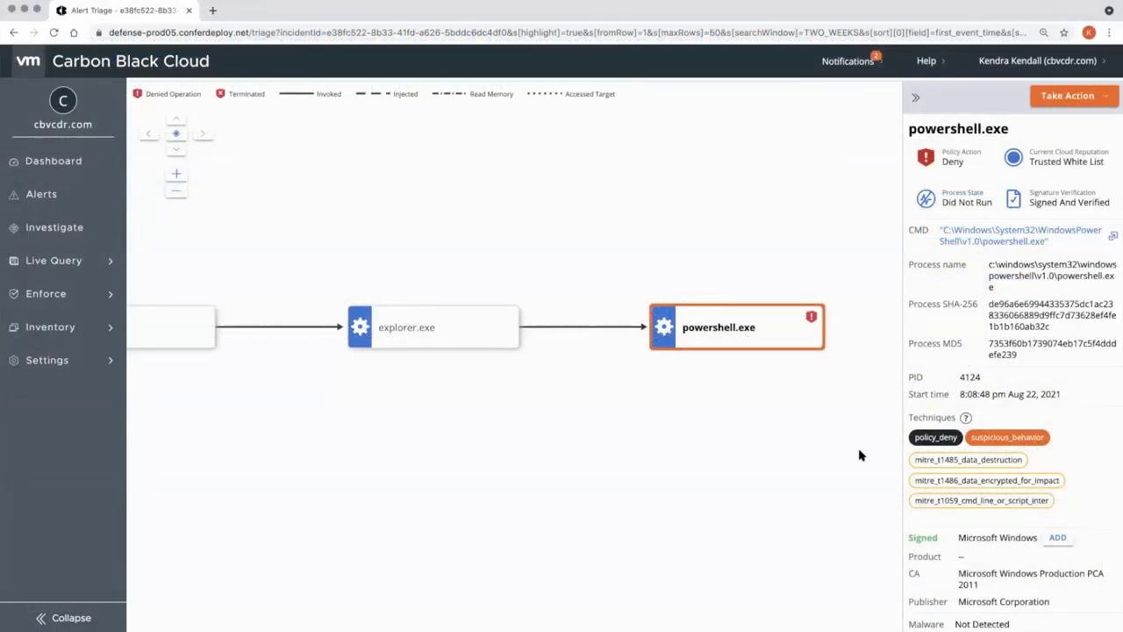
mouse_move(829, 541)
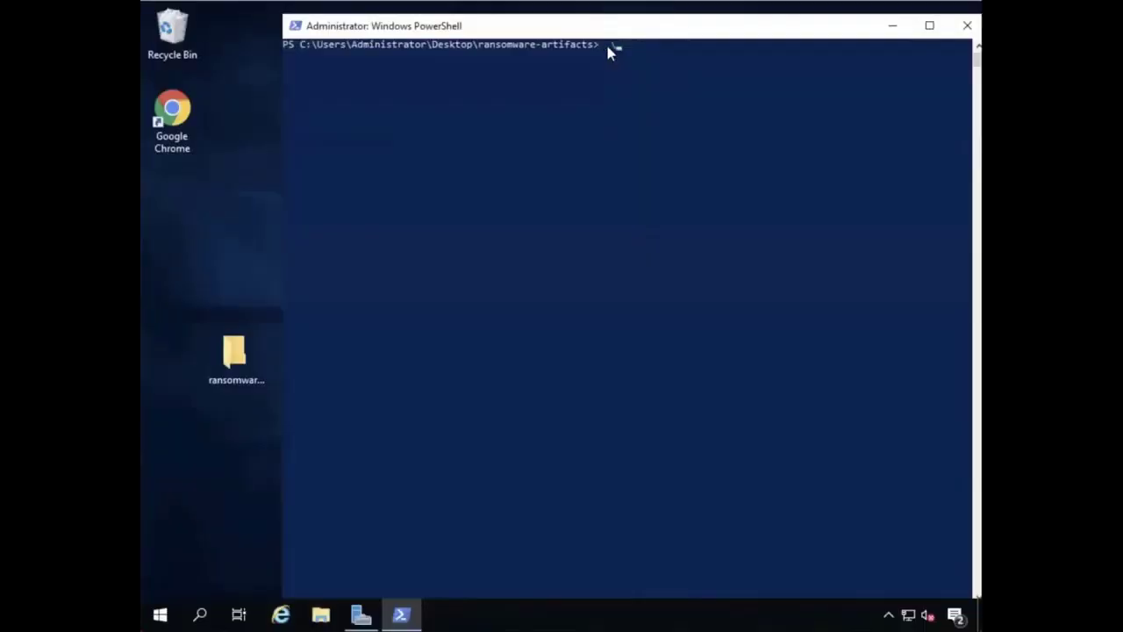
Launch ryuk.ps1 on Apollo using Tab completion, answering R to run it once.
type(".\\ryuk.")
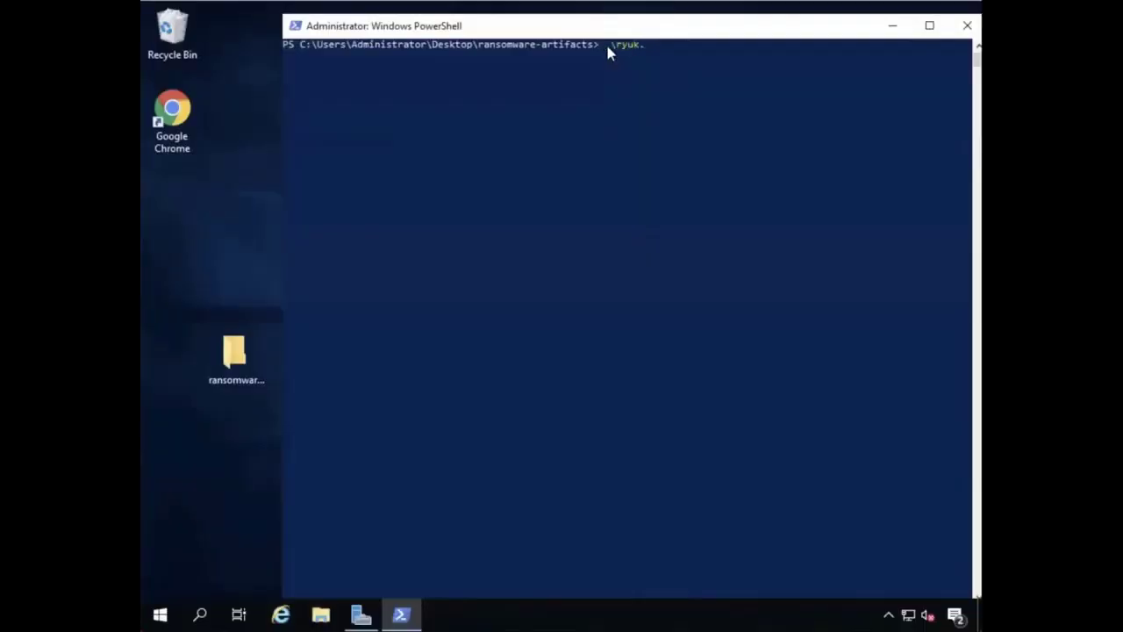
key("Enter")
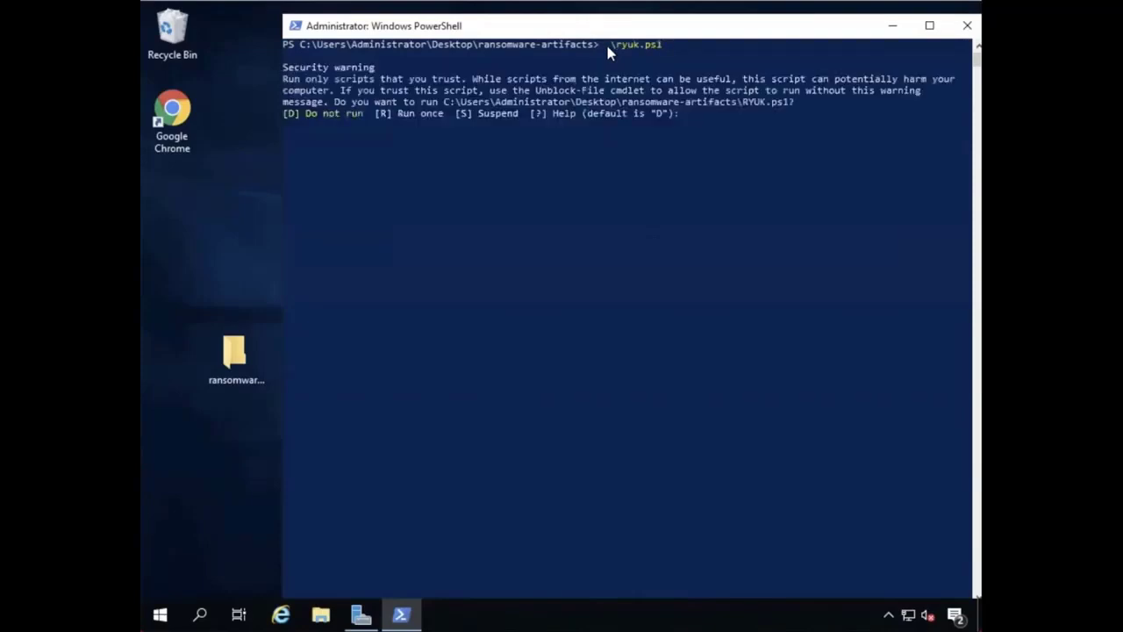
type("R")
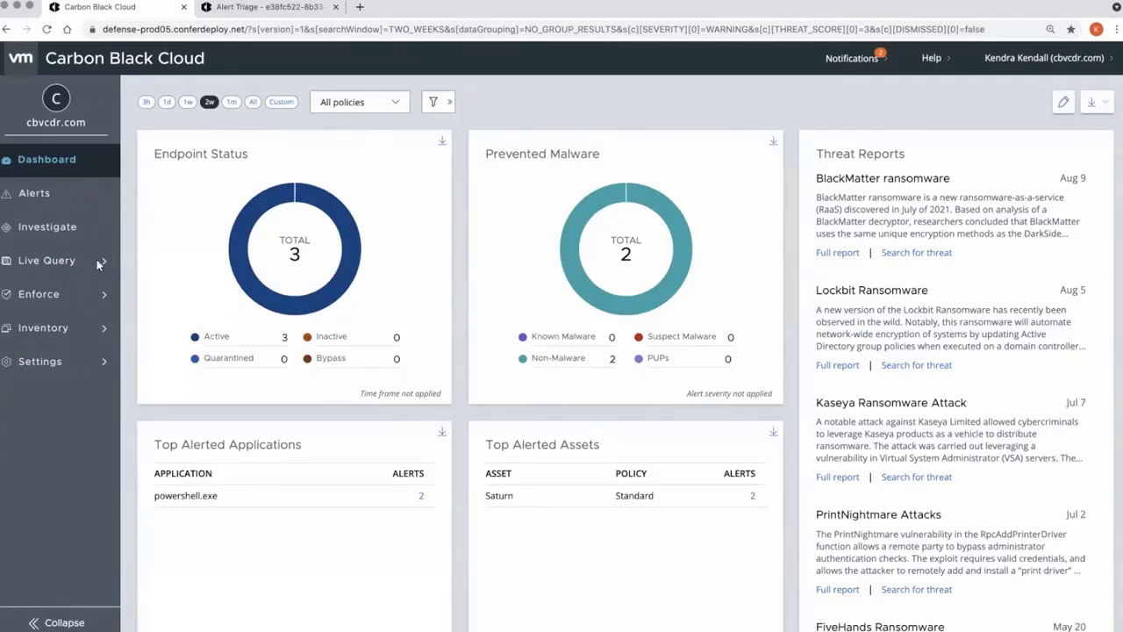
Open Investigate listing 5,205 events, glance at Alert Triage, and start typing a search.
left_click(47, 226)
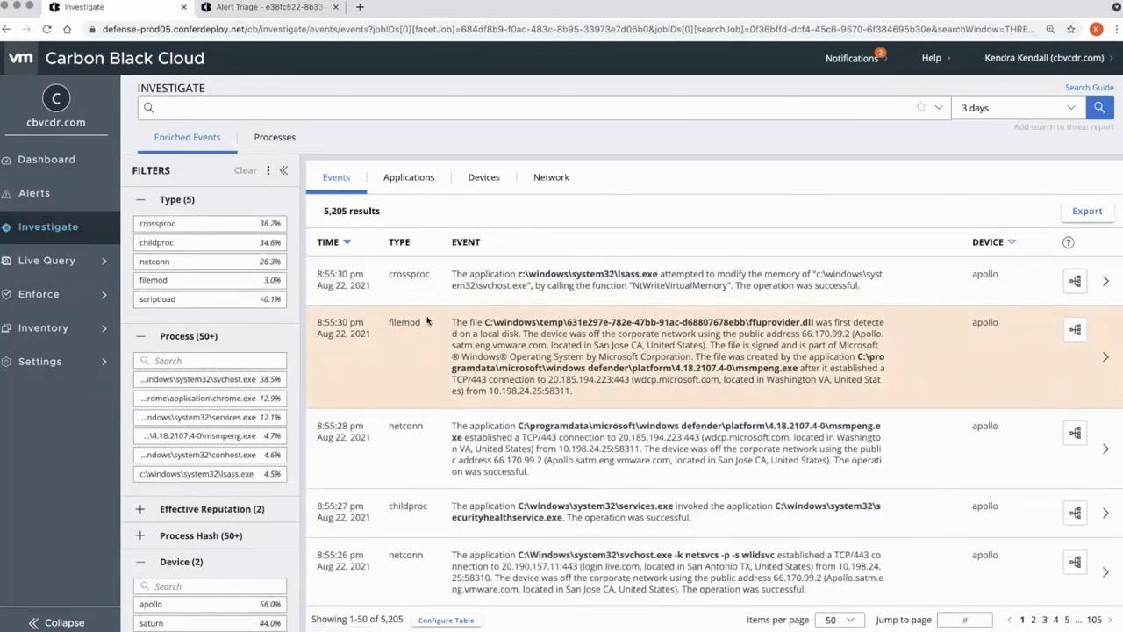
left_click(263, 7)
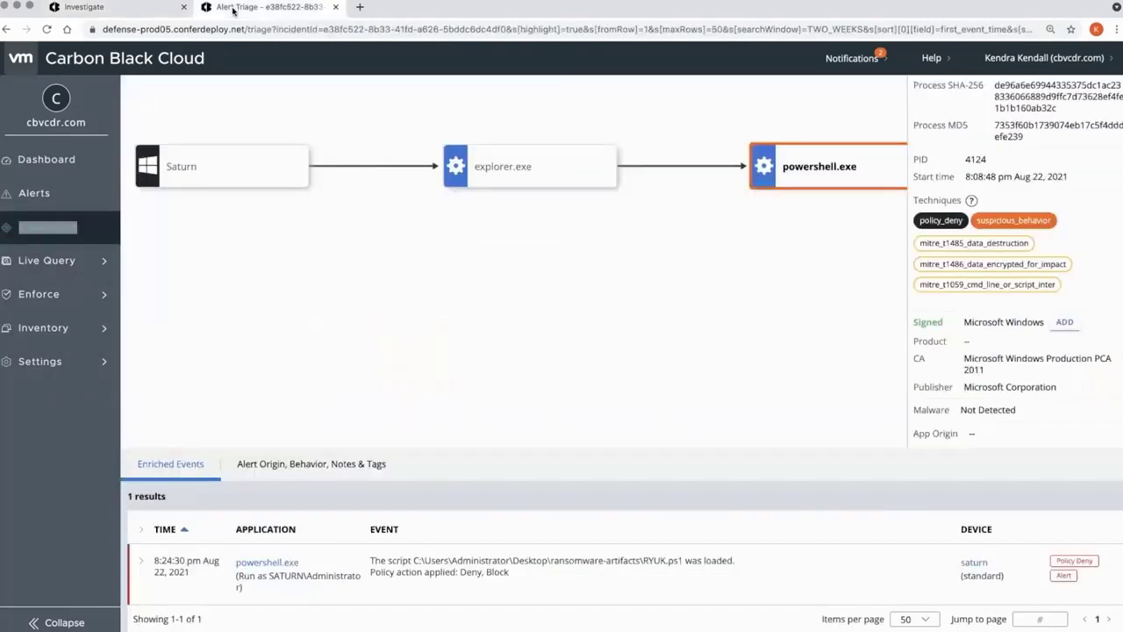
mouse_move(495, 517)
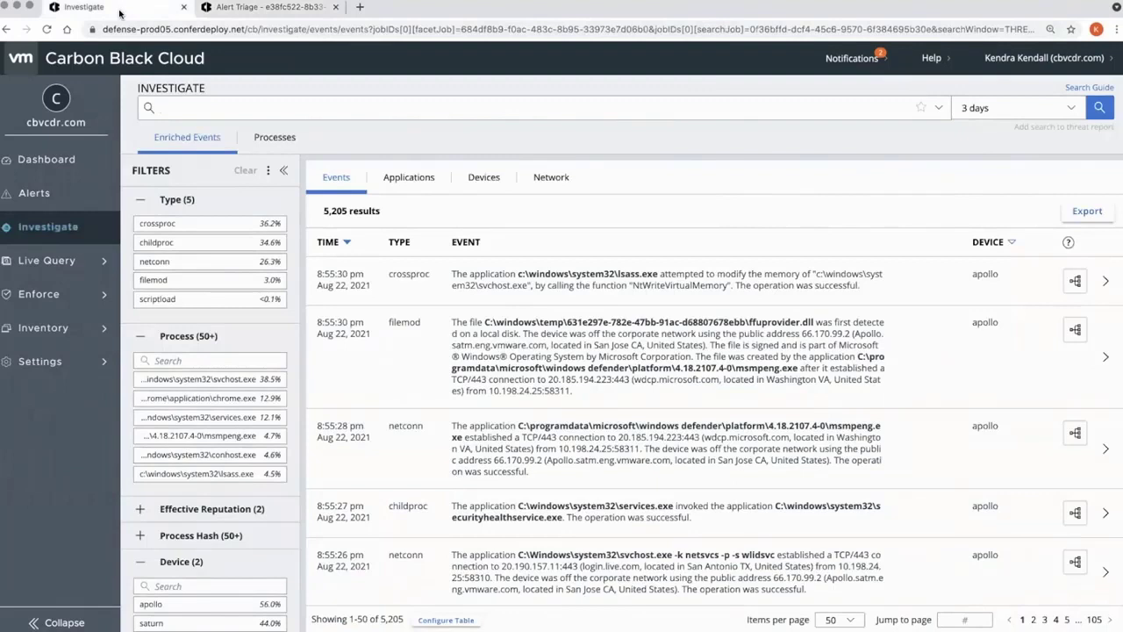
mouse_move(919, 393)
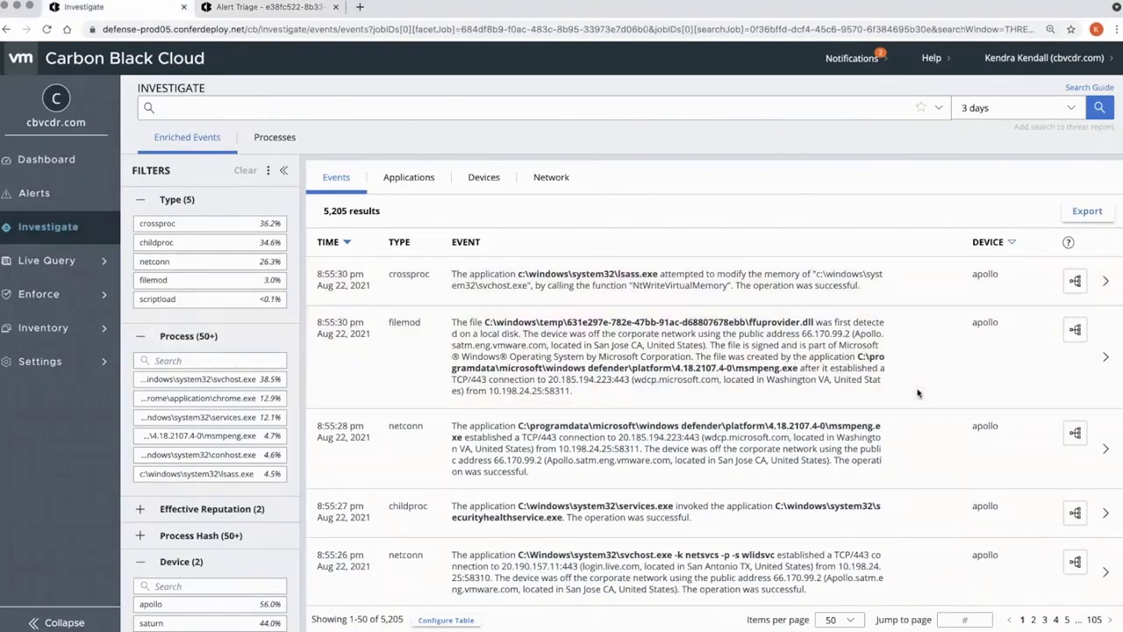
type("fl")
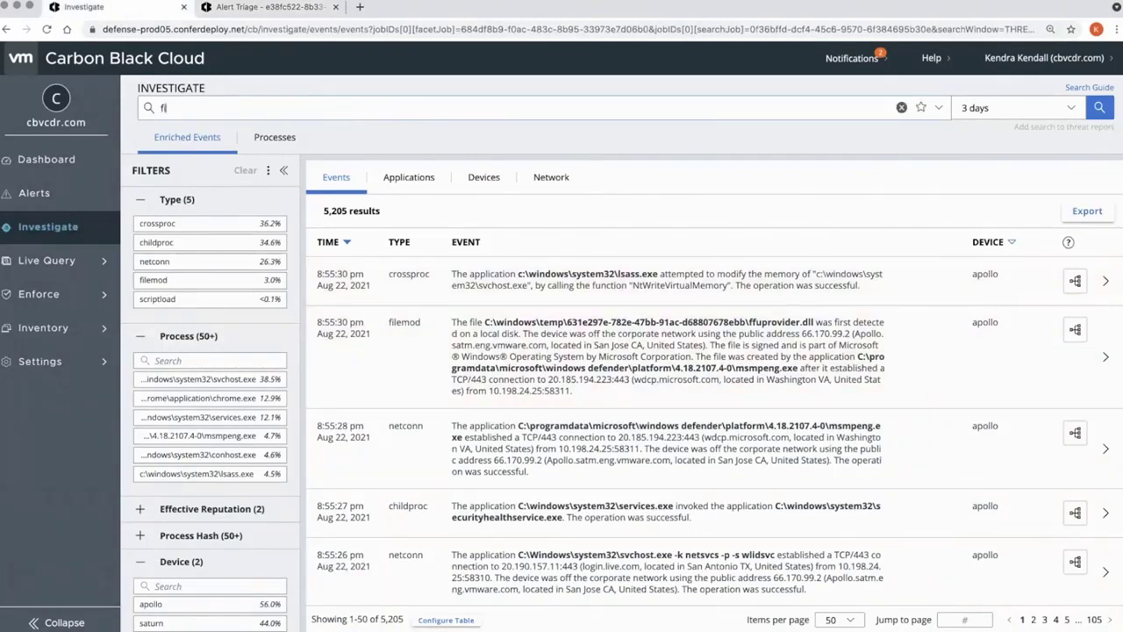
Search filemod_name:*ransomware-artifacts* and narrow the results to device apollo, showing nine events.
type("ilemod_name:*ransomware-artifacts*")
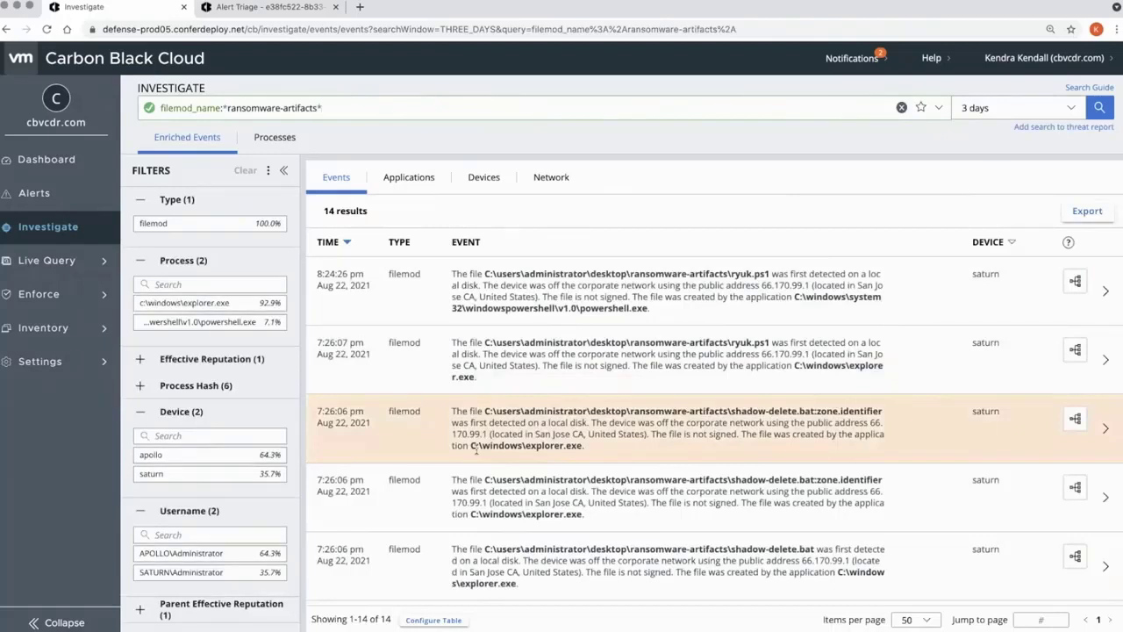
left_click(150, 454)
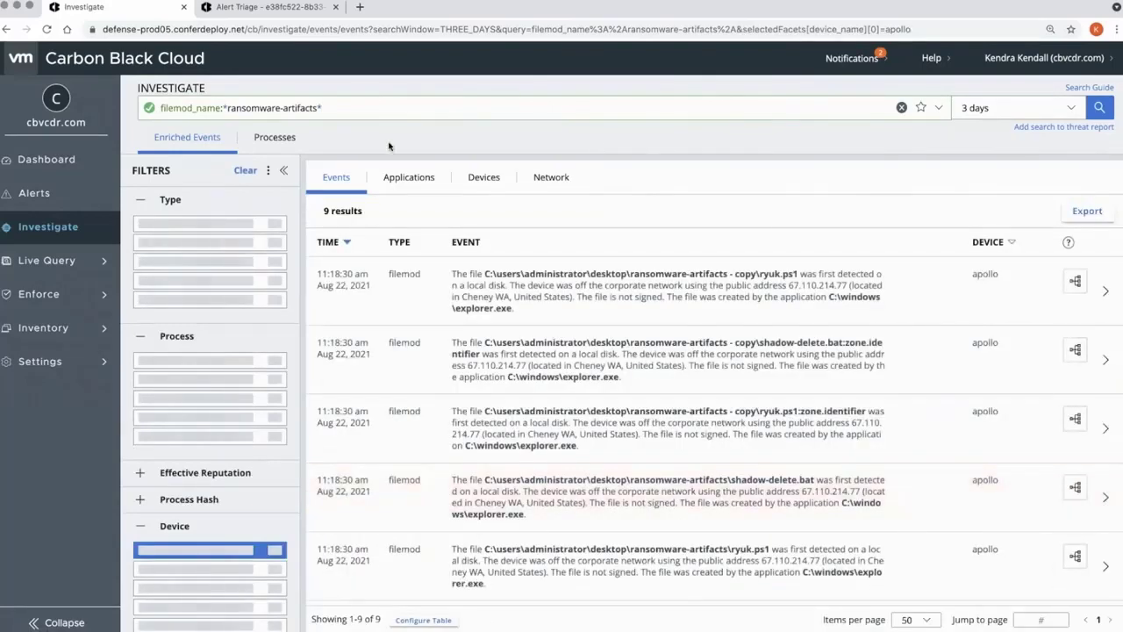
scroll("down", 3)
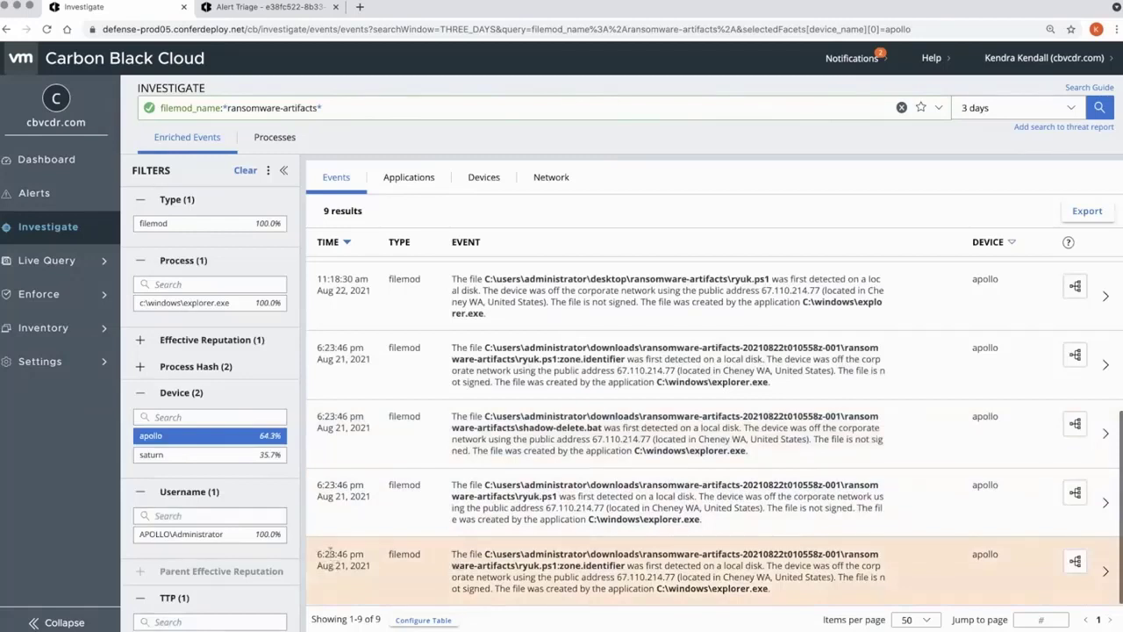
mouse_move(375, 554)
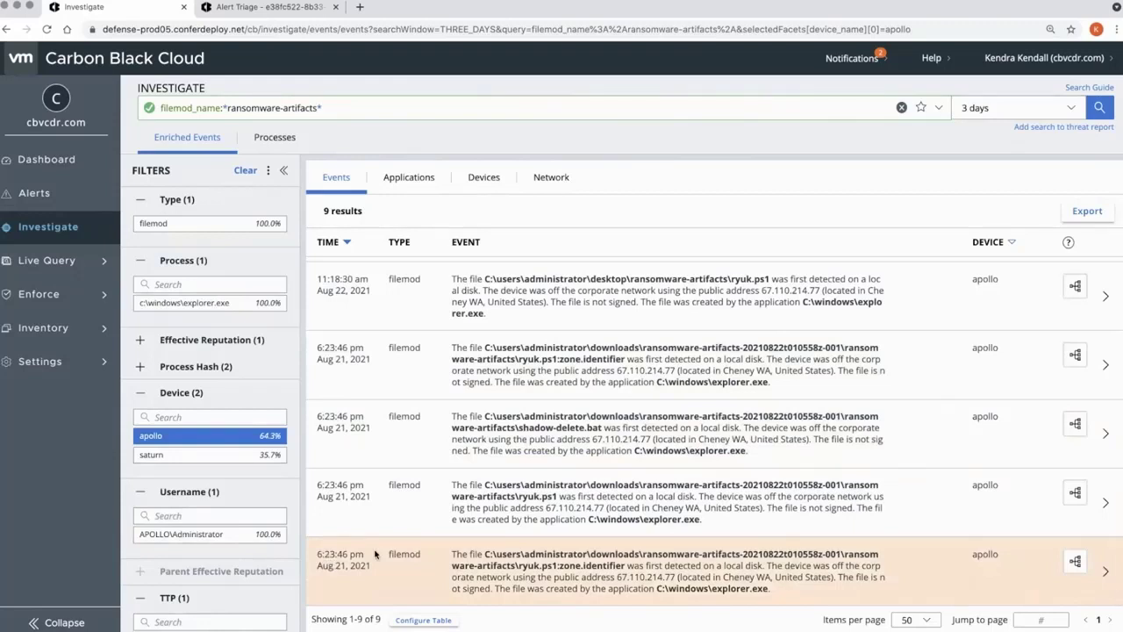
mouse_move(1027, 572)
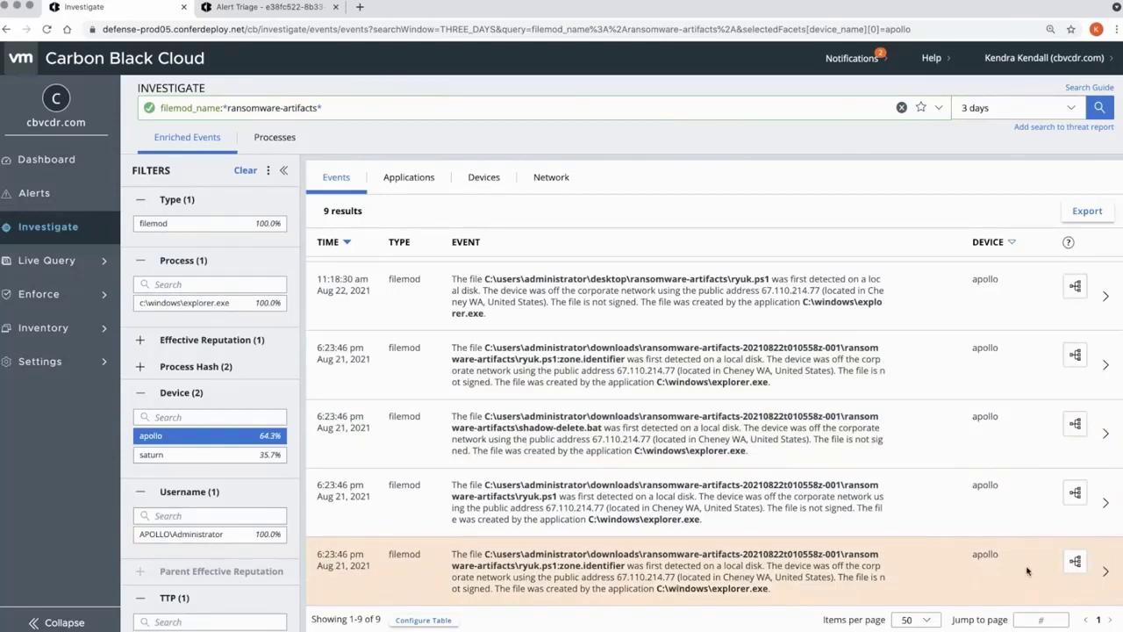
mouse_move(1047, 541)
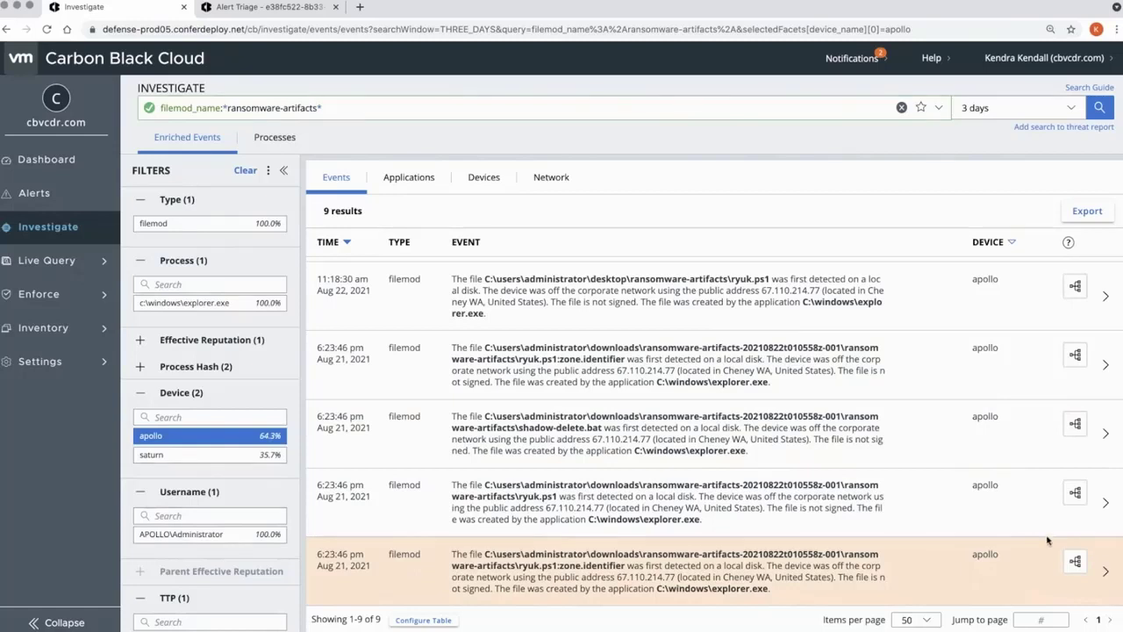
mouse_move(1053, 566)
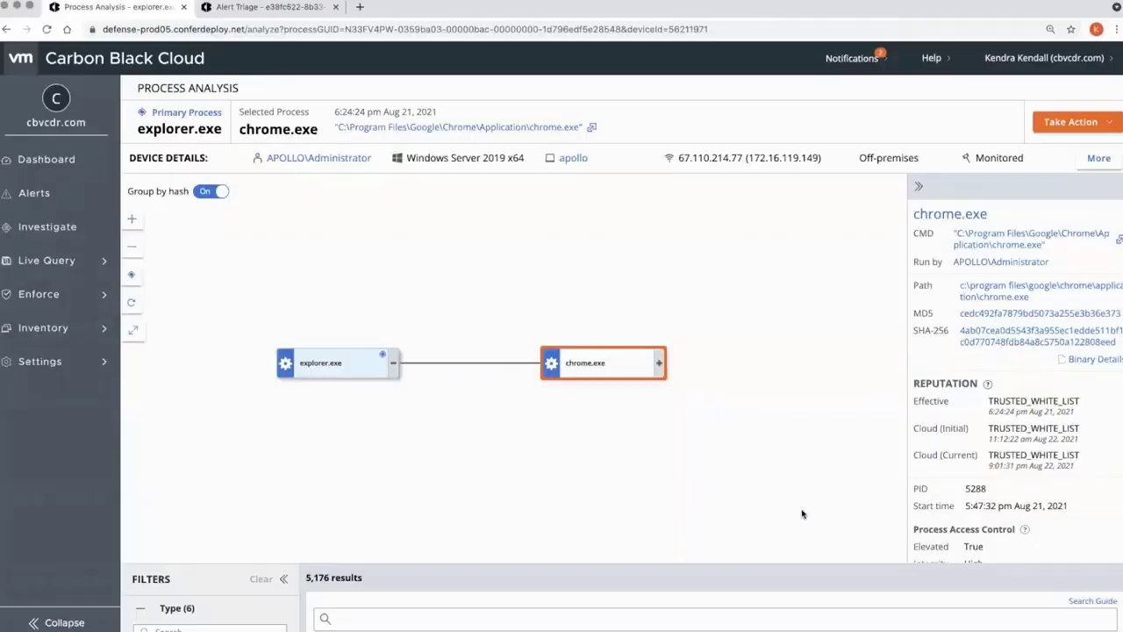
mouse_move(887, 398)
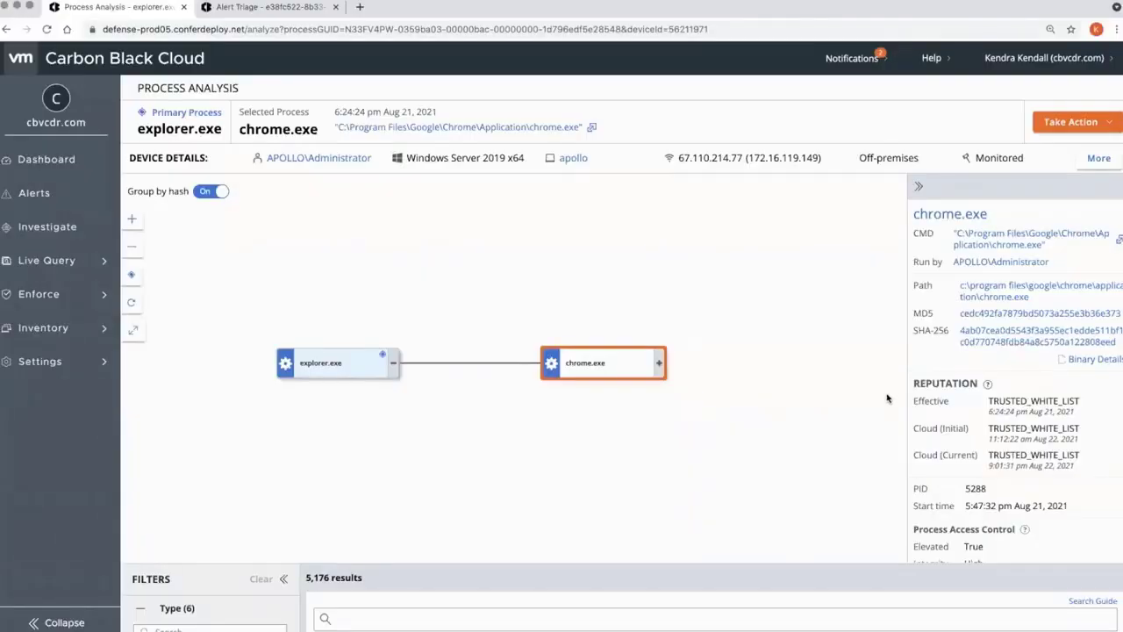
mouse_move(678, 487)
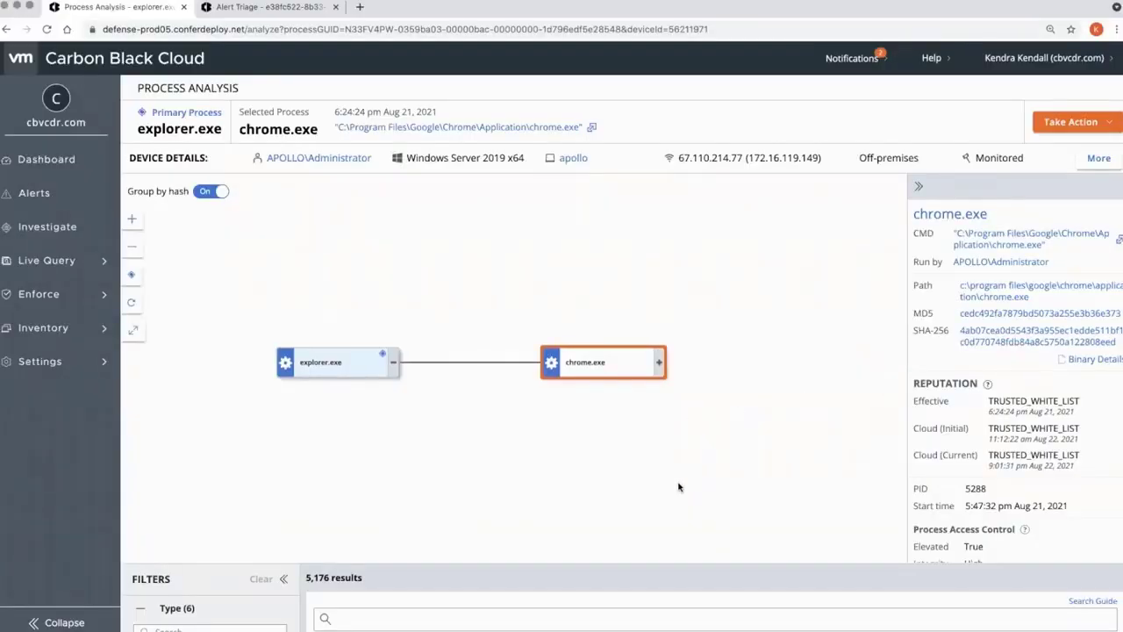
mouse_move(669, 404)
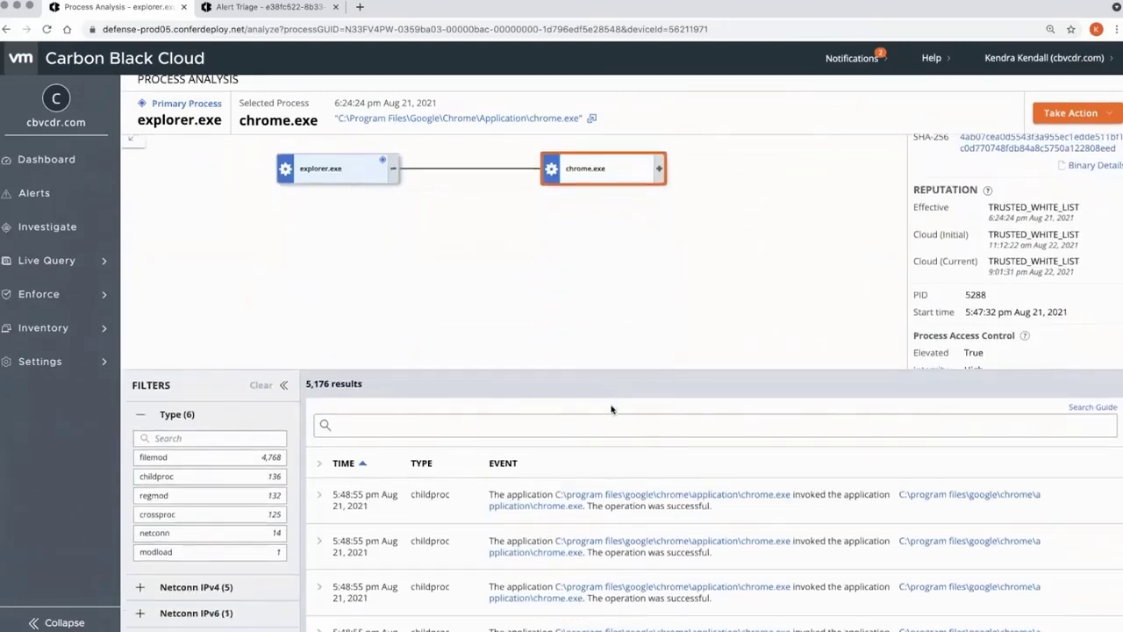
Filter chrome.exe's events by 'ransomware' down to the single download rename.
type("ransomware")
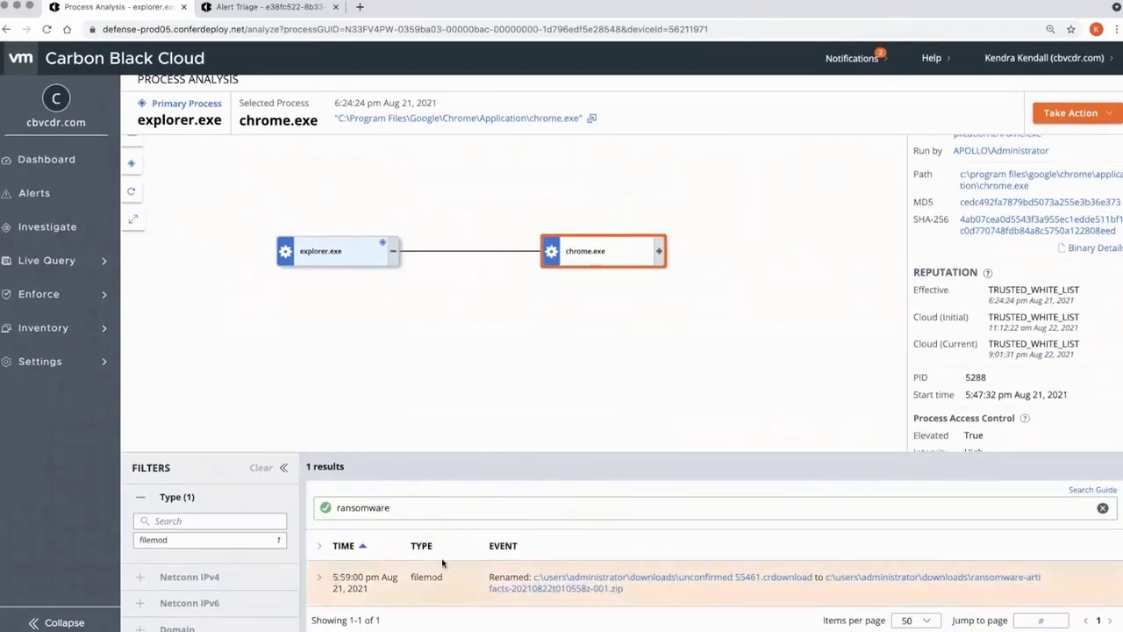
mouse_move(880, 470)
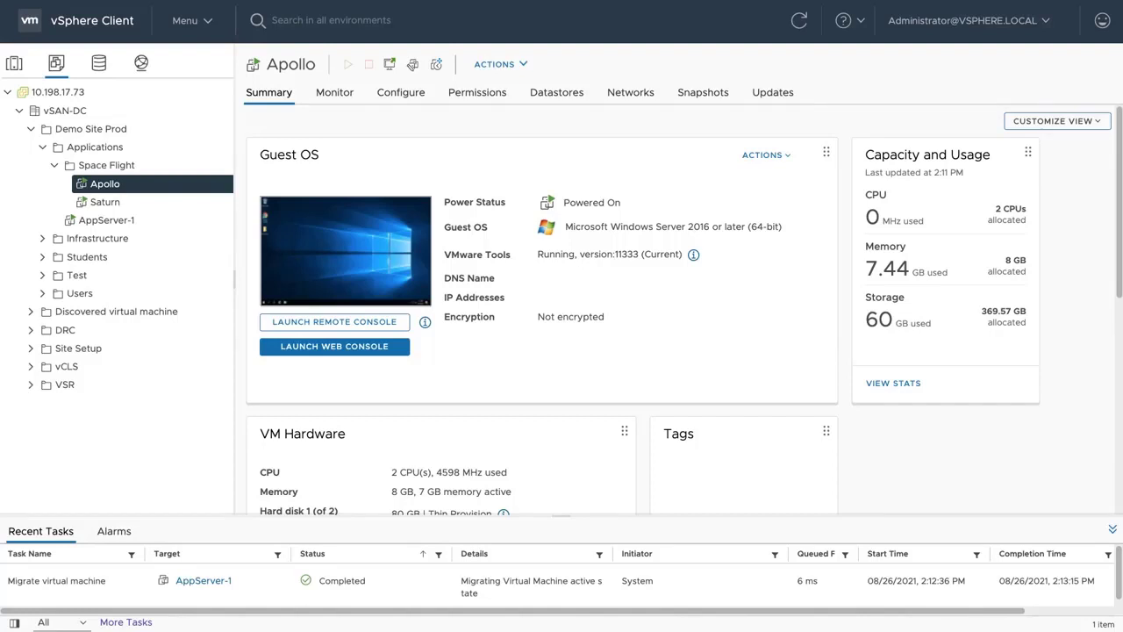
mouse_move(332, 248)
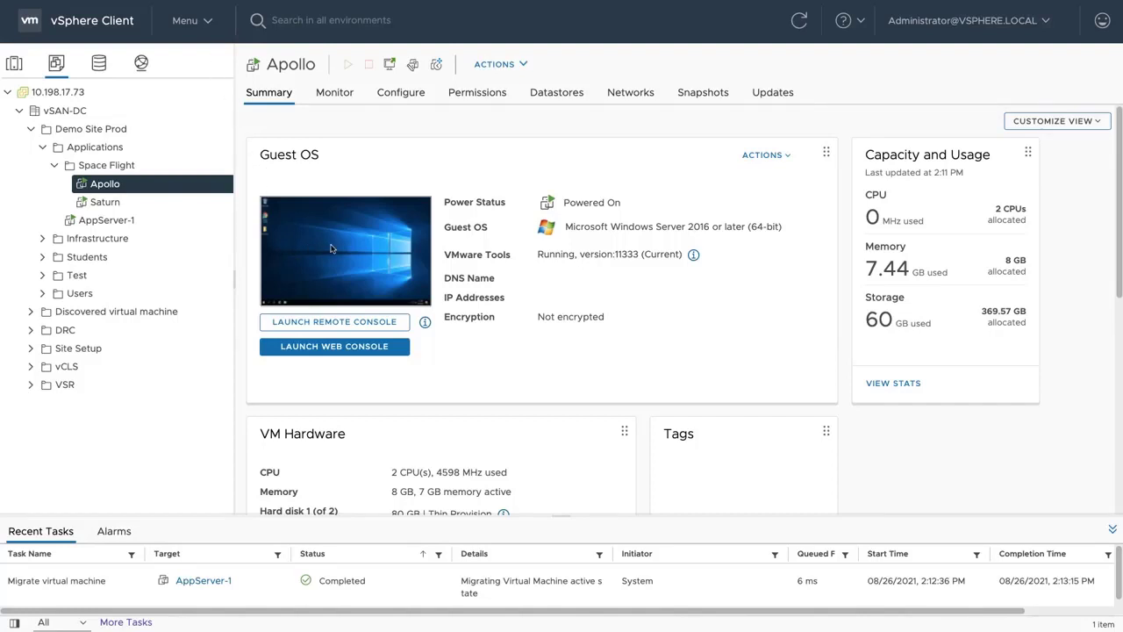
left_click(333, 345)
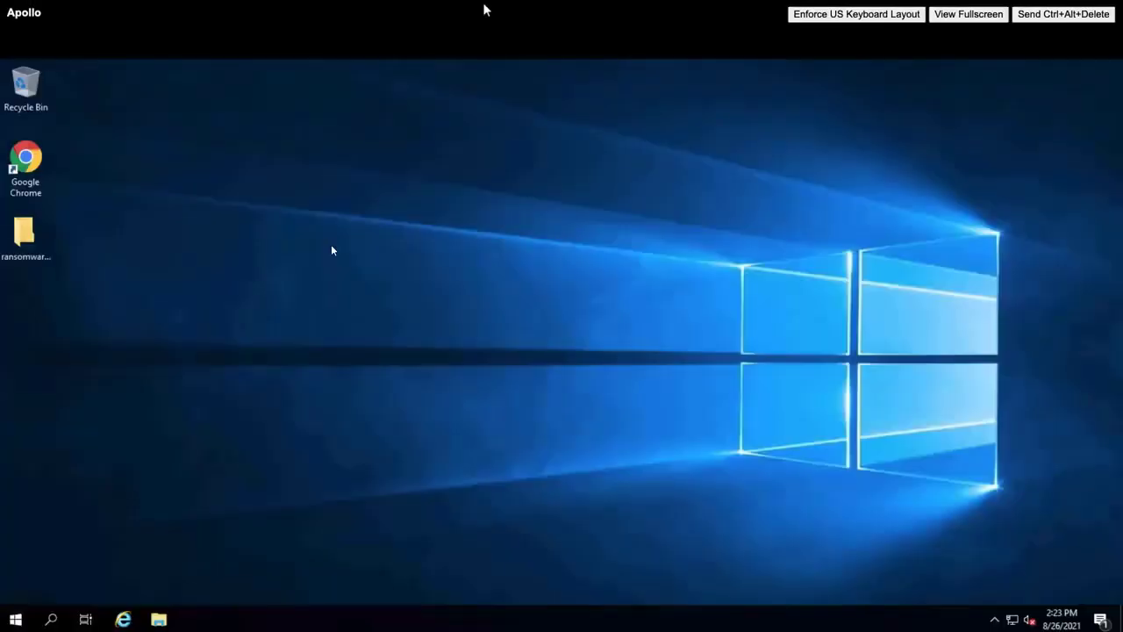
left_click(26, 237)
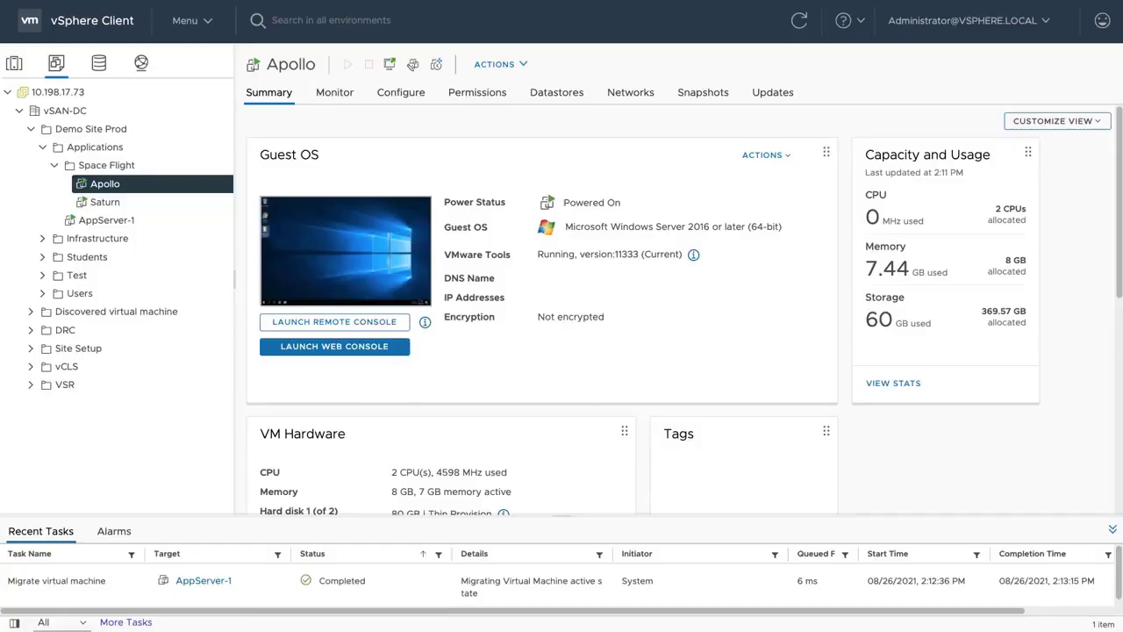
mouse_move(117, 191)
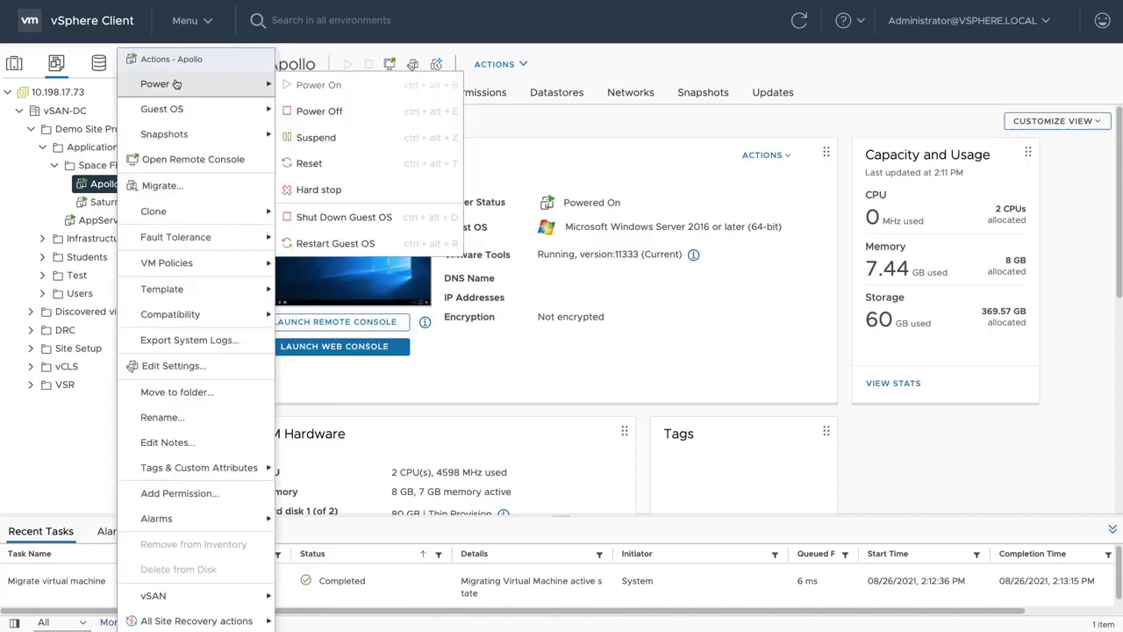
left_click(344, 217)
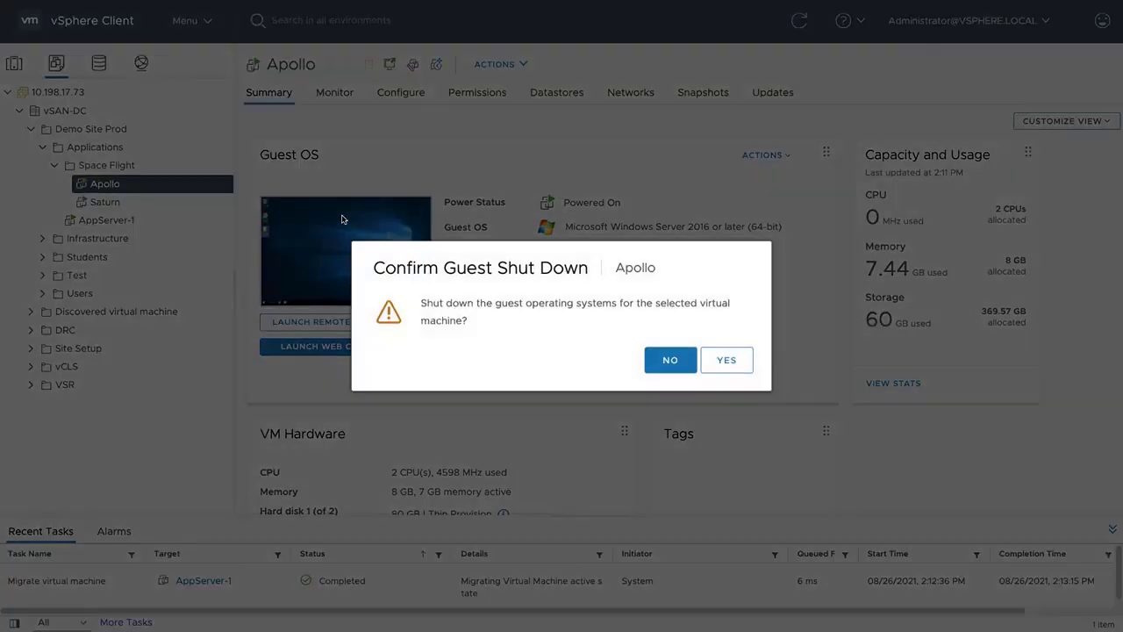
left_click(726, 359)
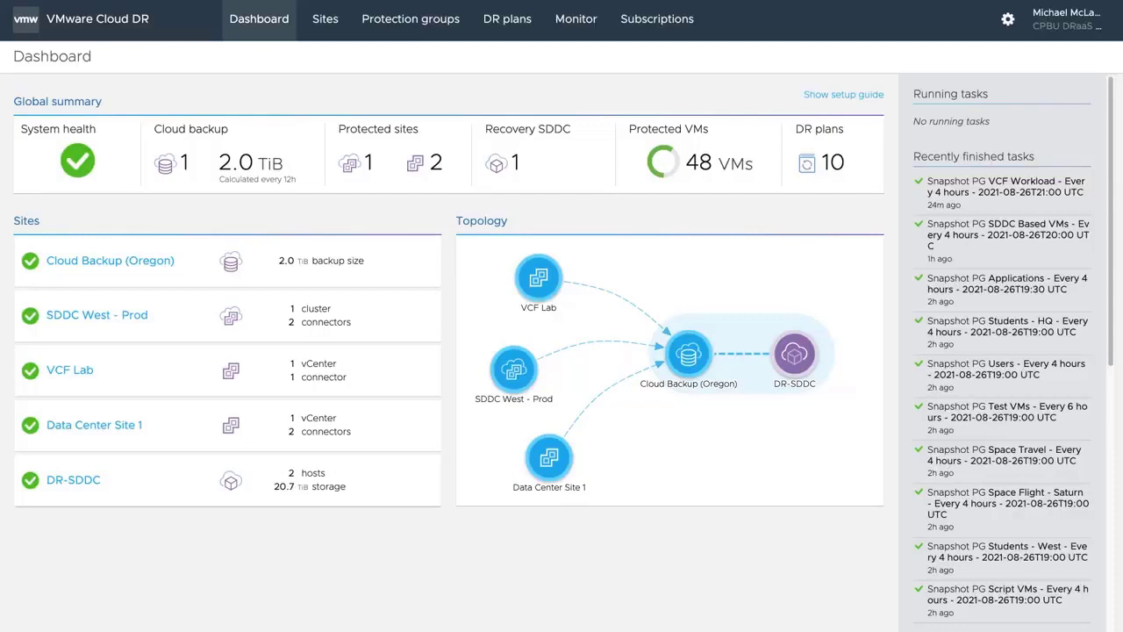
Open the 'Space - Ransomware - Apollo' plan from the DR plans list.
left_click(508, 18)
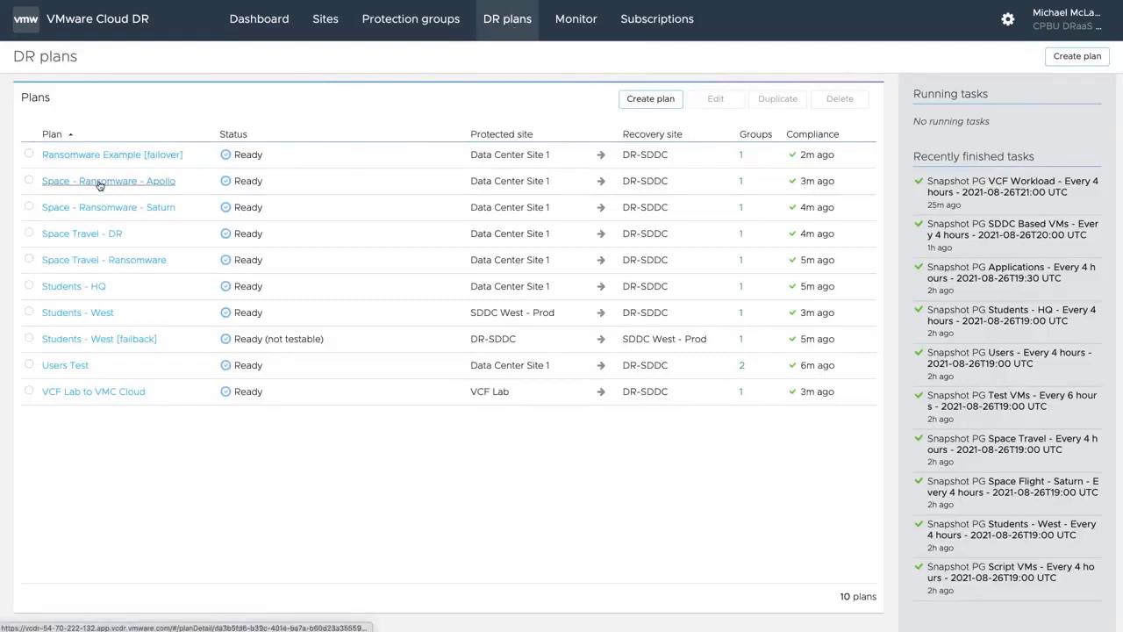
left_click(108, 180)
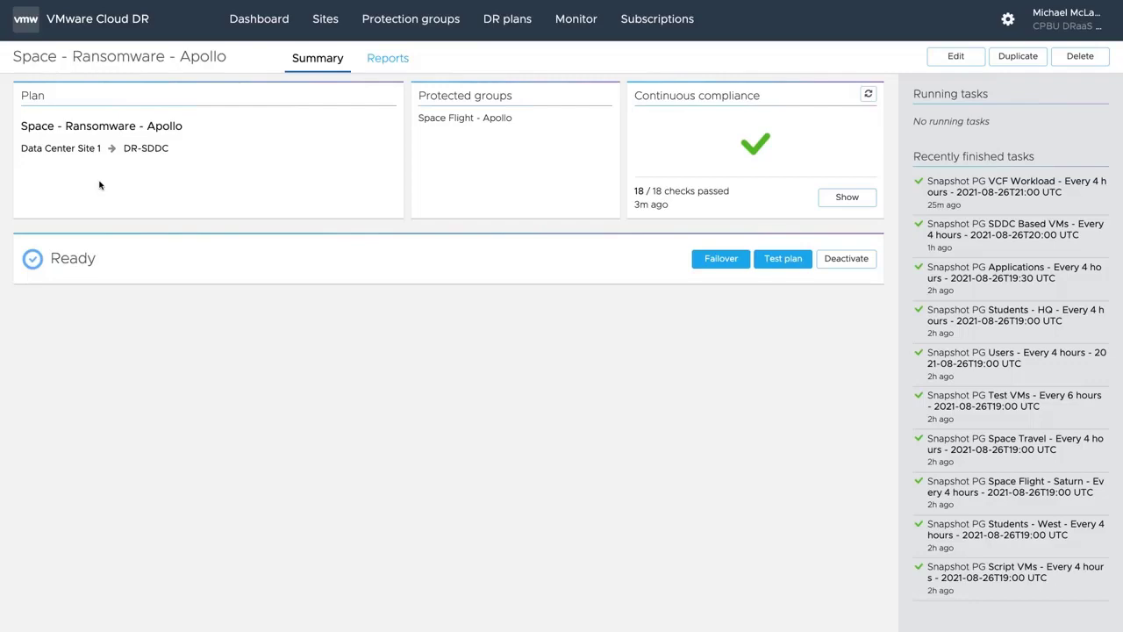
mouse_move(560, 229)
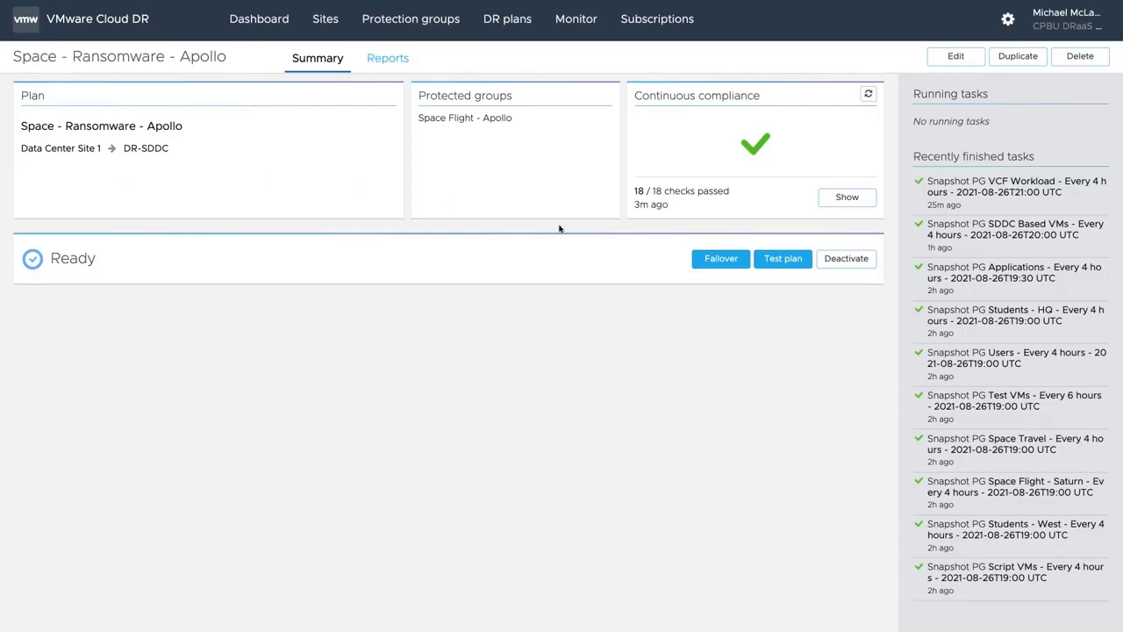
Begin a failover of the Apollo plan using the Aug-24 12:01 am snapshot.
left_click(720, 259)
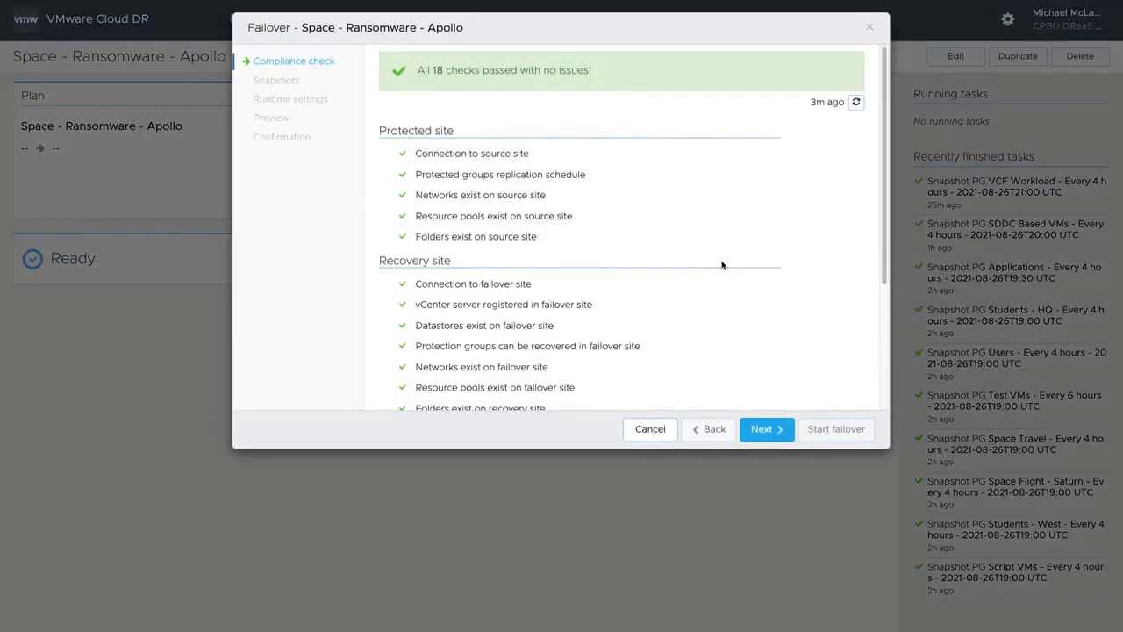
left_click(765, 429)
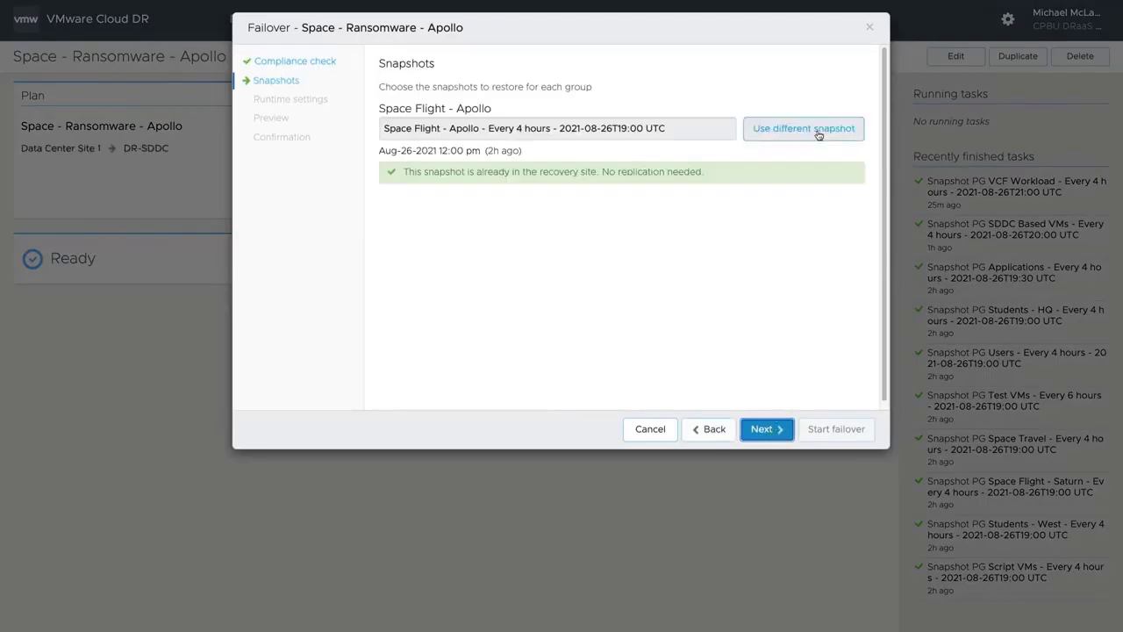
left_click(802, 128)
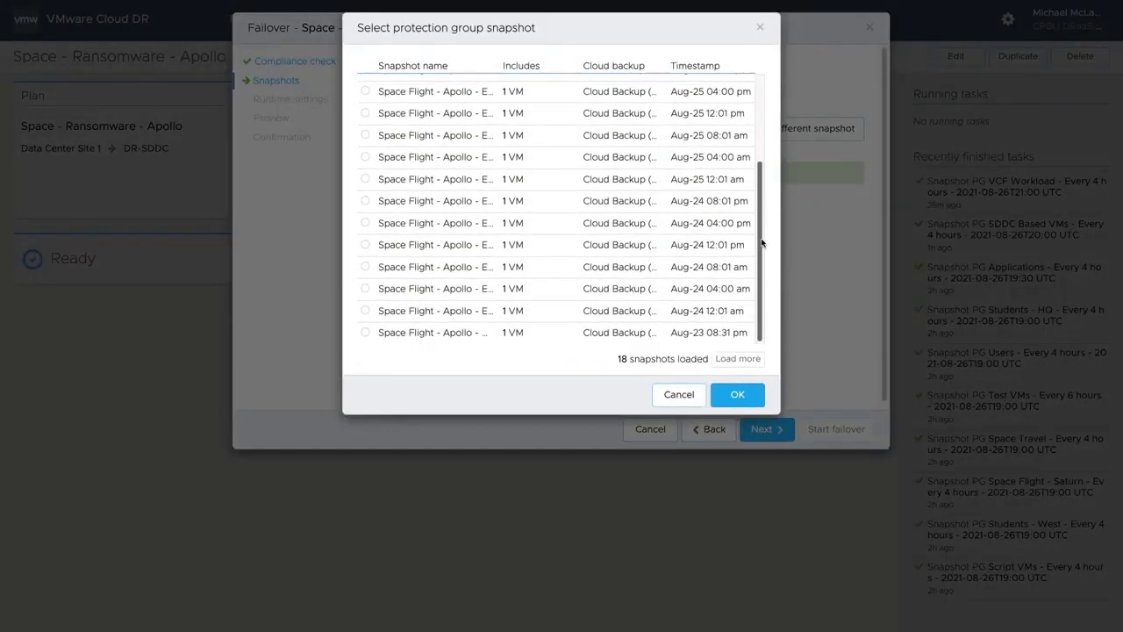
left_click(365, 310)
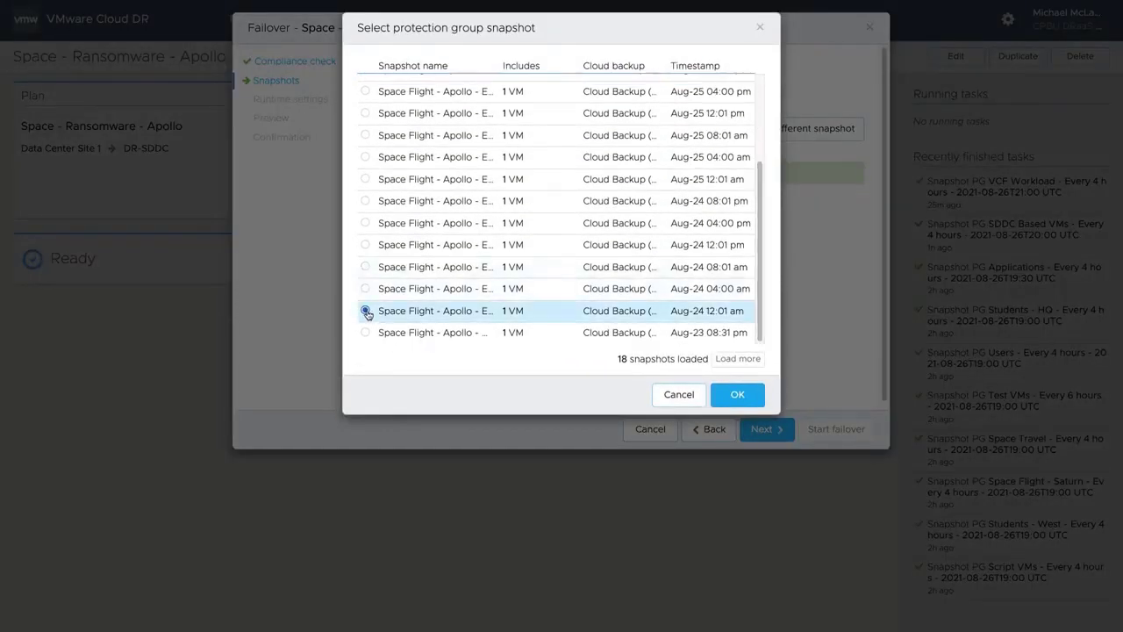
left_click(738, 394)
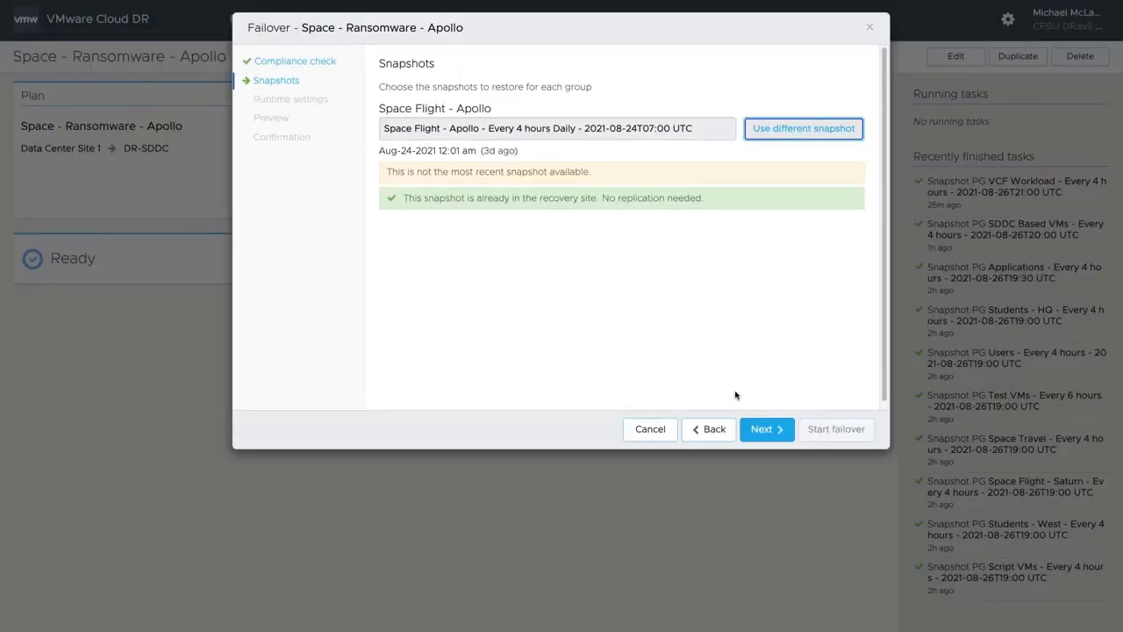
Set failover to stop on every error, confirm with FAILOVER, and launch it.
left_click(765, 429)
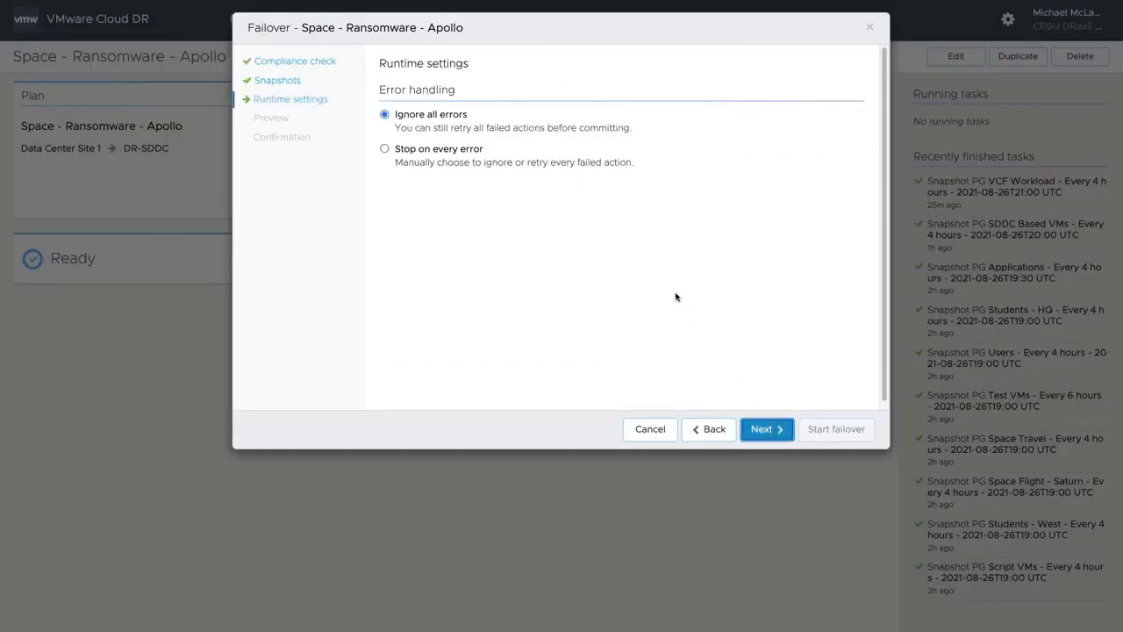
left_click(384, 148)
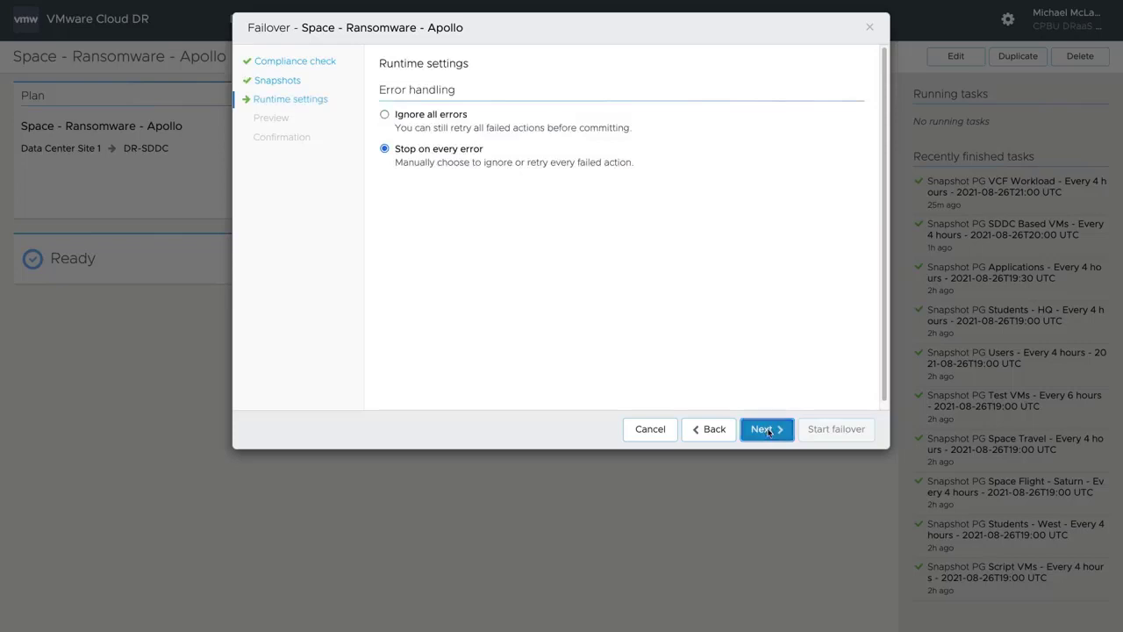
left_click(766, 429)
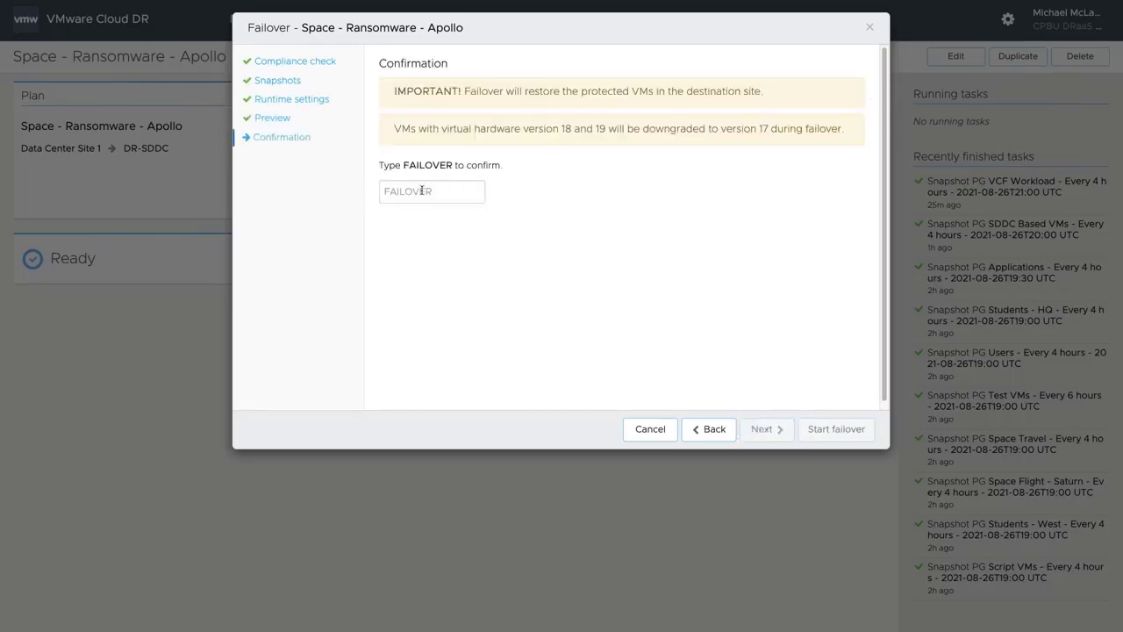
type("FAILOVER")
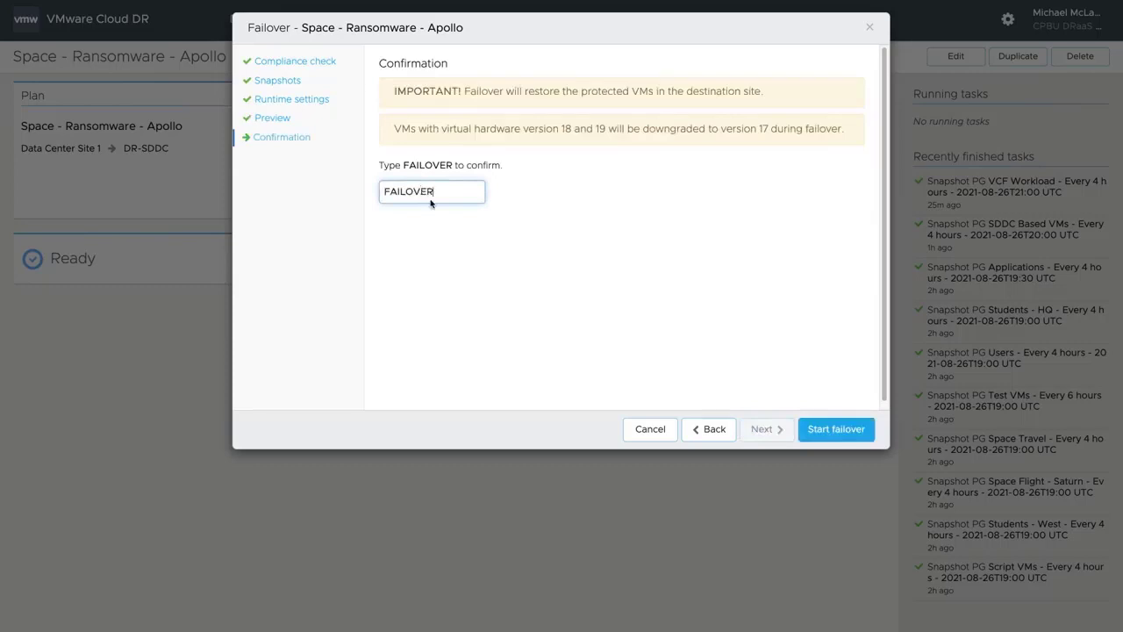
left_click(835, 429)
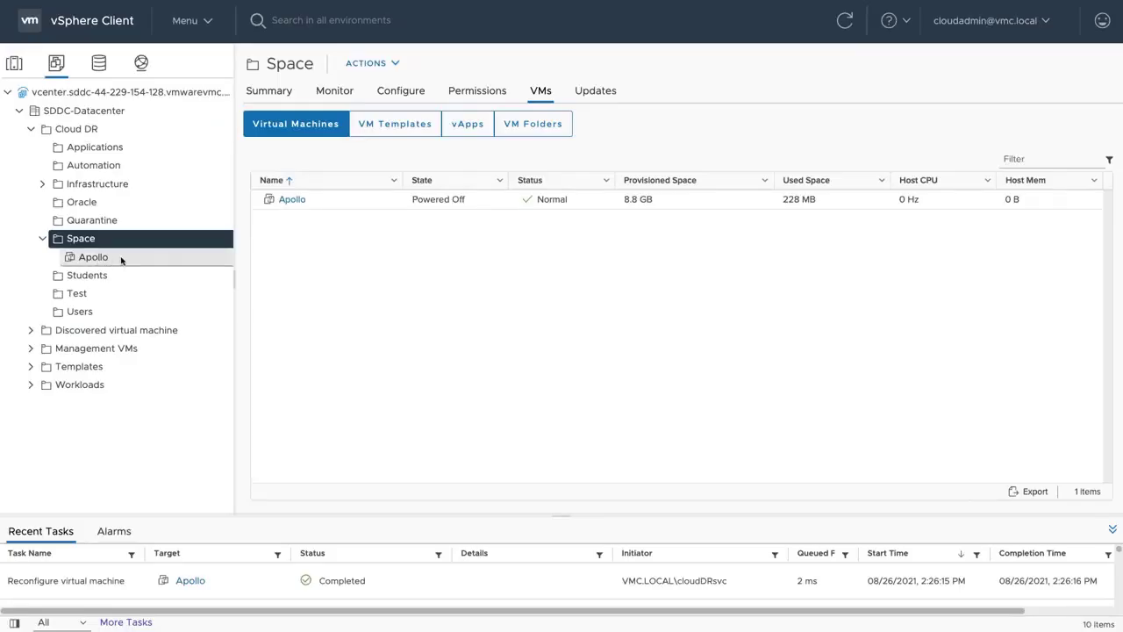
Power on the recovered Apollo VM and view its clean desktop in the Web Console.
left_click(93, 257)
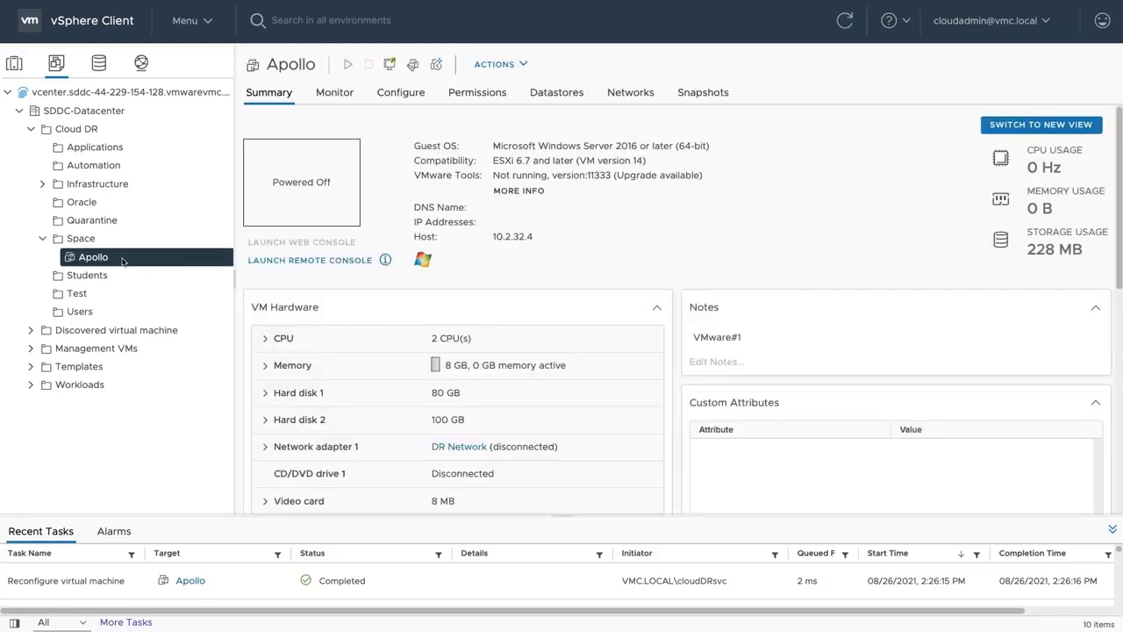
left_click(493, 63)
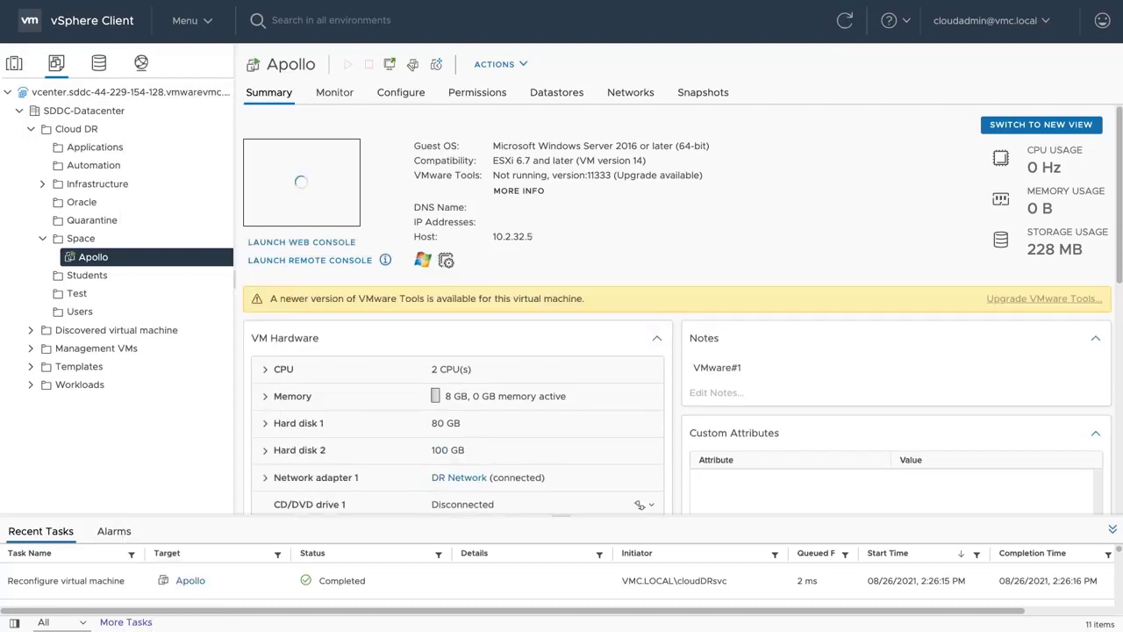
left_click(347, 64)
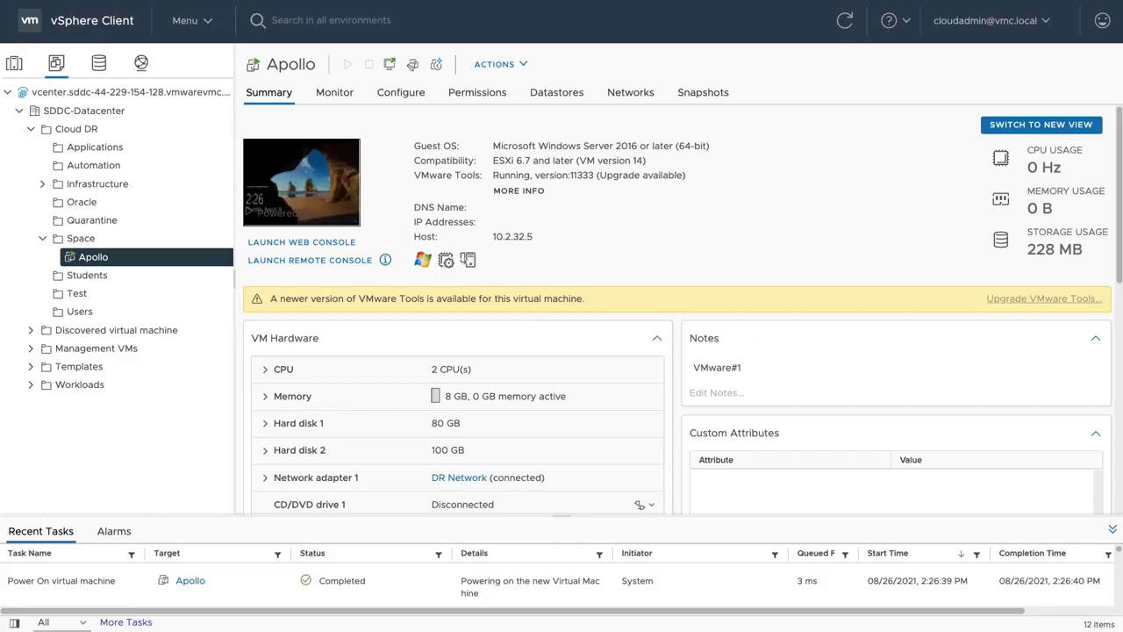
left_click(302, 241)
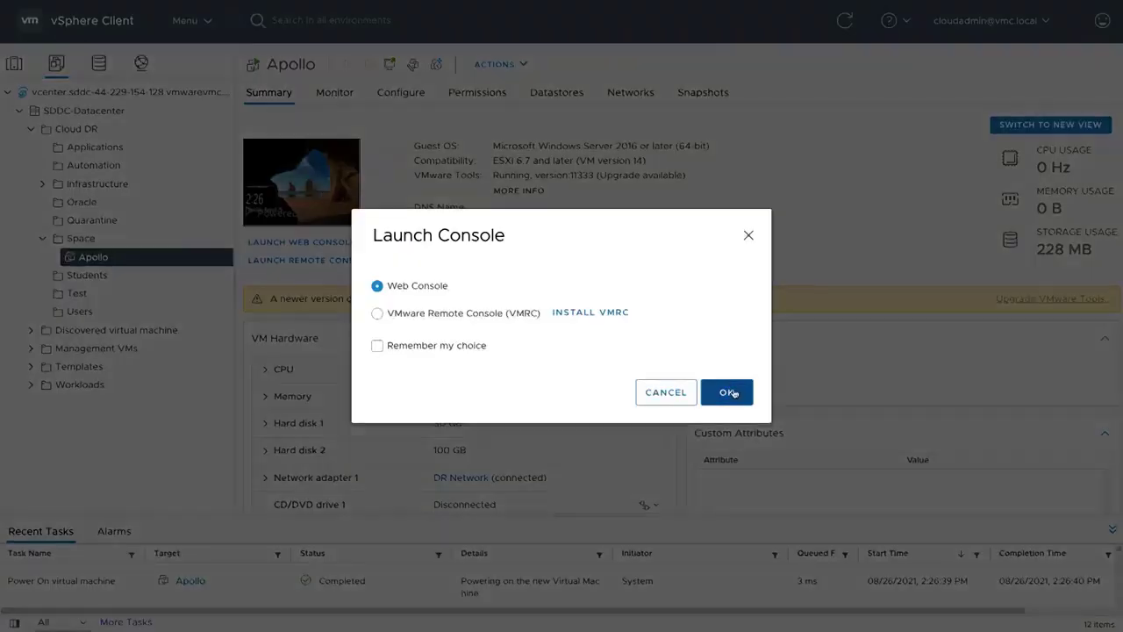
left_click(727, 391)
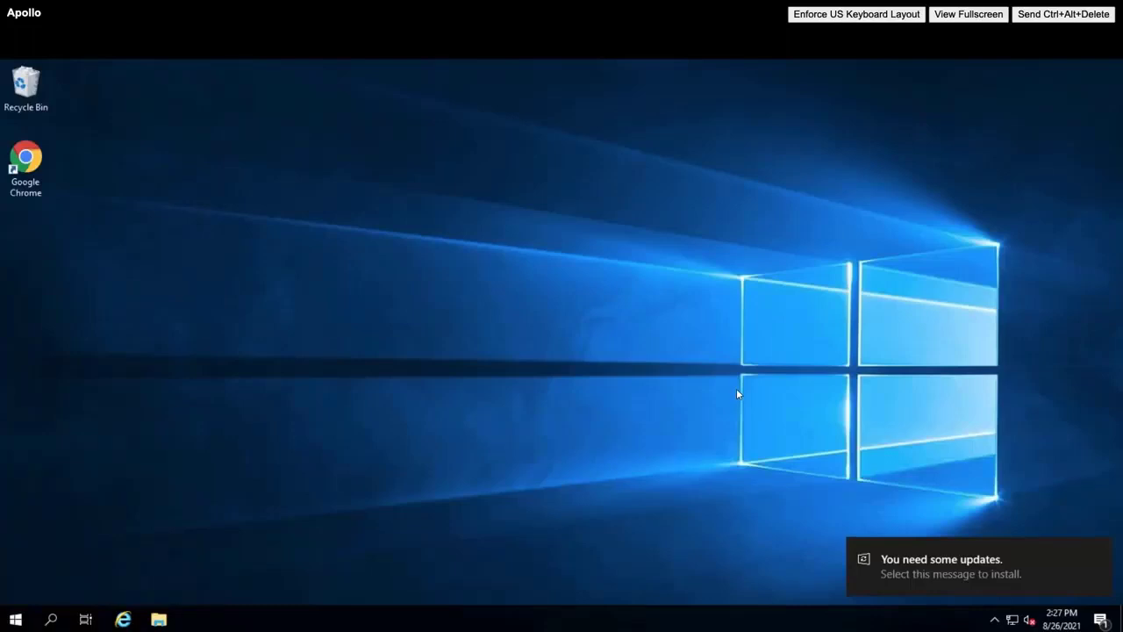
mouse_move(735, 394)
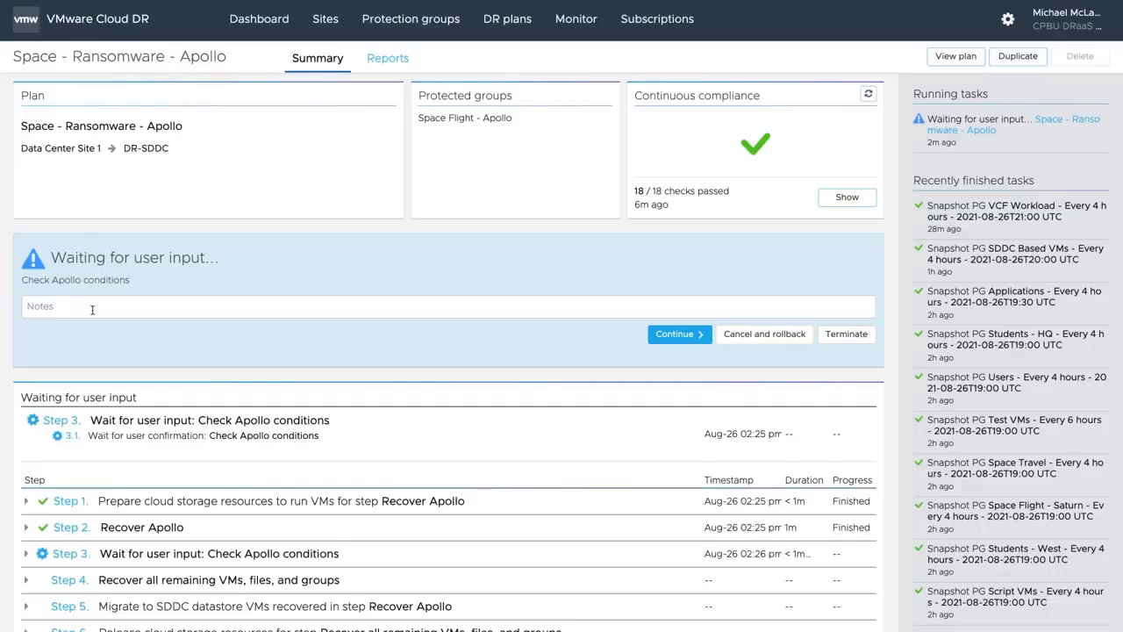
Enter the note GO in the Check Apollo conditions step and continue the plan.
type("GO")
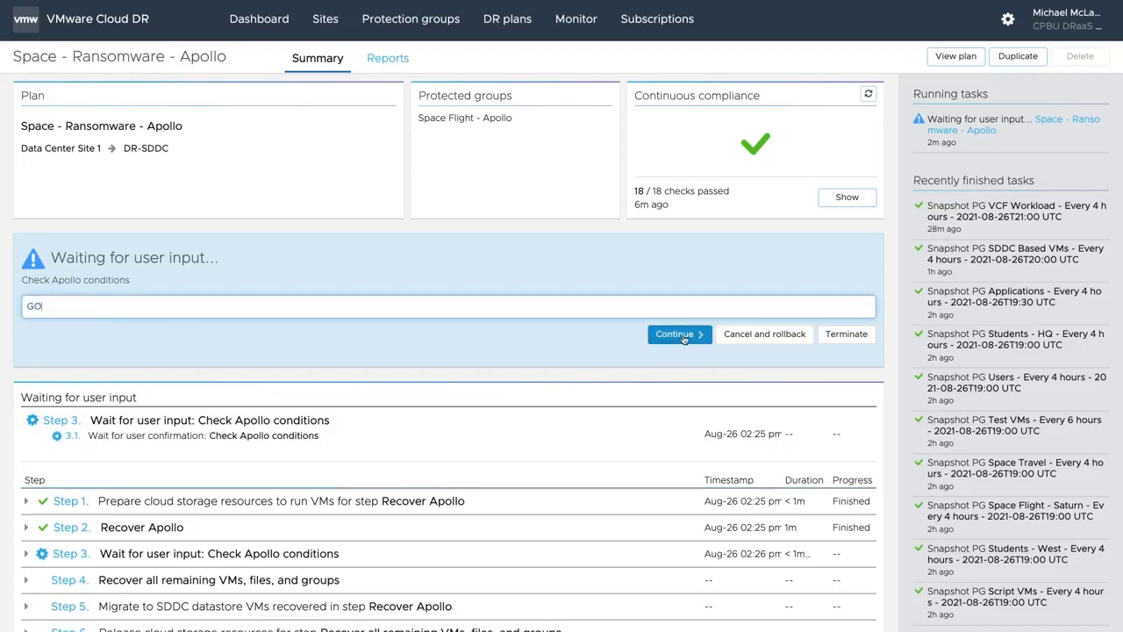
left_click(674, 333)
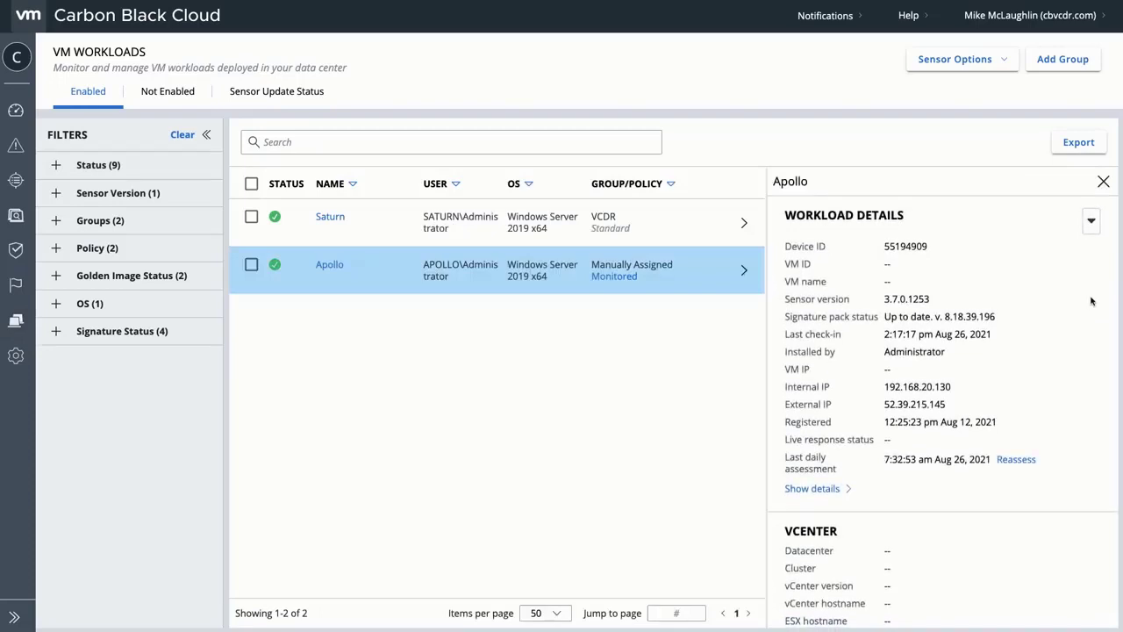
Open Apollo's workload details from the VM Workloads list.
double_click(917, 386)
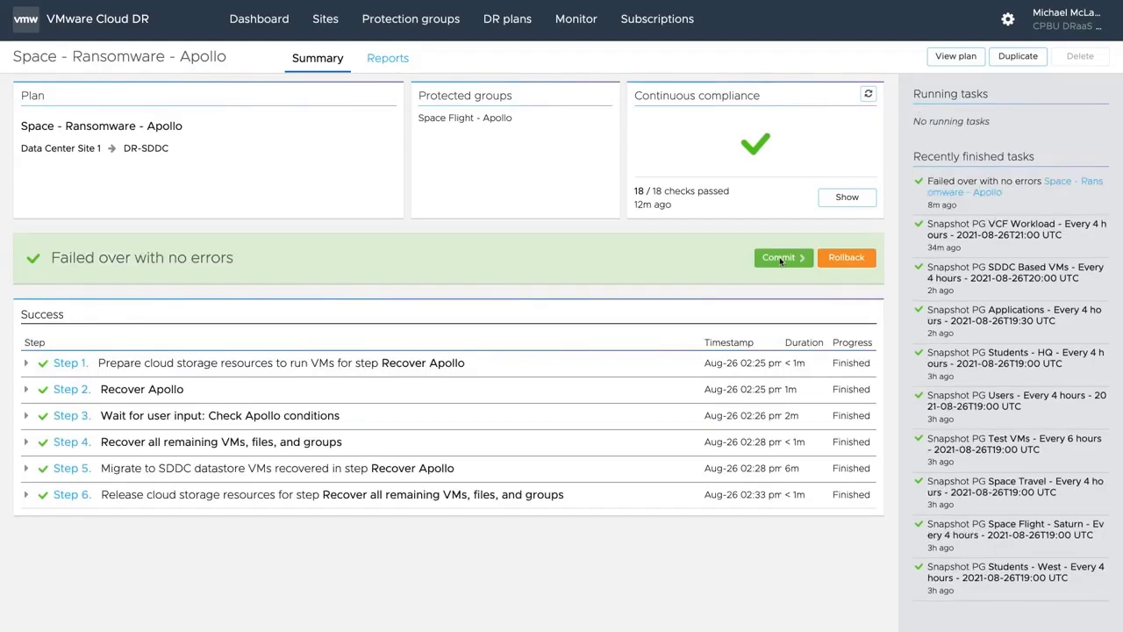
Commit the Apollo failover with note 'good' and confirmation COMMIT FAILOVER, then view run history.
left_click(779, 258)
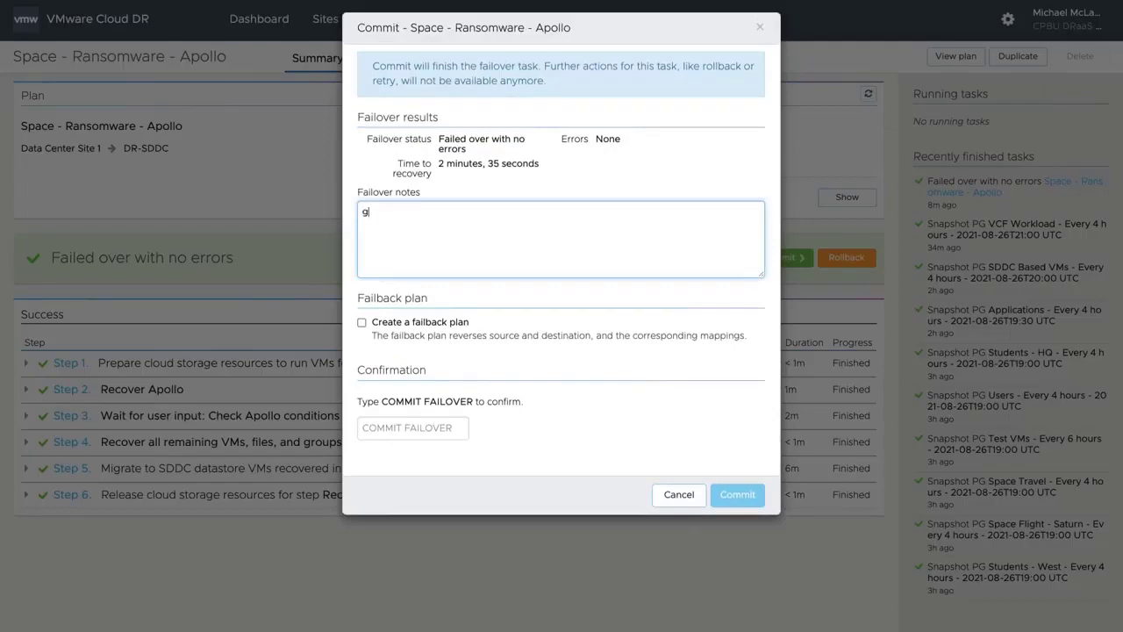
type("ood")
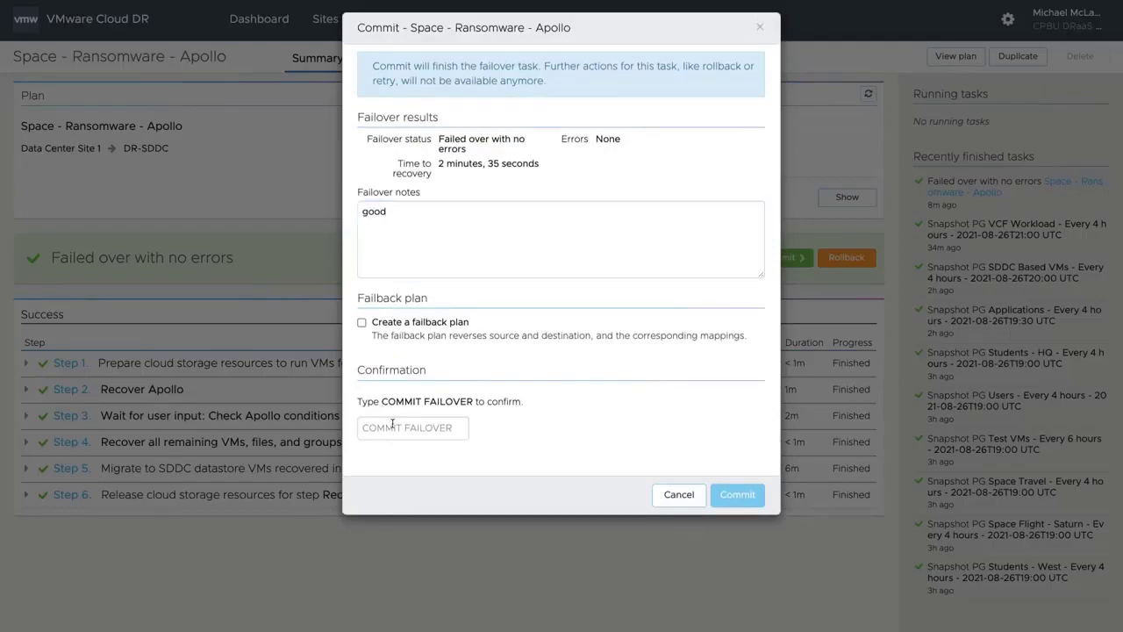
type("COMMIT FAILOVER")
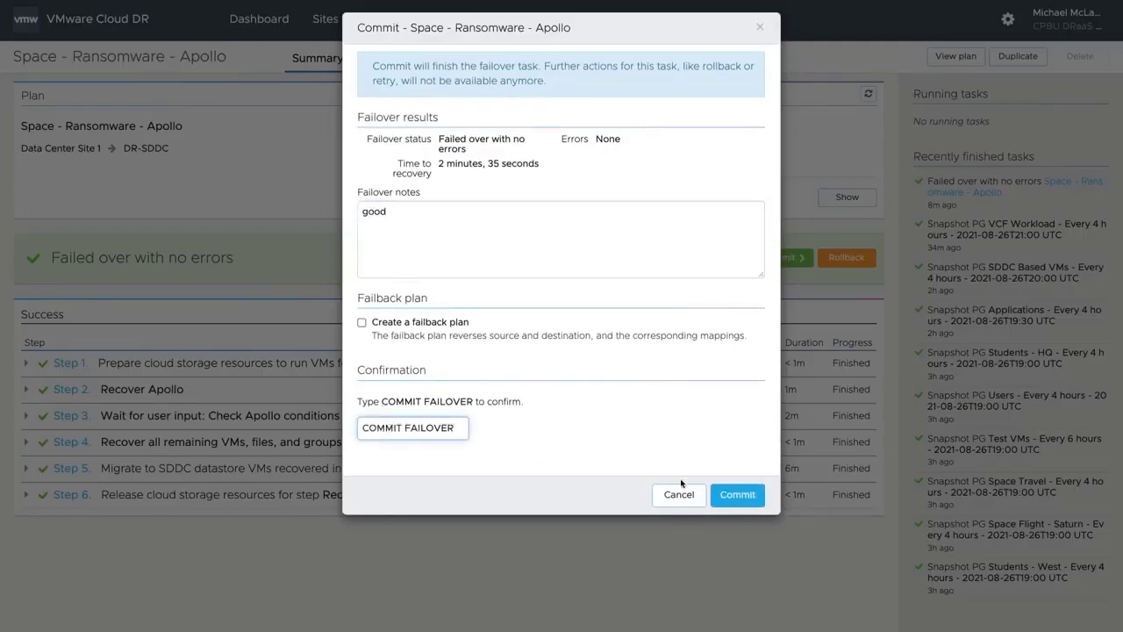
left_click(738, 495)
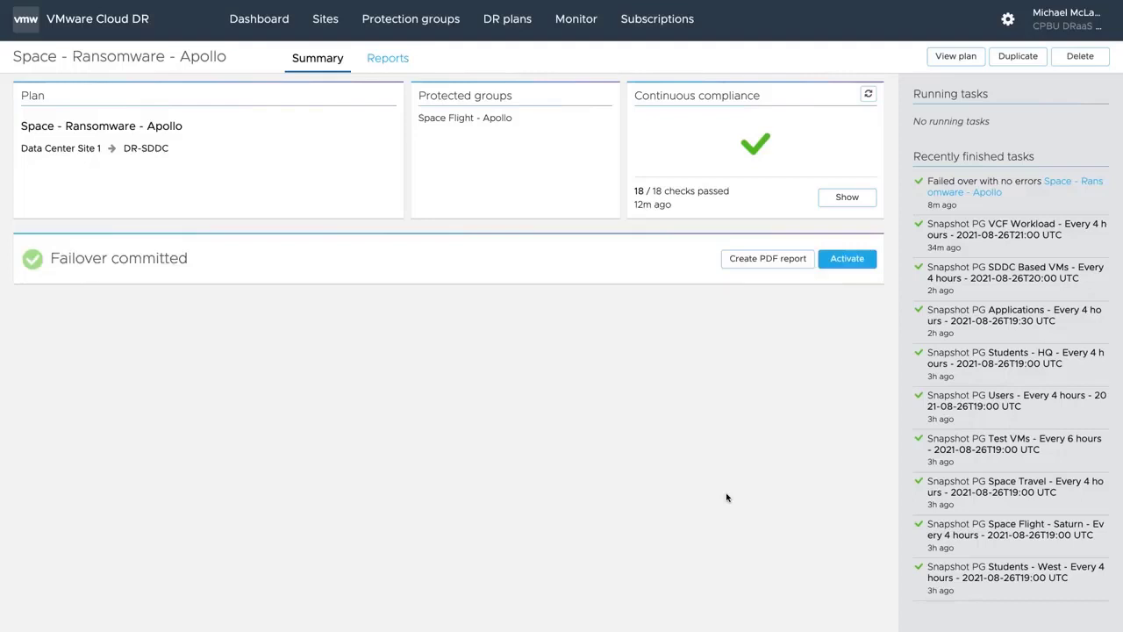
left_click(388, 58)
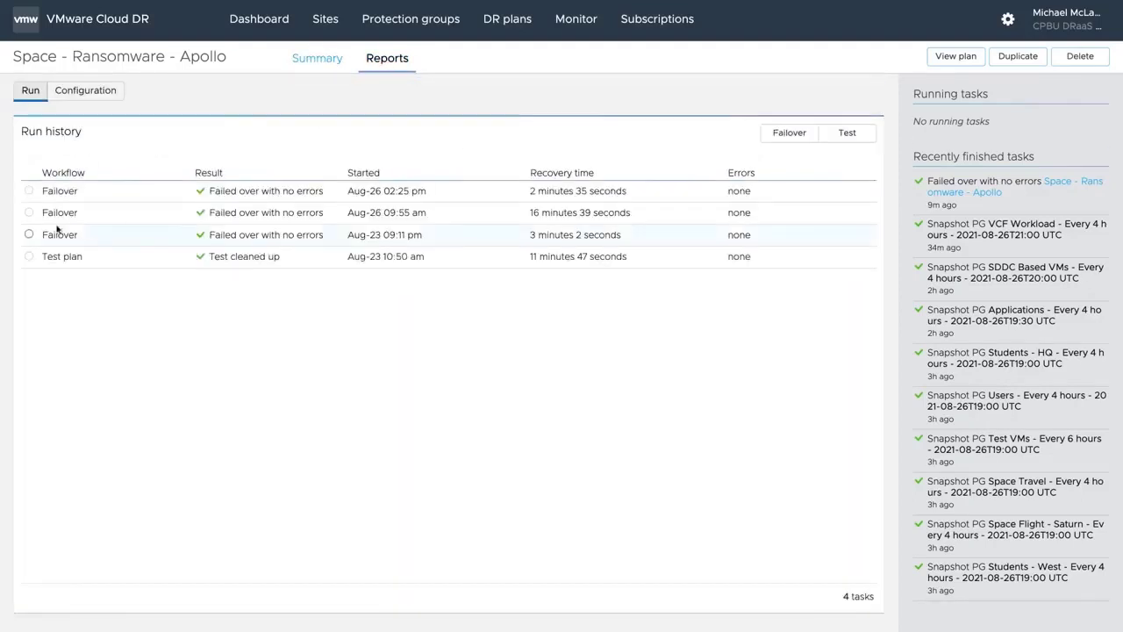
Generate a PDF report for the Aug-26 02:25 pm failover and return to the plan summary.
left_click(60, 190)
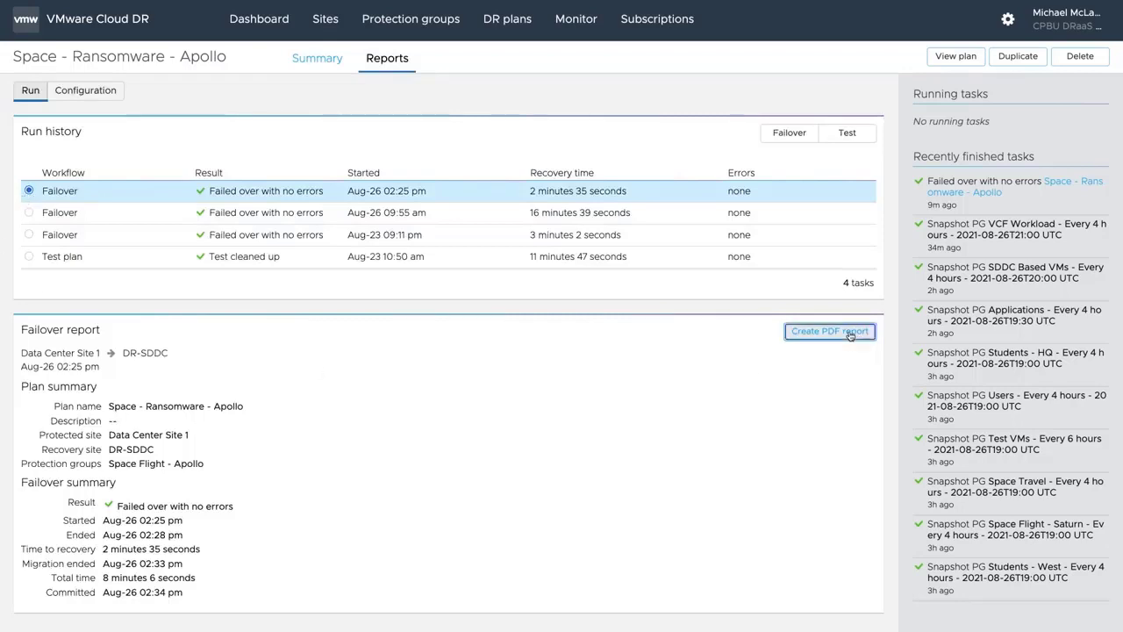
left_click(829, 331)
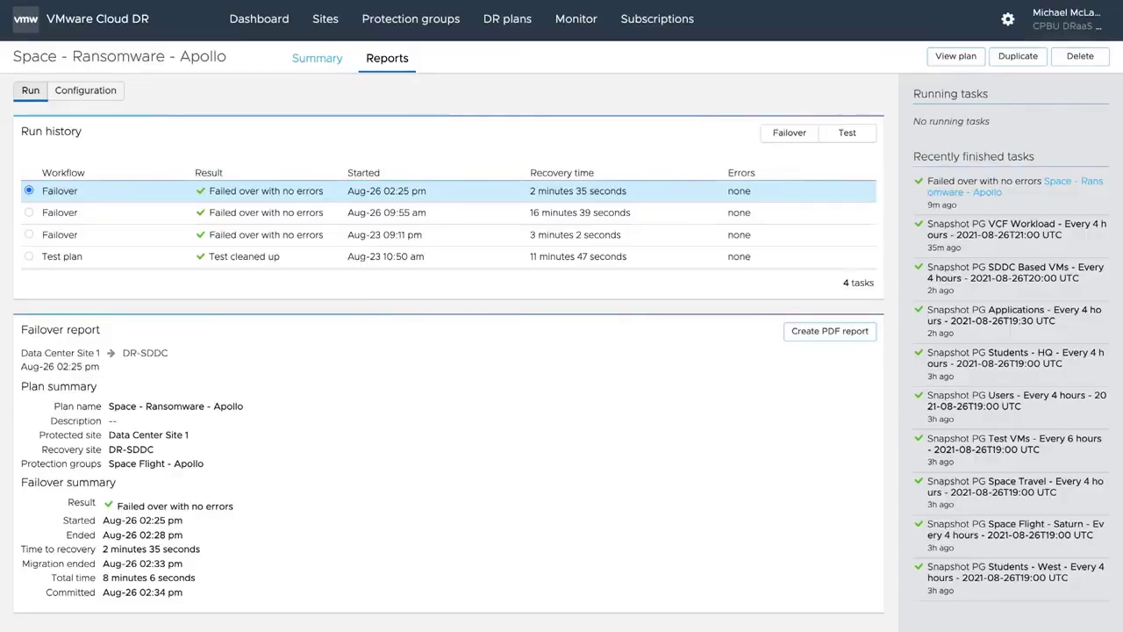
left_click(317, 58)
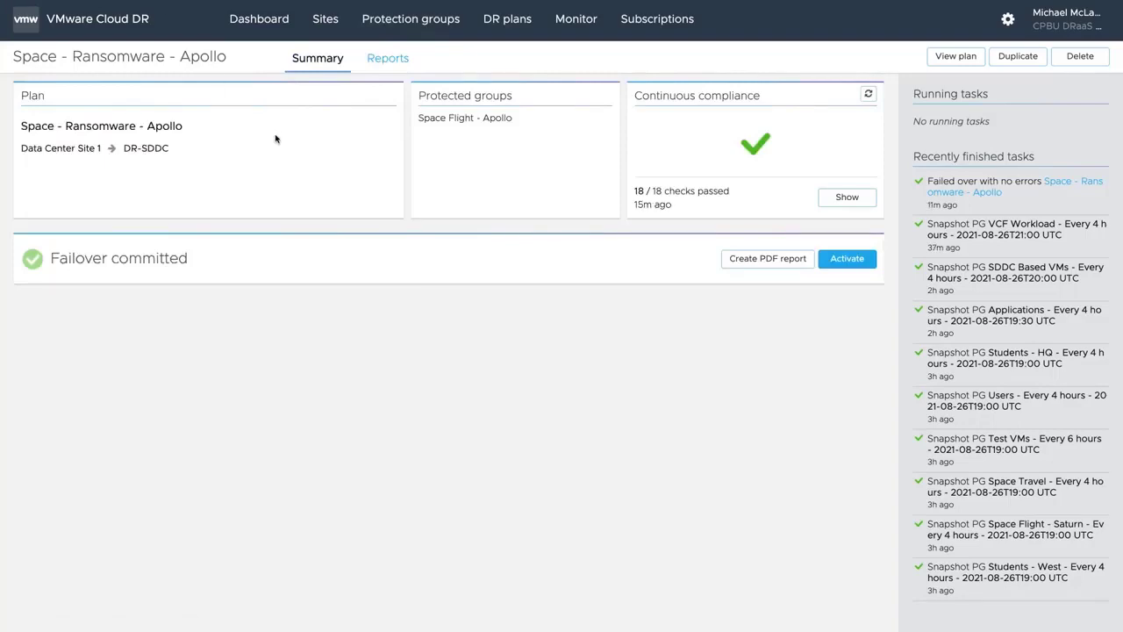
Duplicate the Apollo ransomware plan with sites reversed and vsanDatastore as default datastore.
left_click(1018, 56)
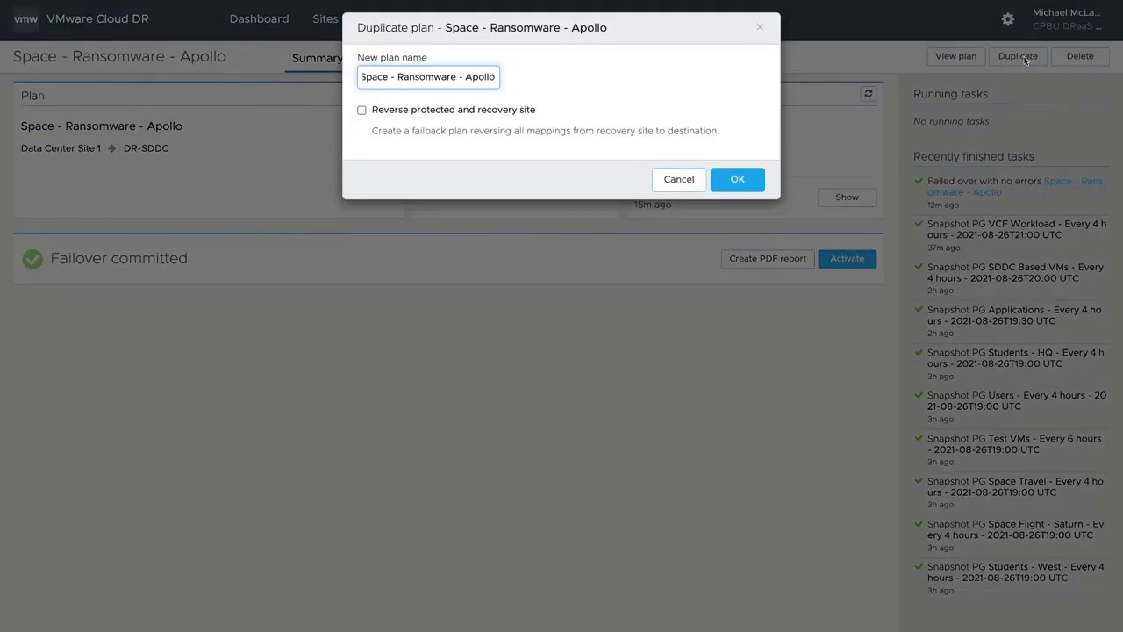
left_click(362, 110)
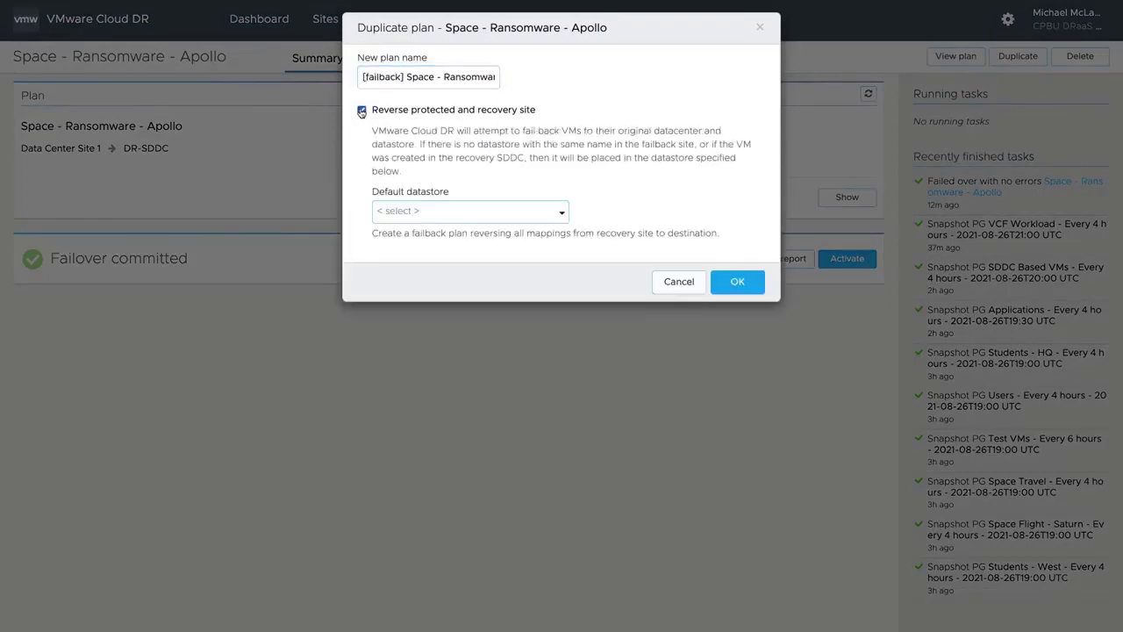
left_click(469, 211)
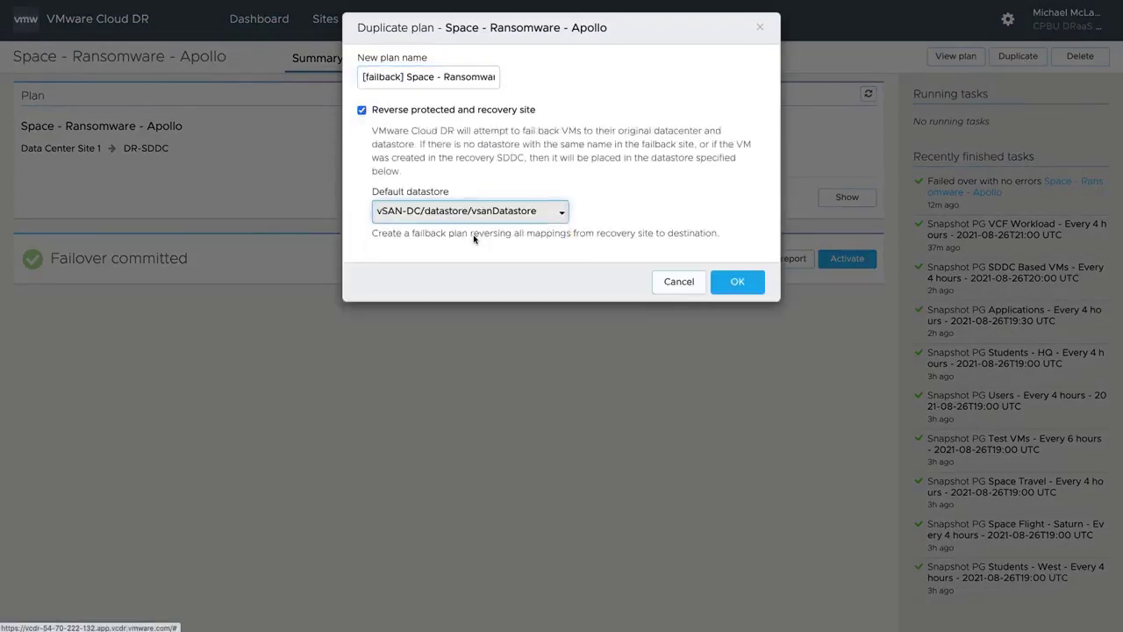
left_click(737, 282)
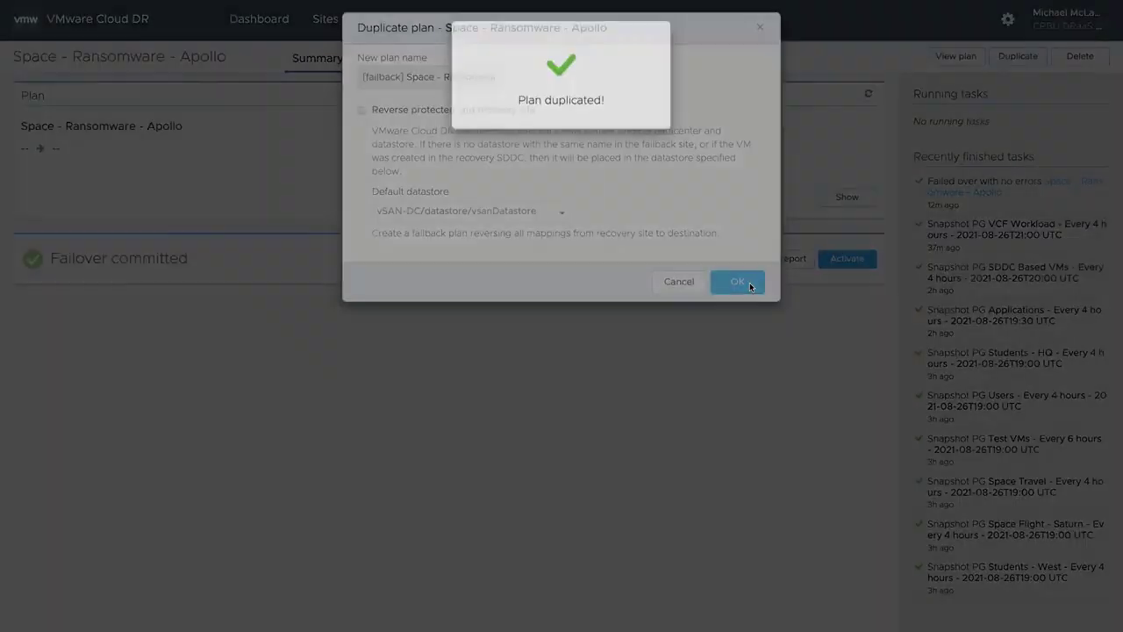
left_click(737, 282)
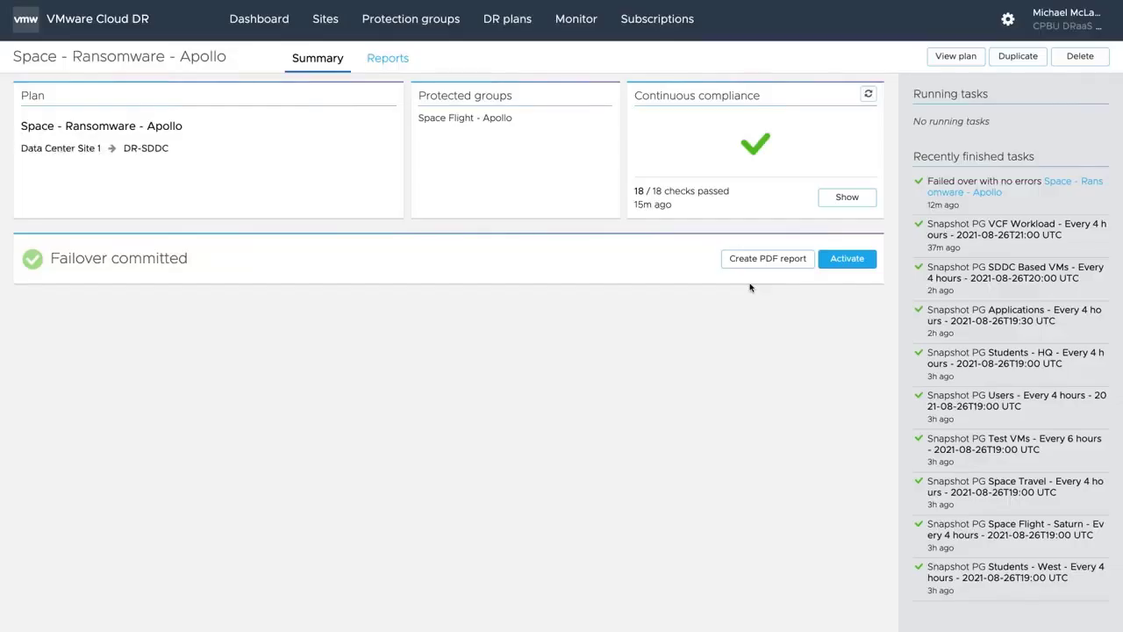
mouse_move(580, 110)
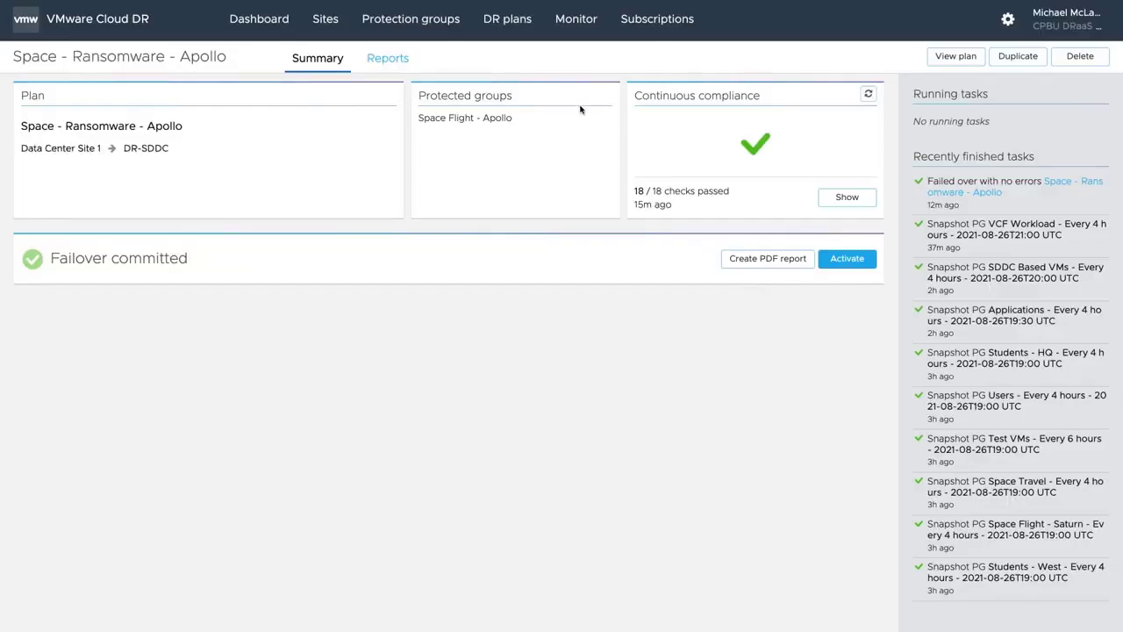
left_click(507, 18)
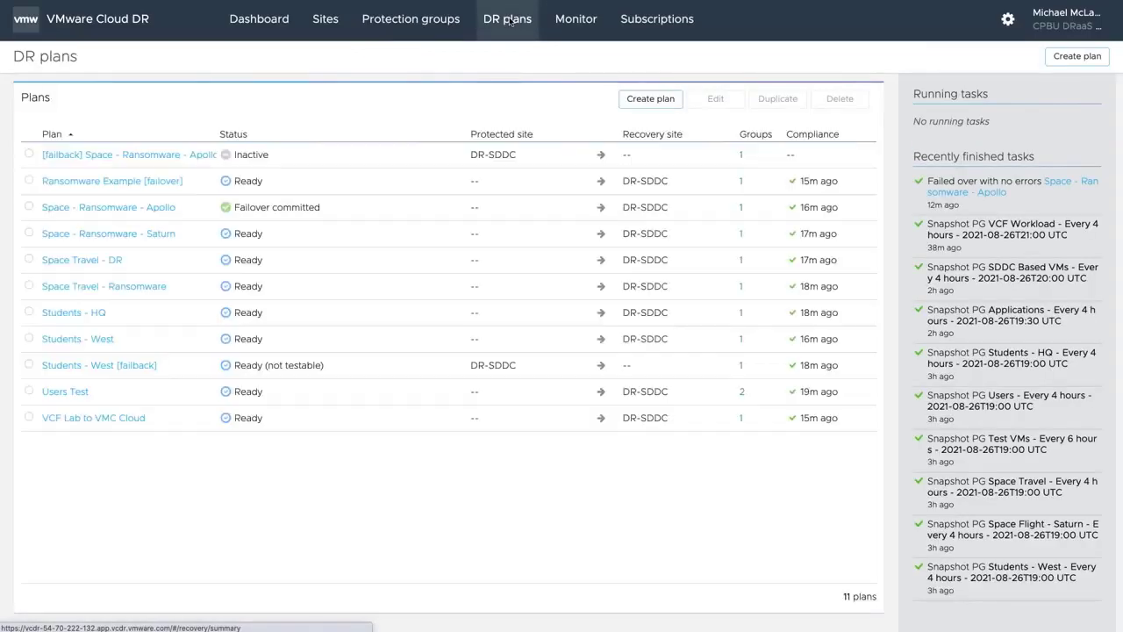
Activate the [failback] Space - Ransomware - Apollo plan.
left_click(108, 206)
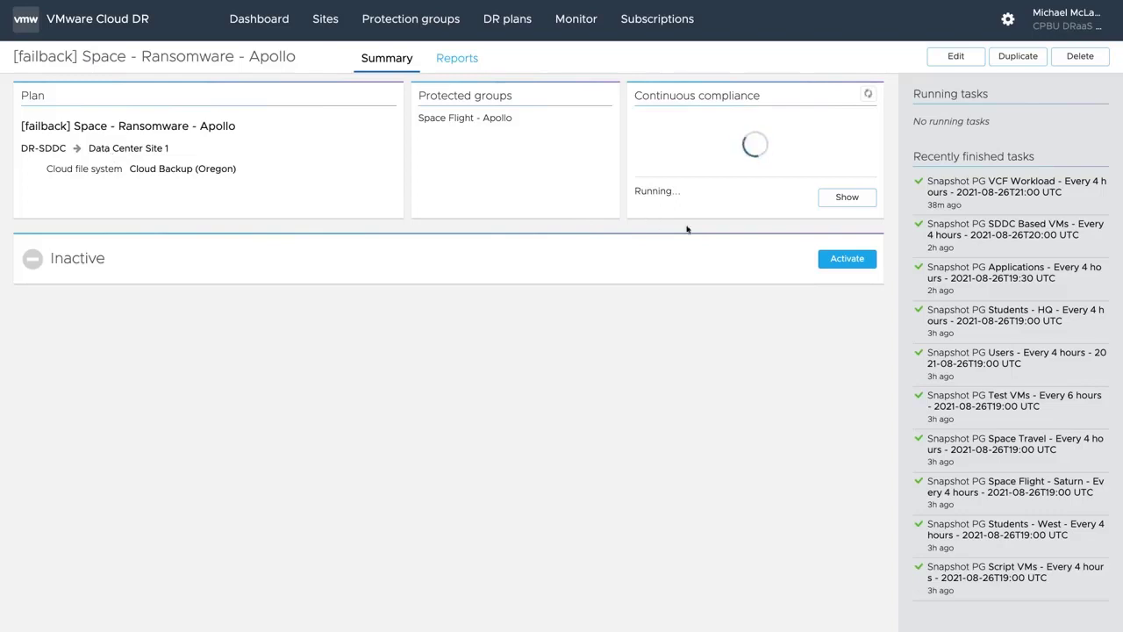
left_click(845, 258)
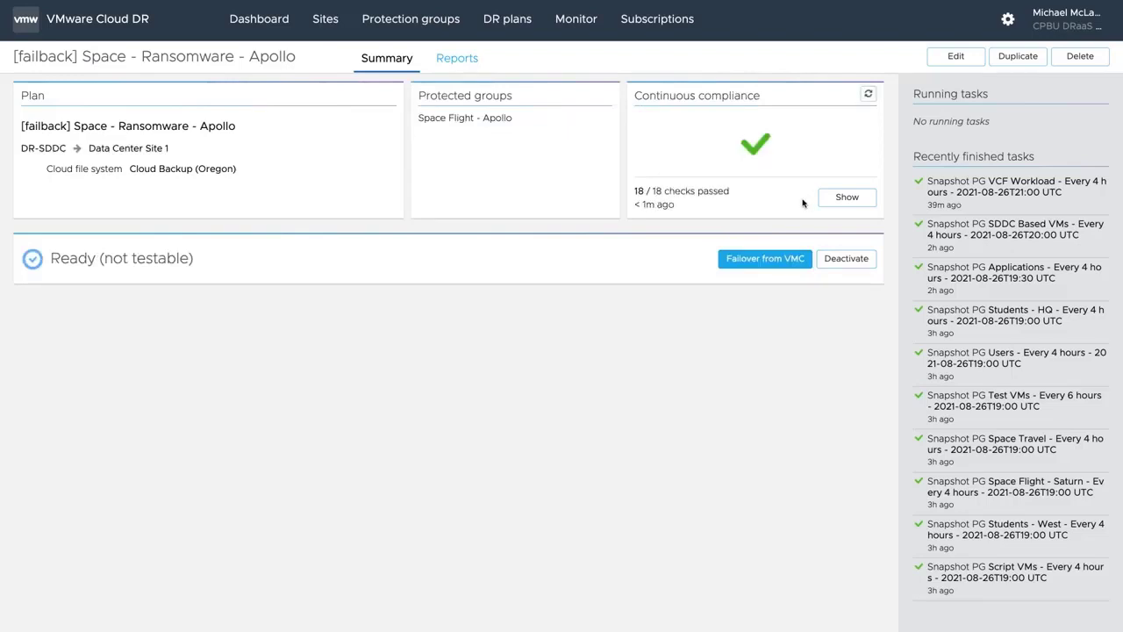
Run a planned failover from VMC for the failback plan, confirming with PLANNED FAILOVER.
left_click(763, 258)
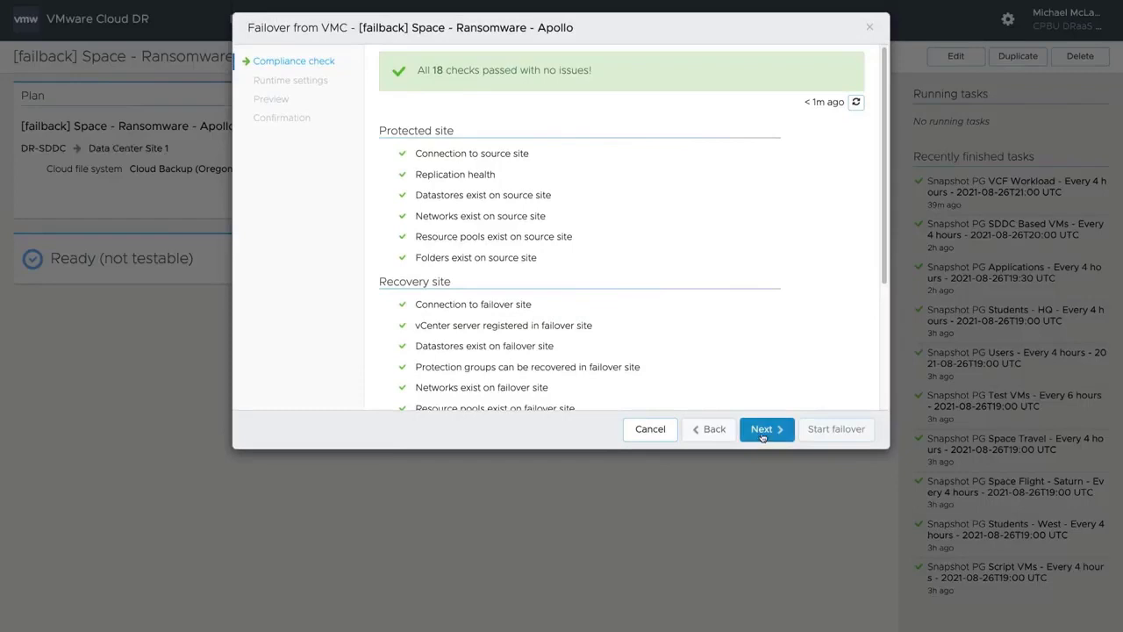
left_click(762, 430)
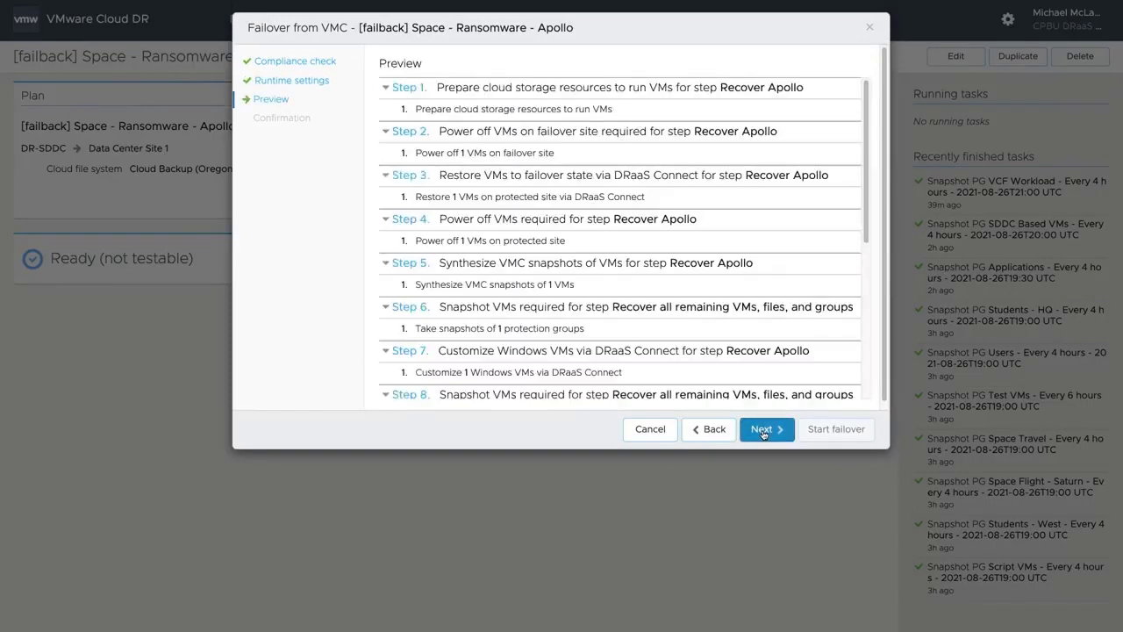
left_click(762, 429)
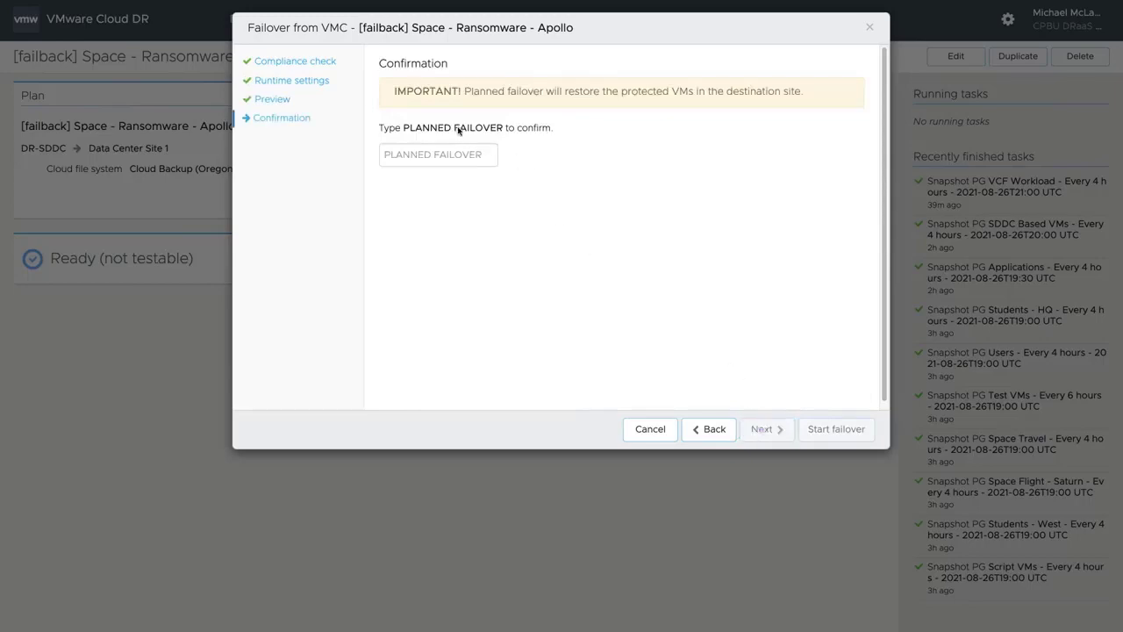
type("PLANNED FAILOVER")
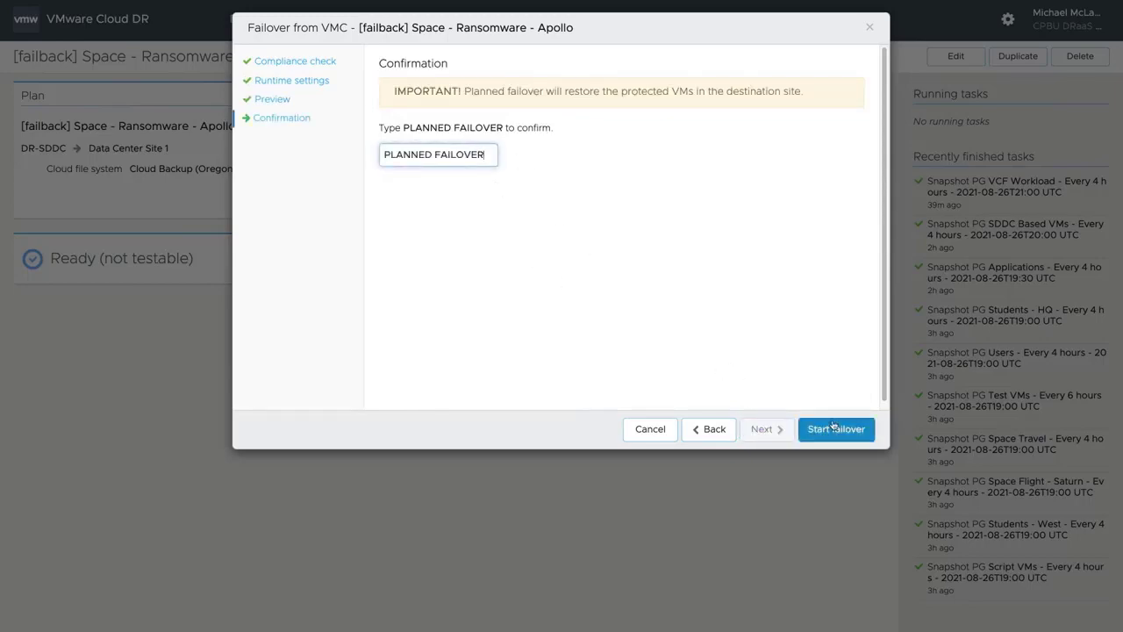
left_click(835, 428)
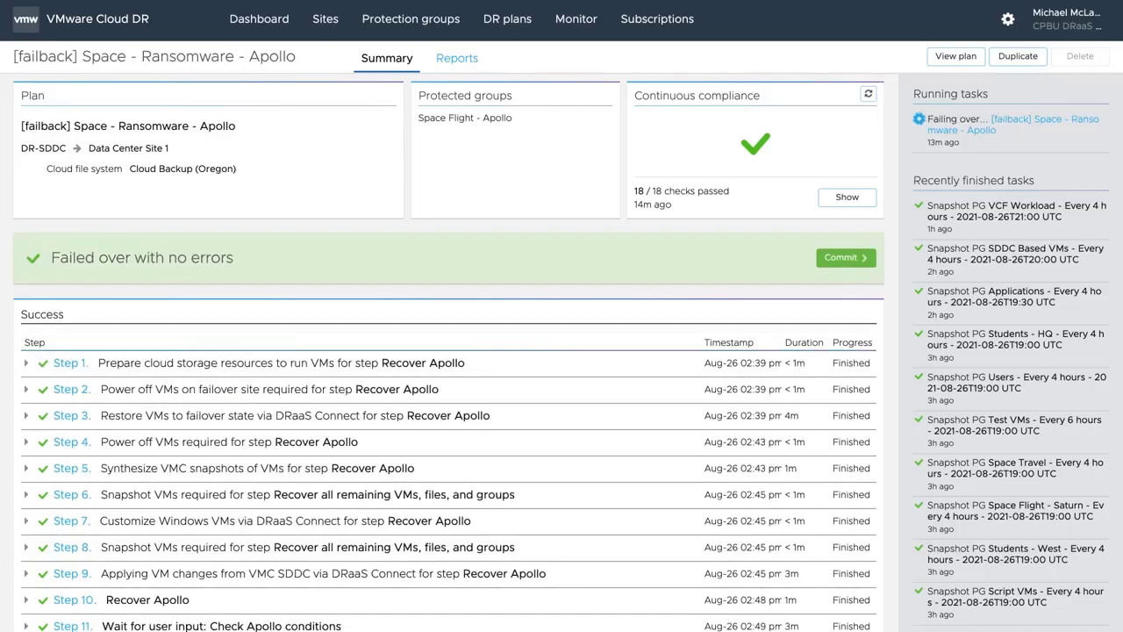
mouse_move(845, 257)
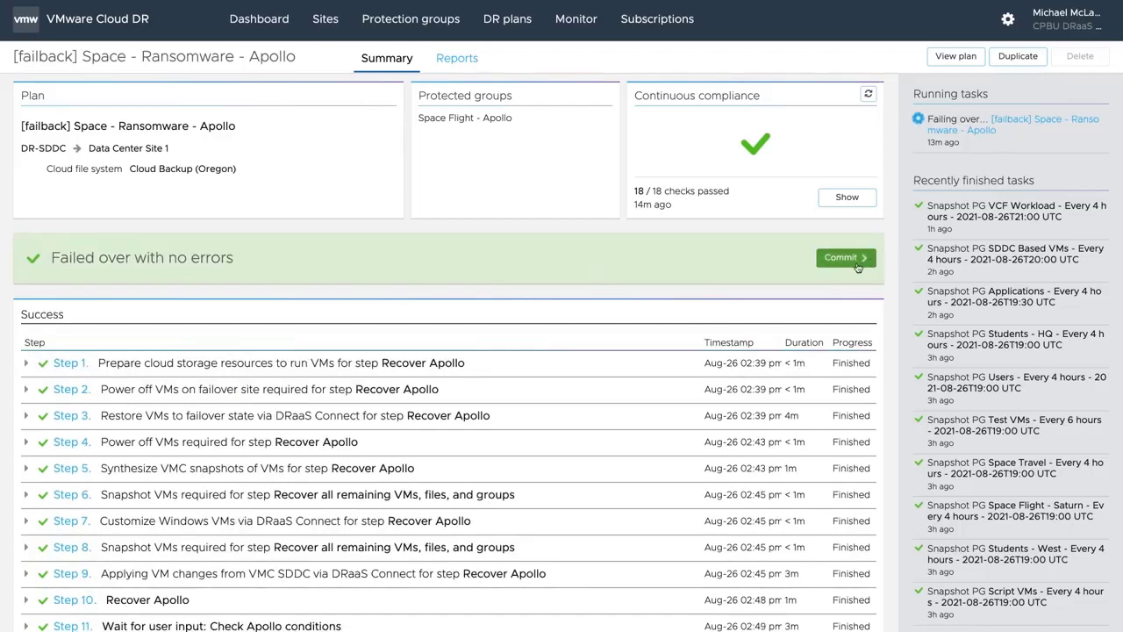
Commit the Apollo failback failover with notes 'Good', confirming COMMIT FAILOVER.
left_click(840, 257)
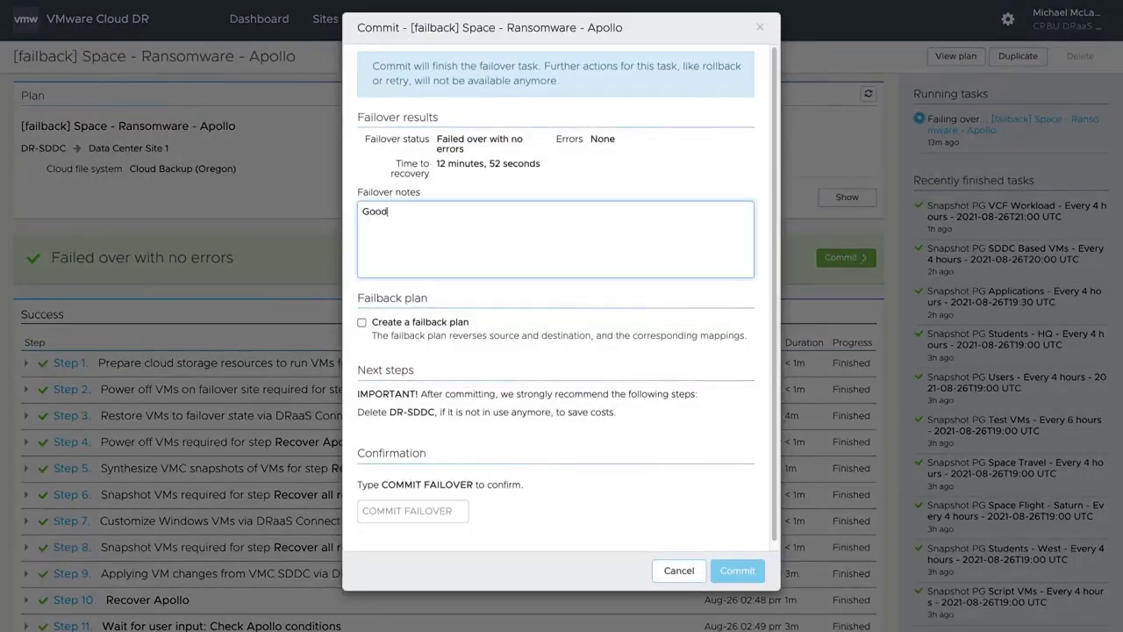
left_click(412, 510)
type("COMMIT FAILOVER")
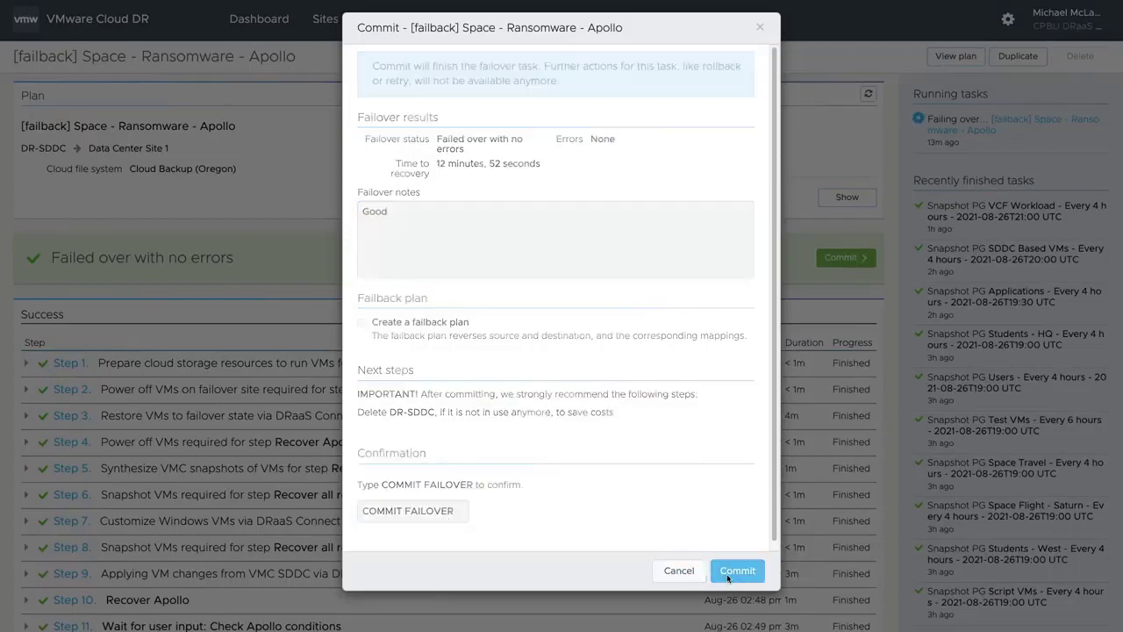
left_click(737, 571)
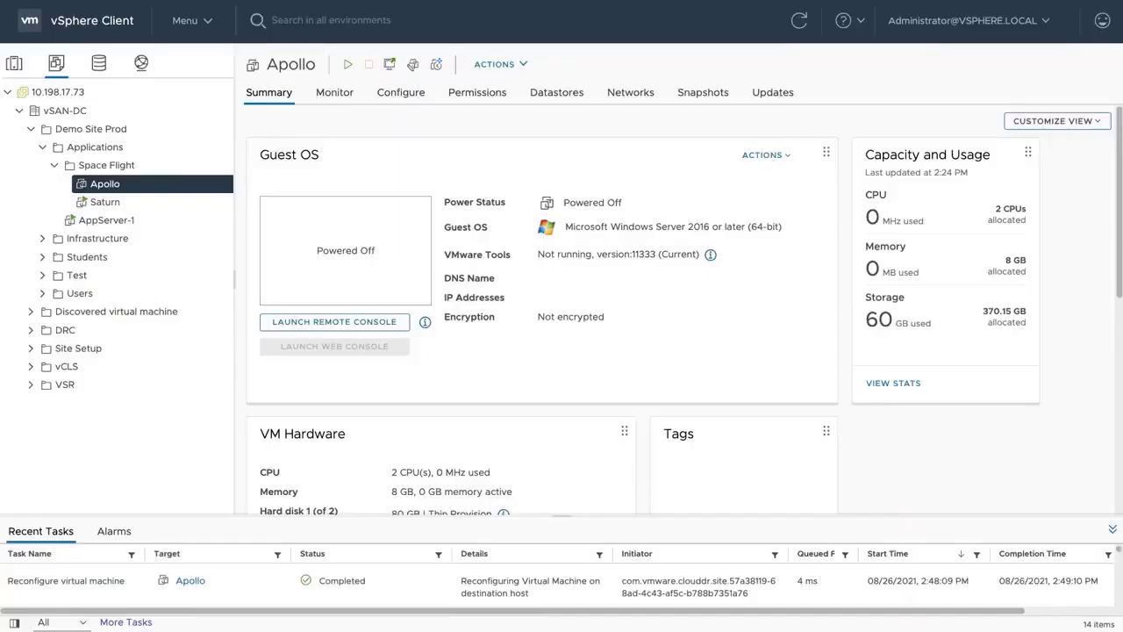
Power on the Apollo VM and select its IP address 10.198.24.25.
right_click(104, 183)
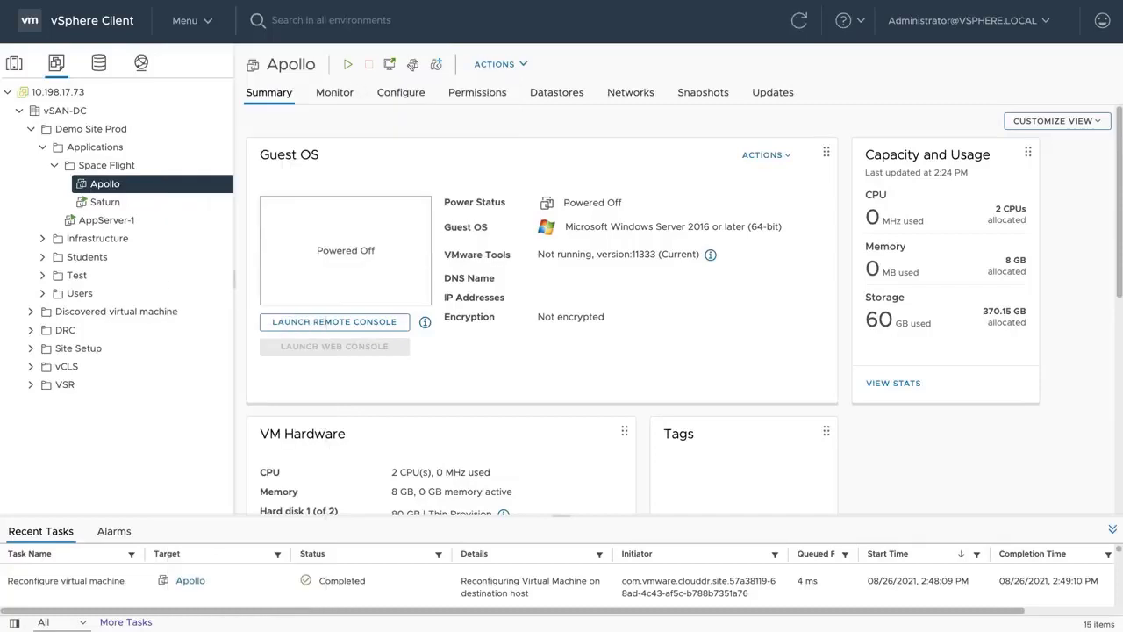
left_click(348, 64)
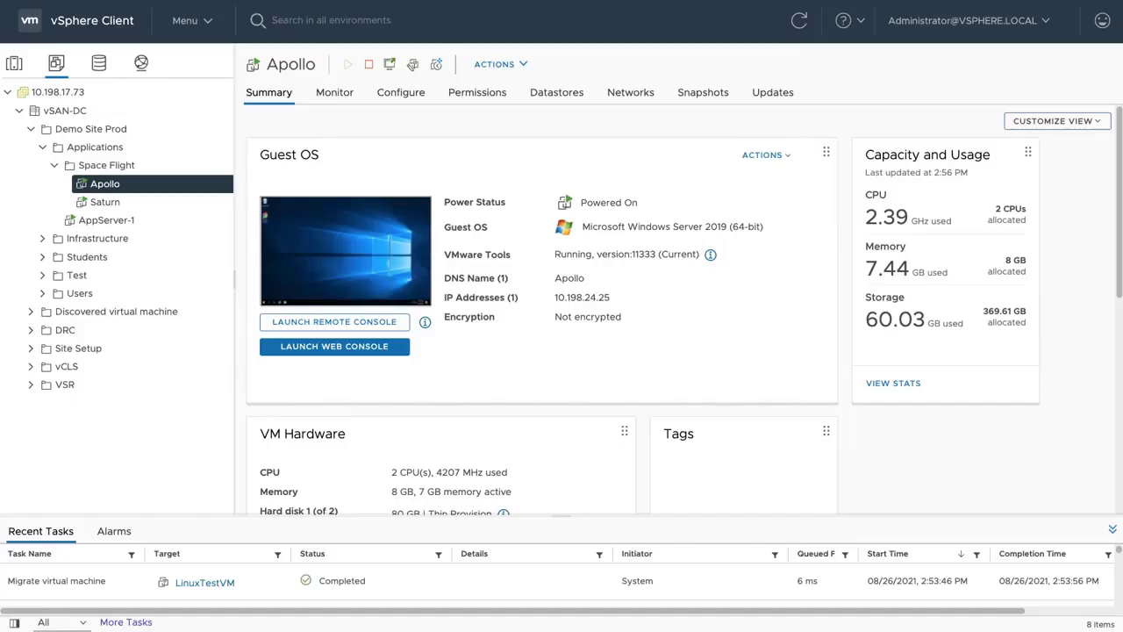
double_click(582, 296)
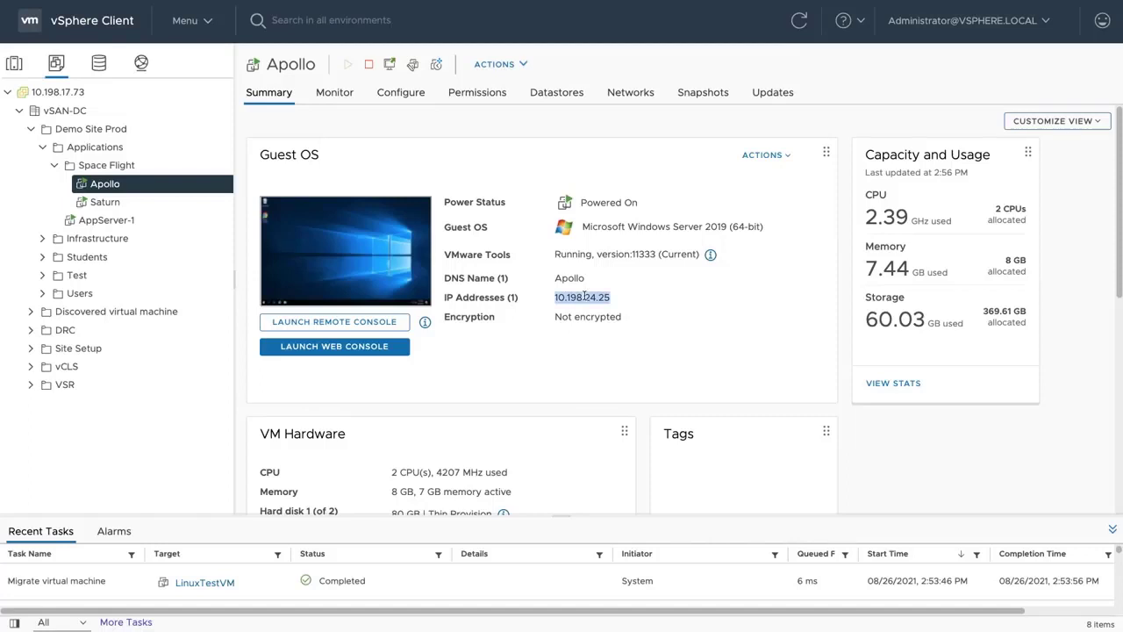